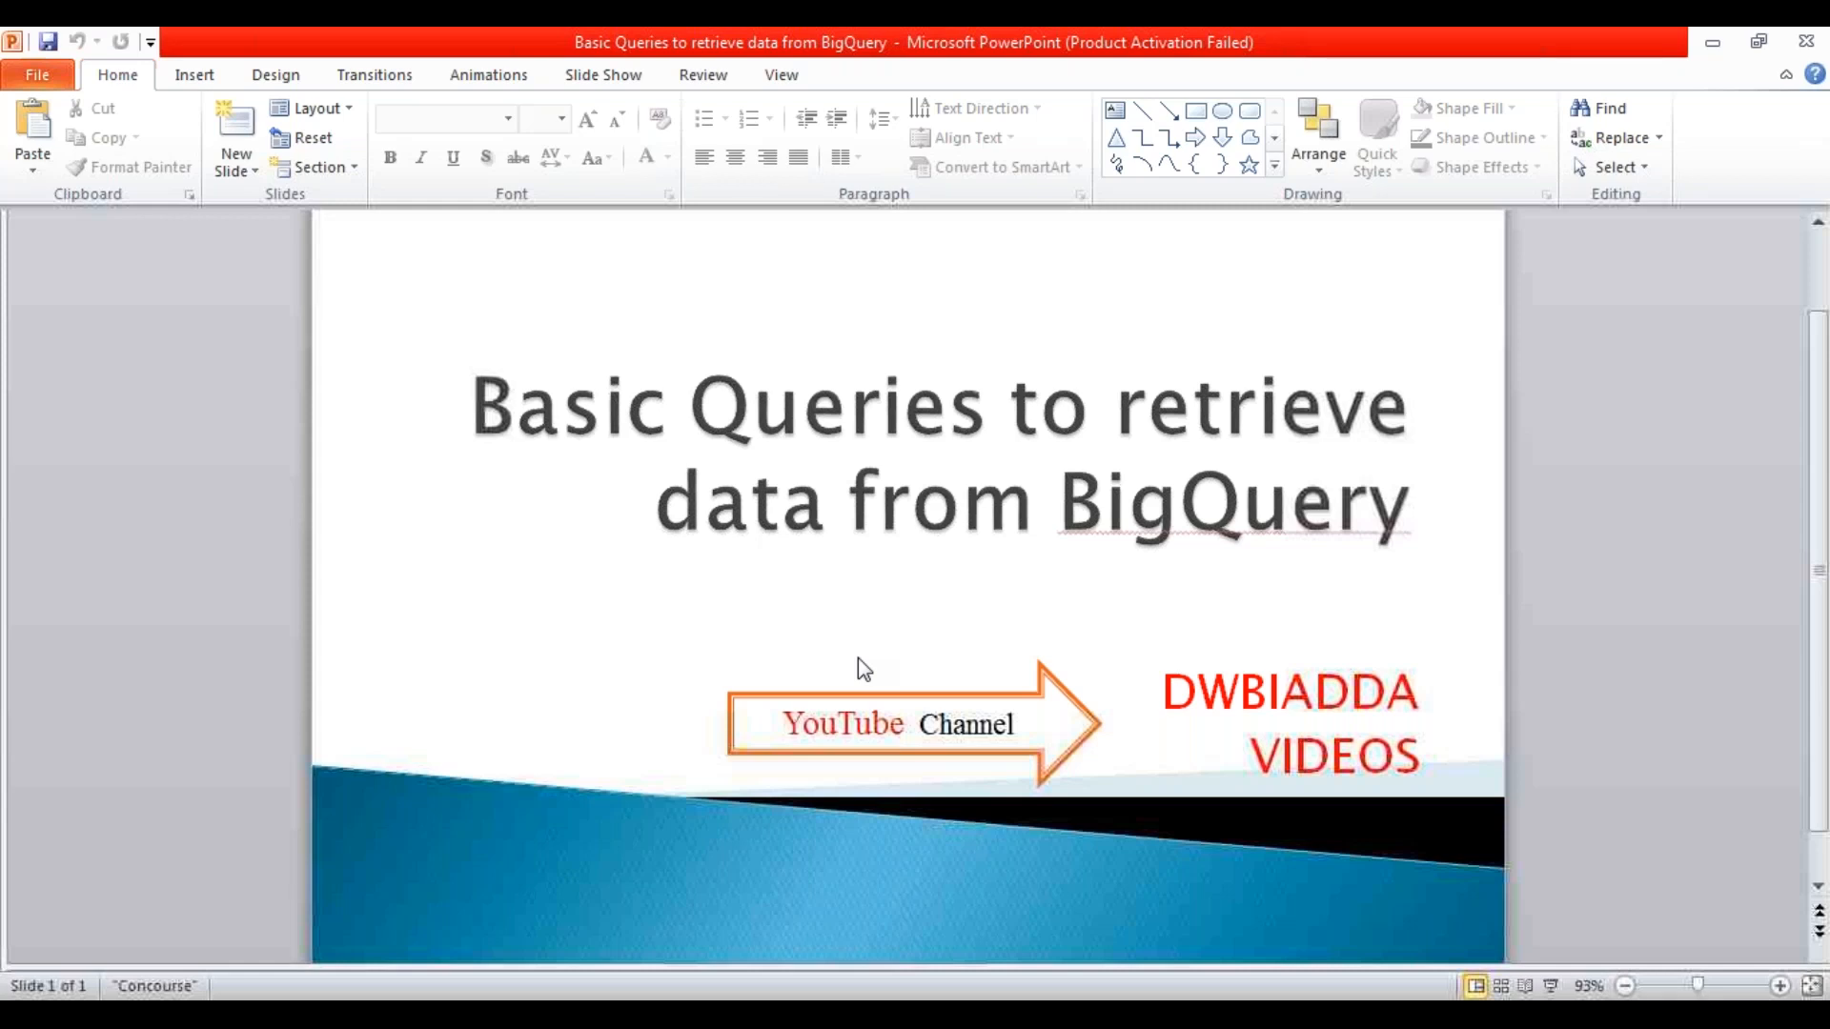
- Switch back to the BigQuery console holding the Shakespeare word-count query
key(alt+tab)
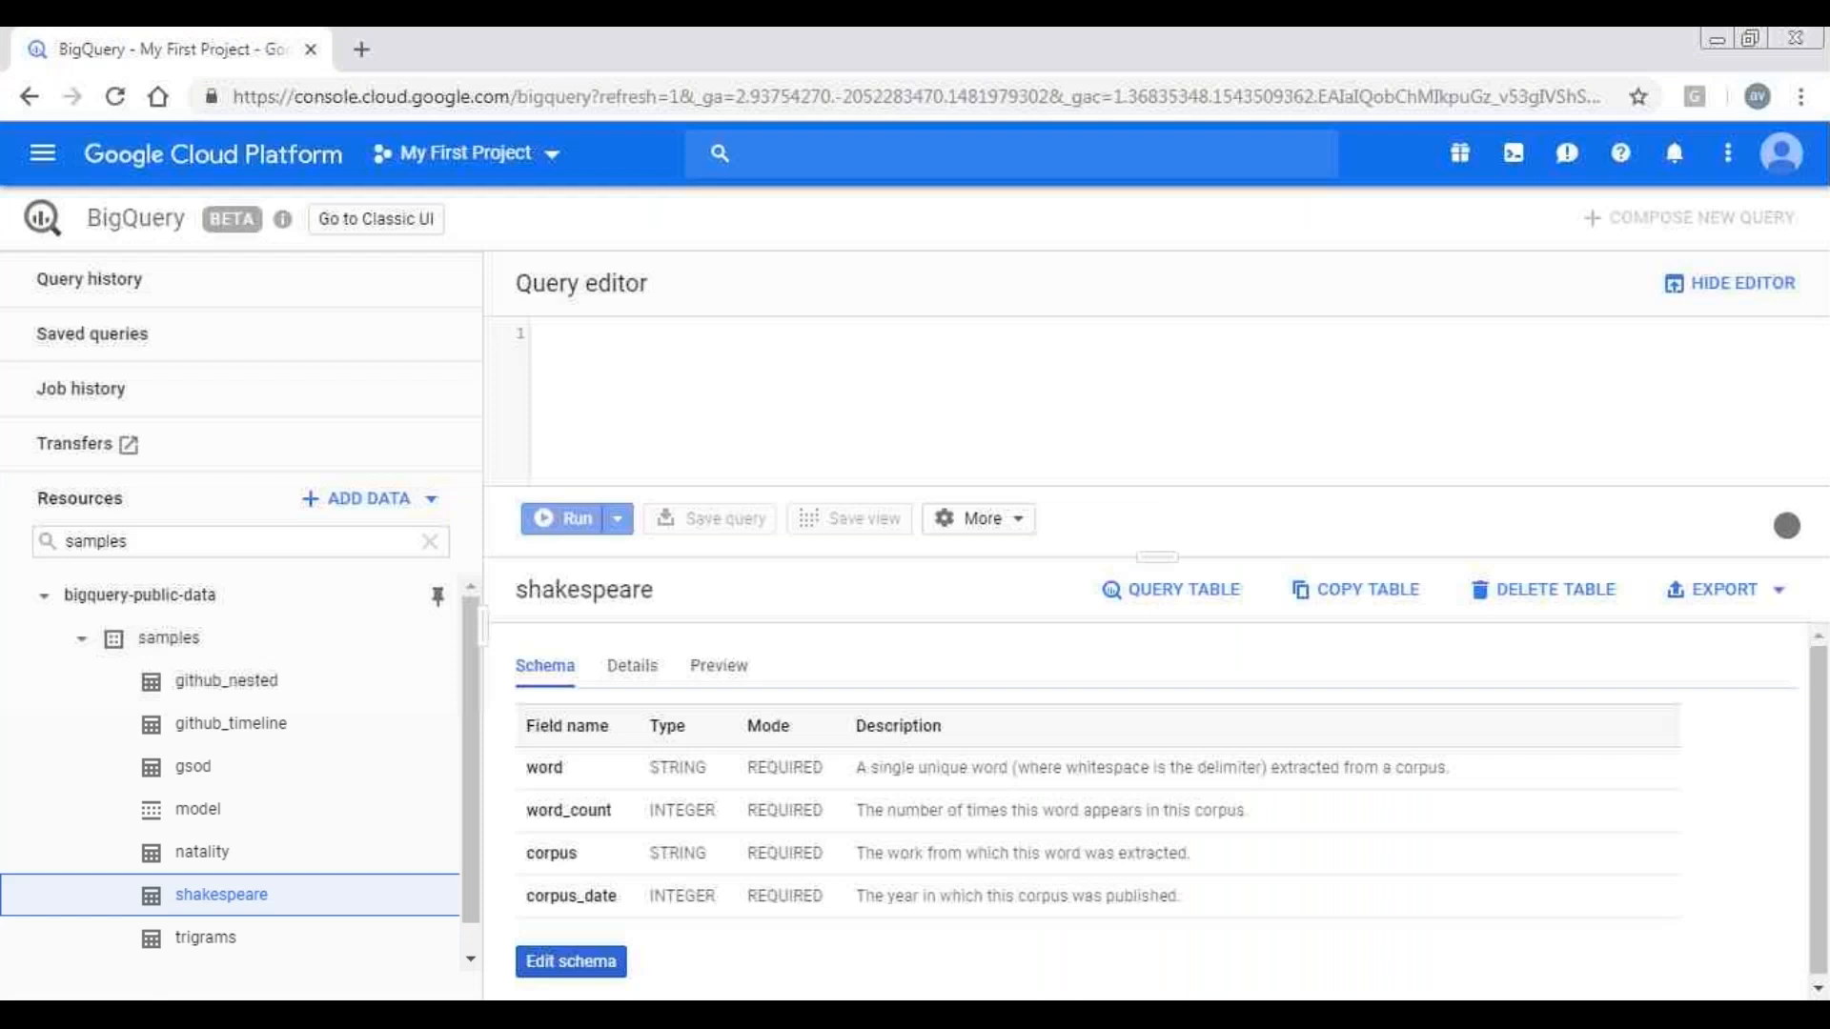
mouse_move(848, 663)
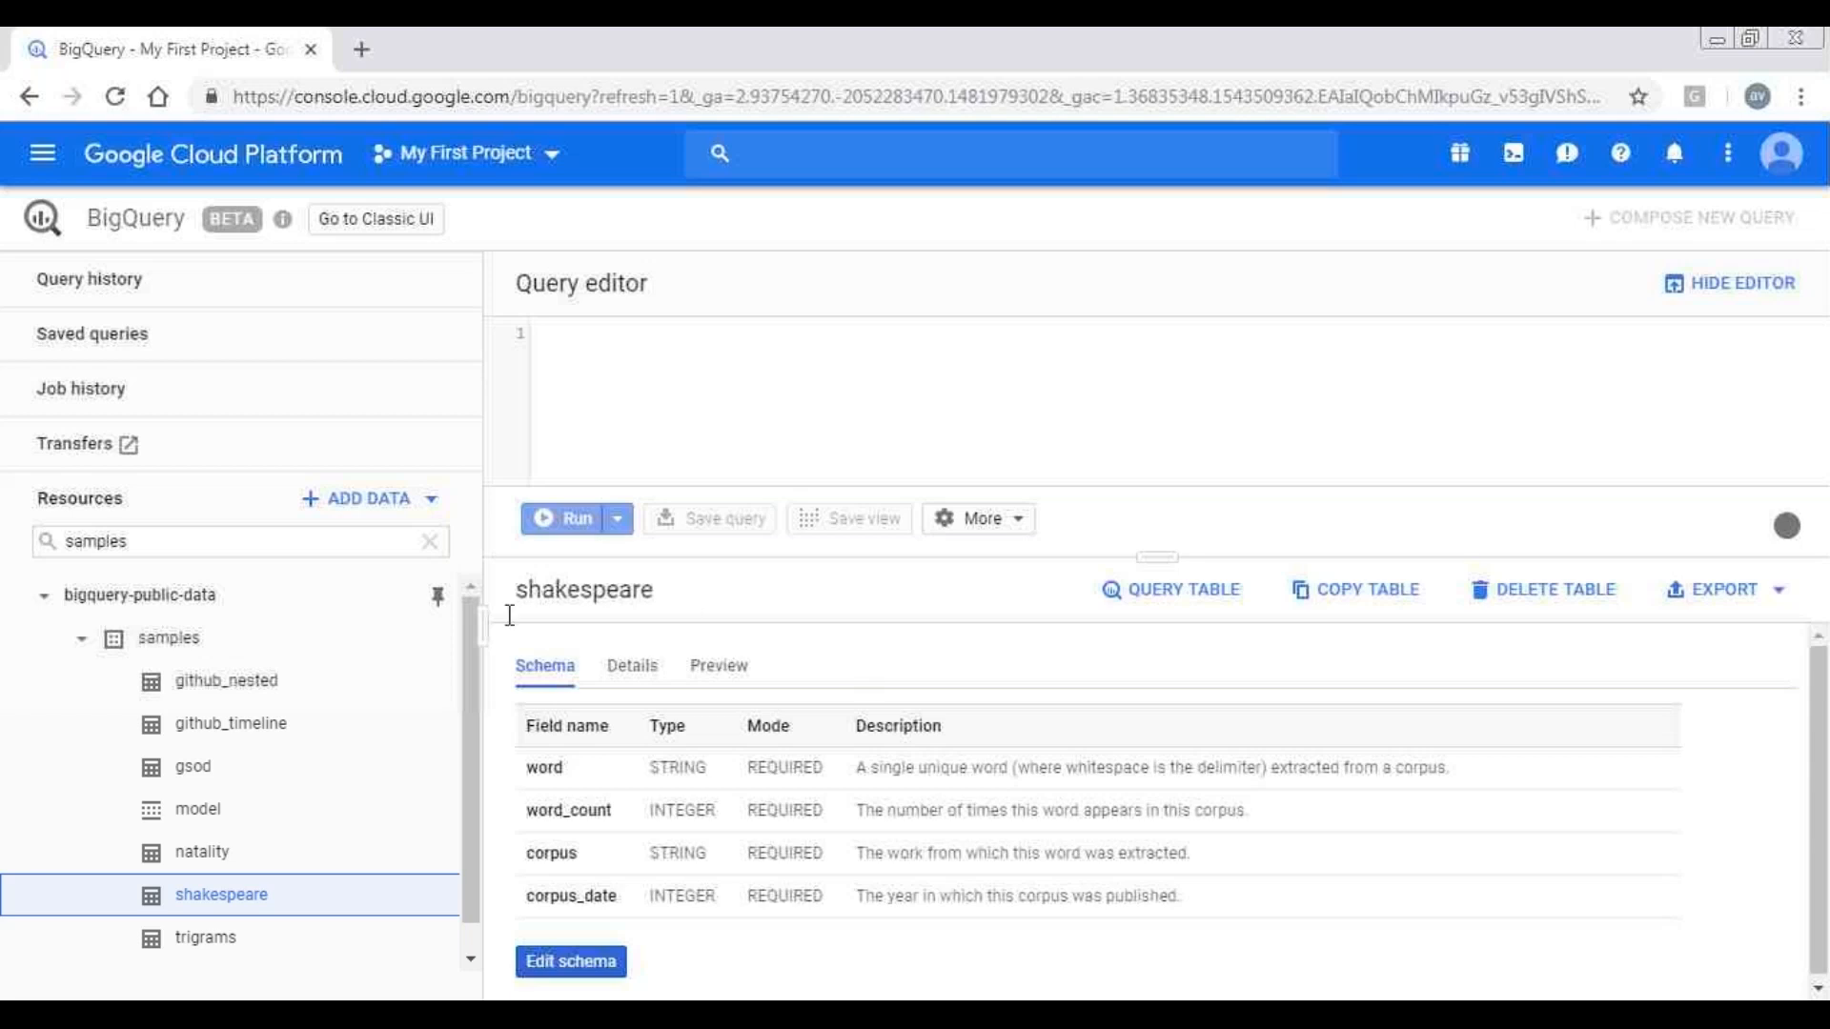
mouse_move(560, 770)
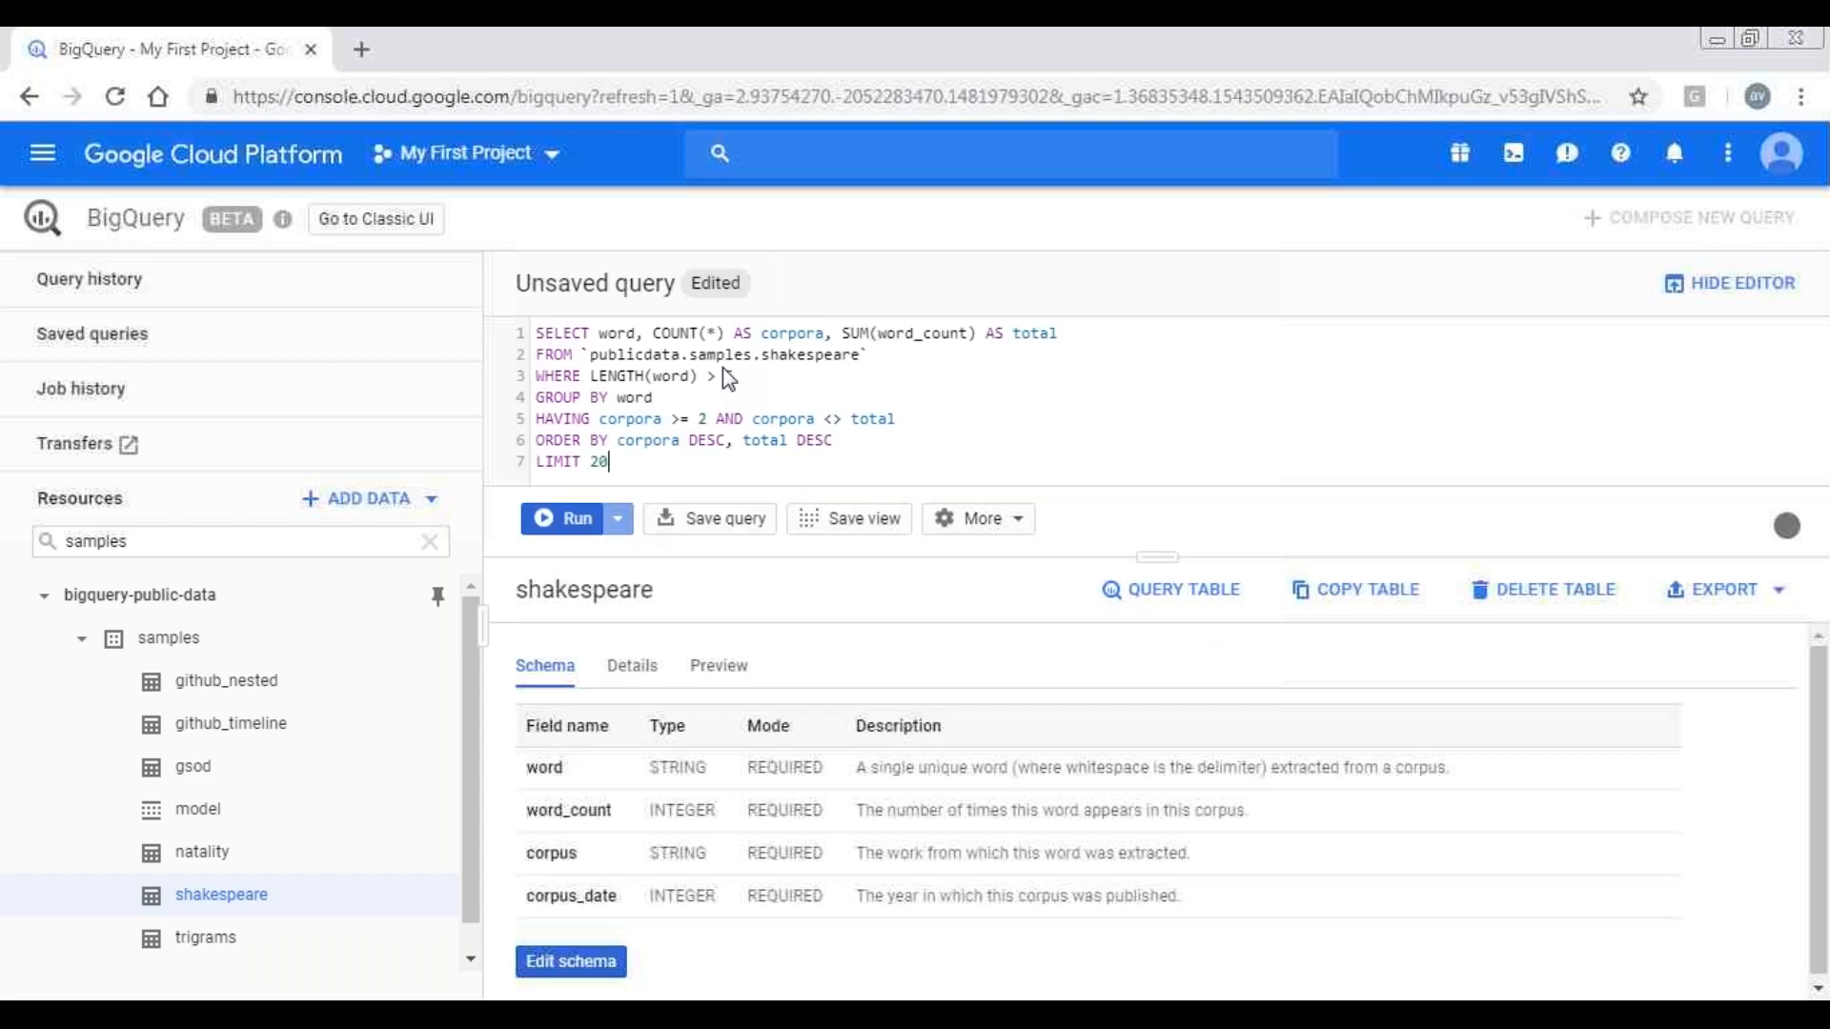
- Complete the filter as LENGTH(word) > 5, validating at 2.53 MB processed
click(566, 518)
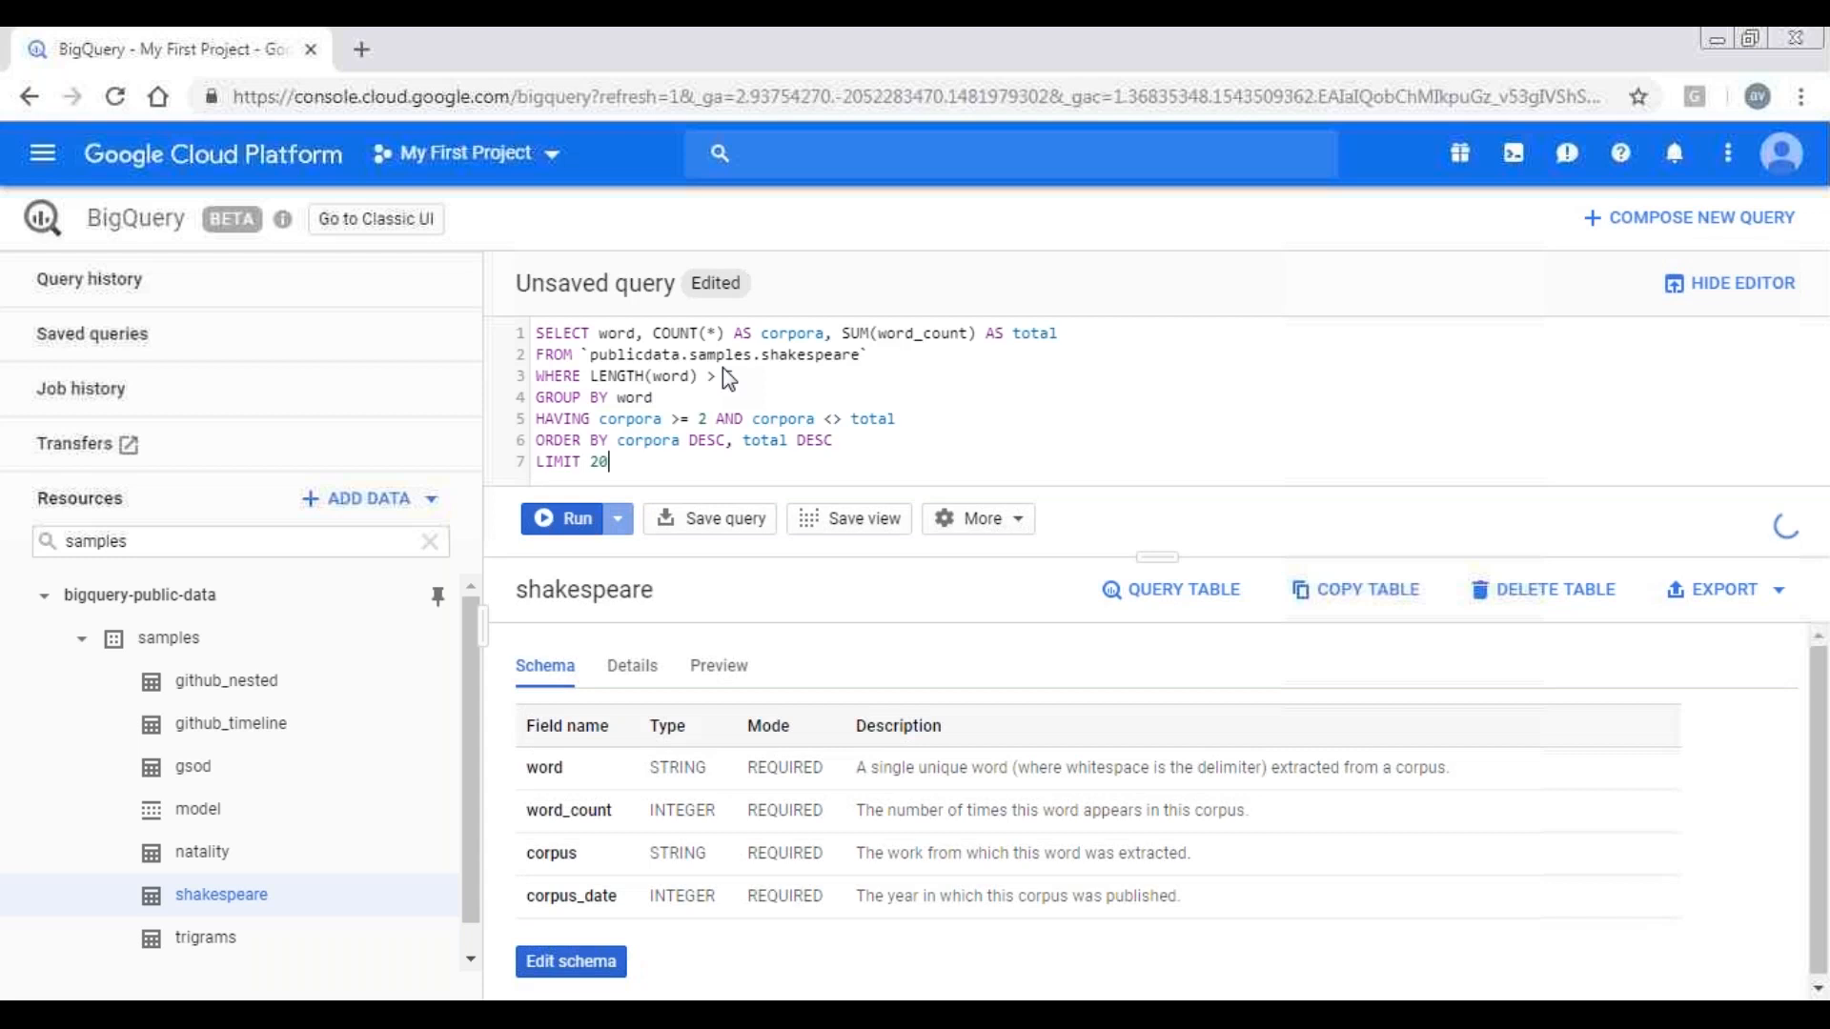
text(5)
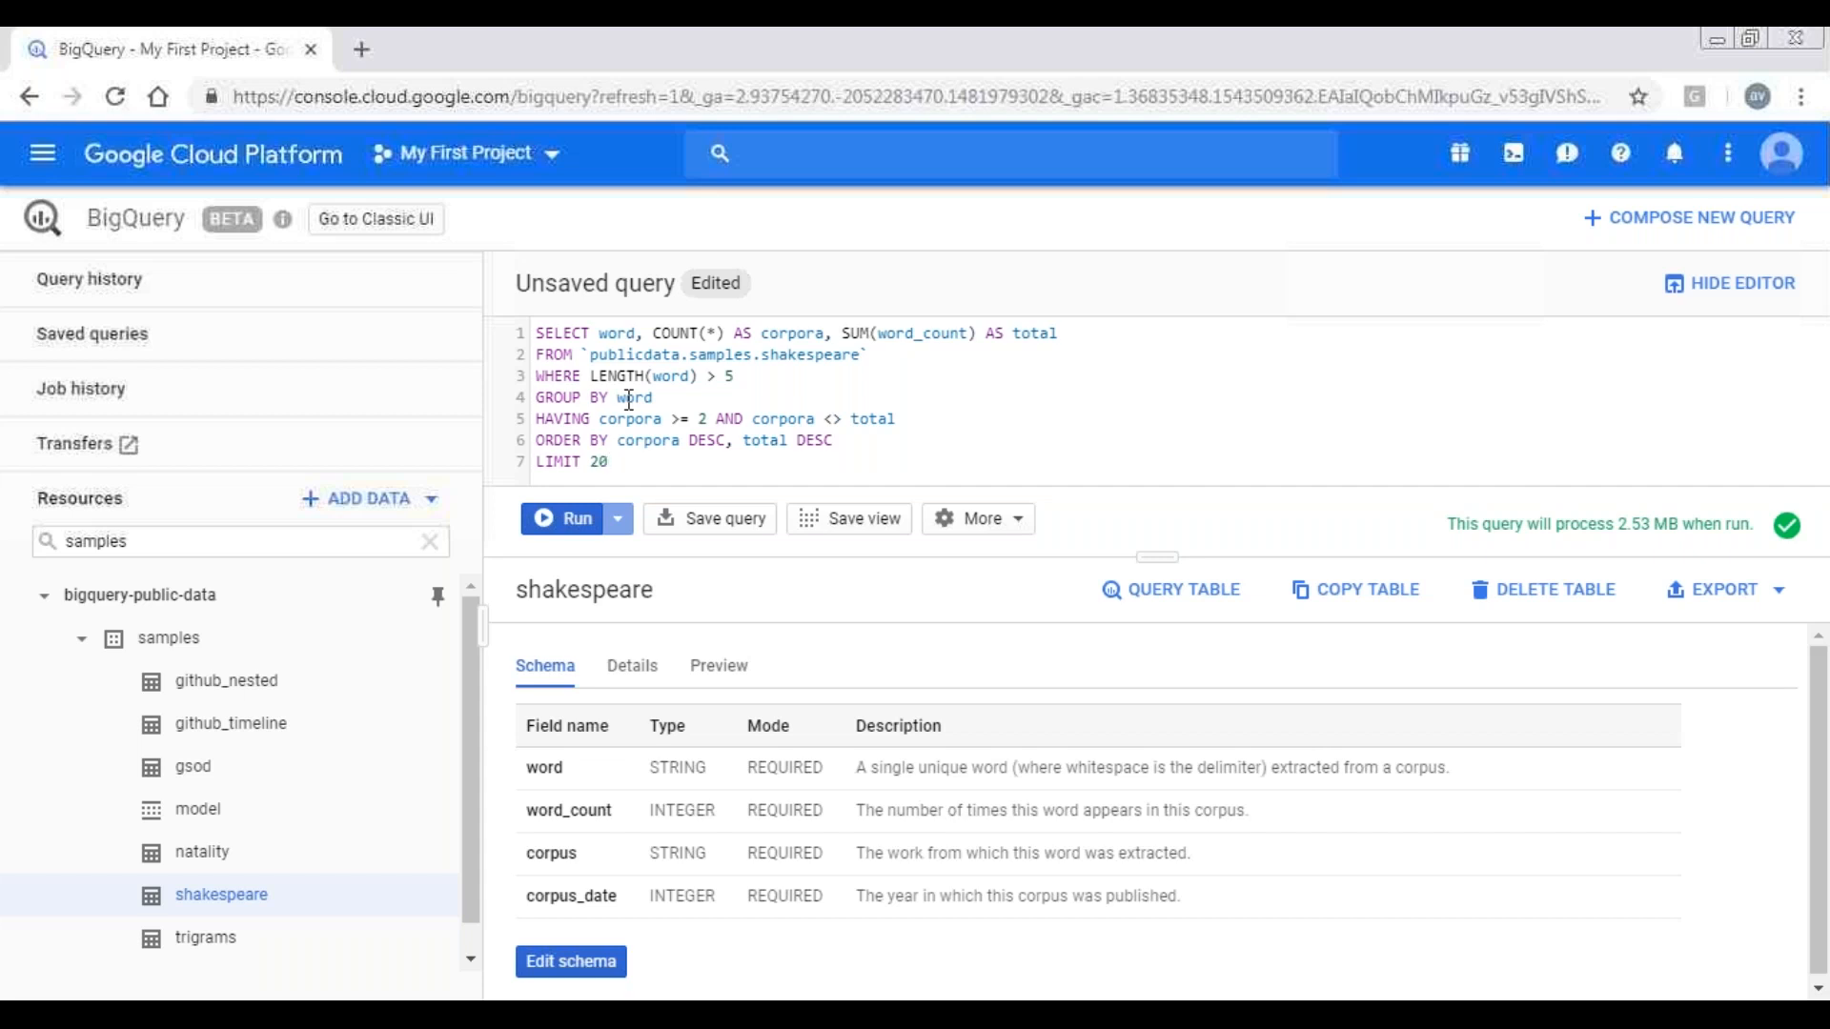
click(608, 462)
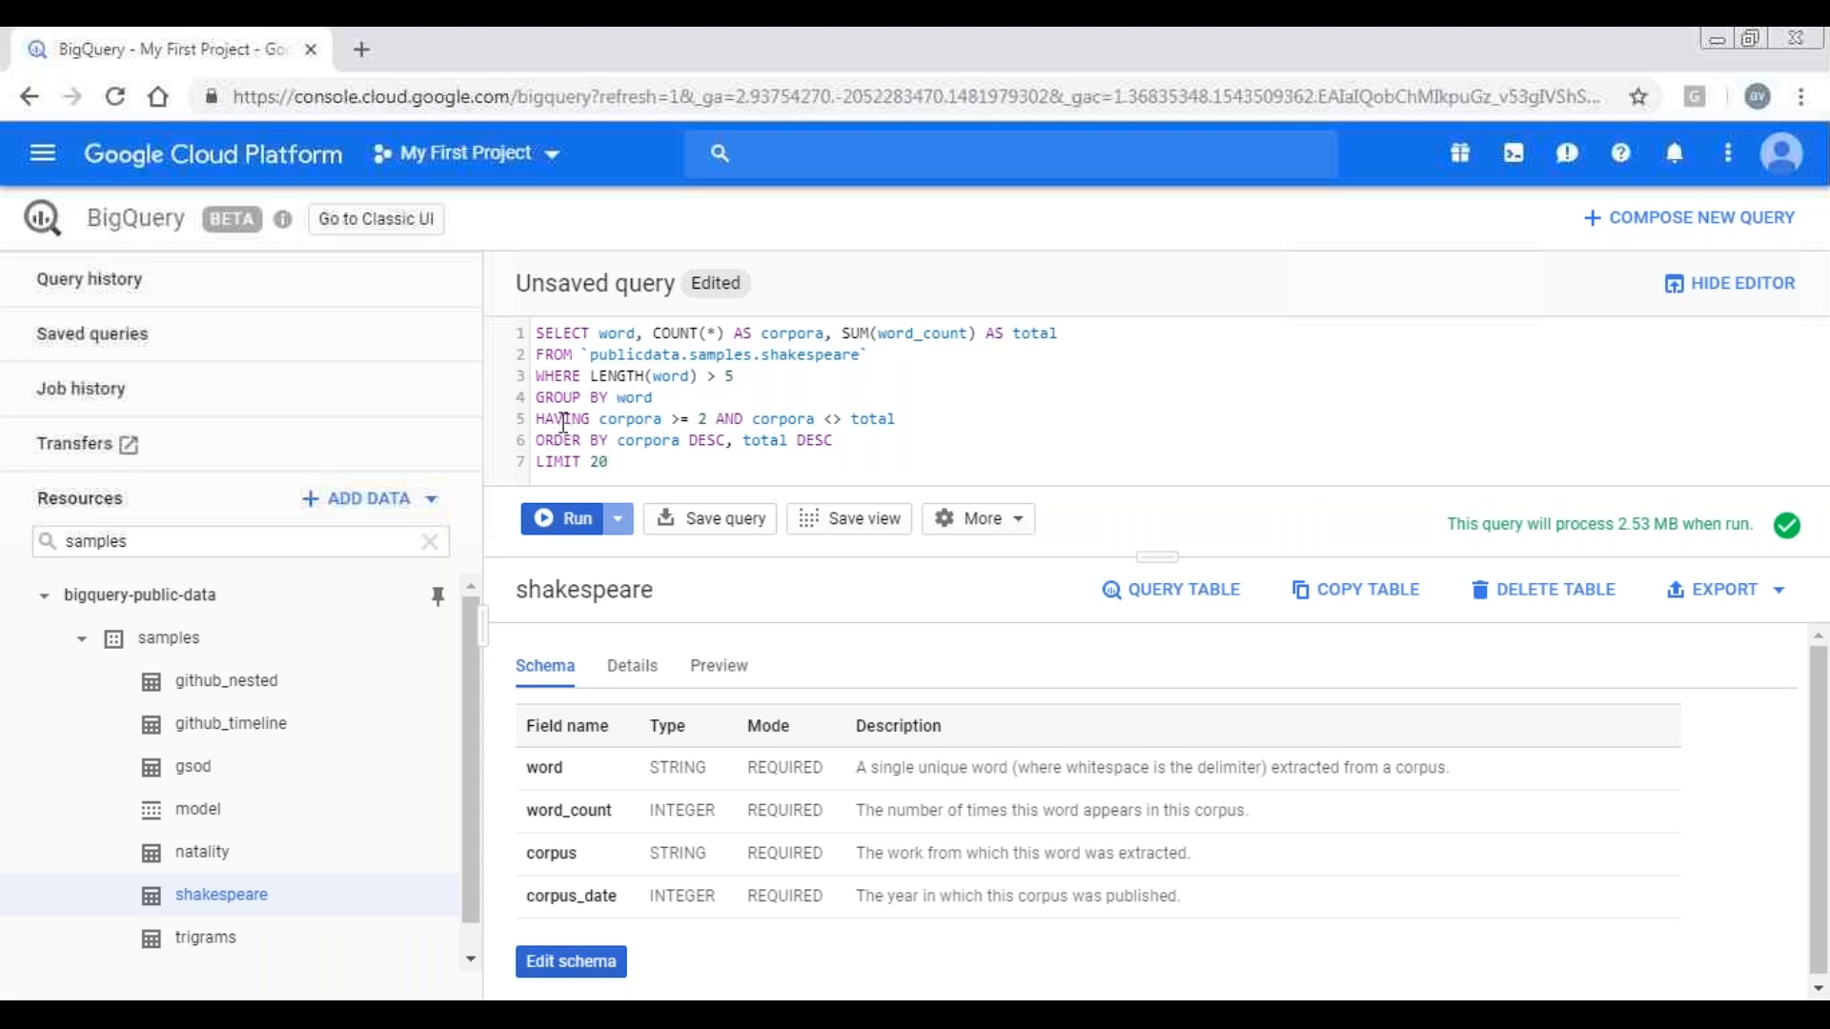
mouse_move(627, 424)
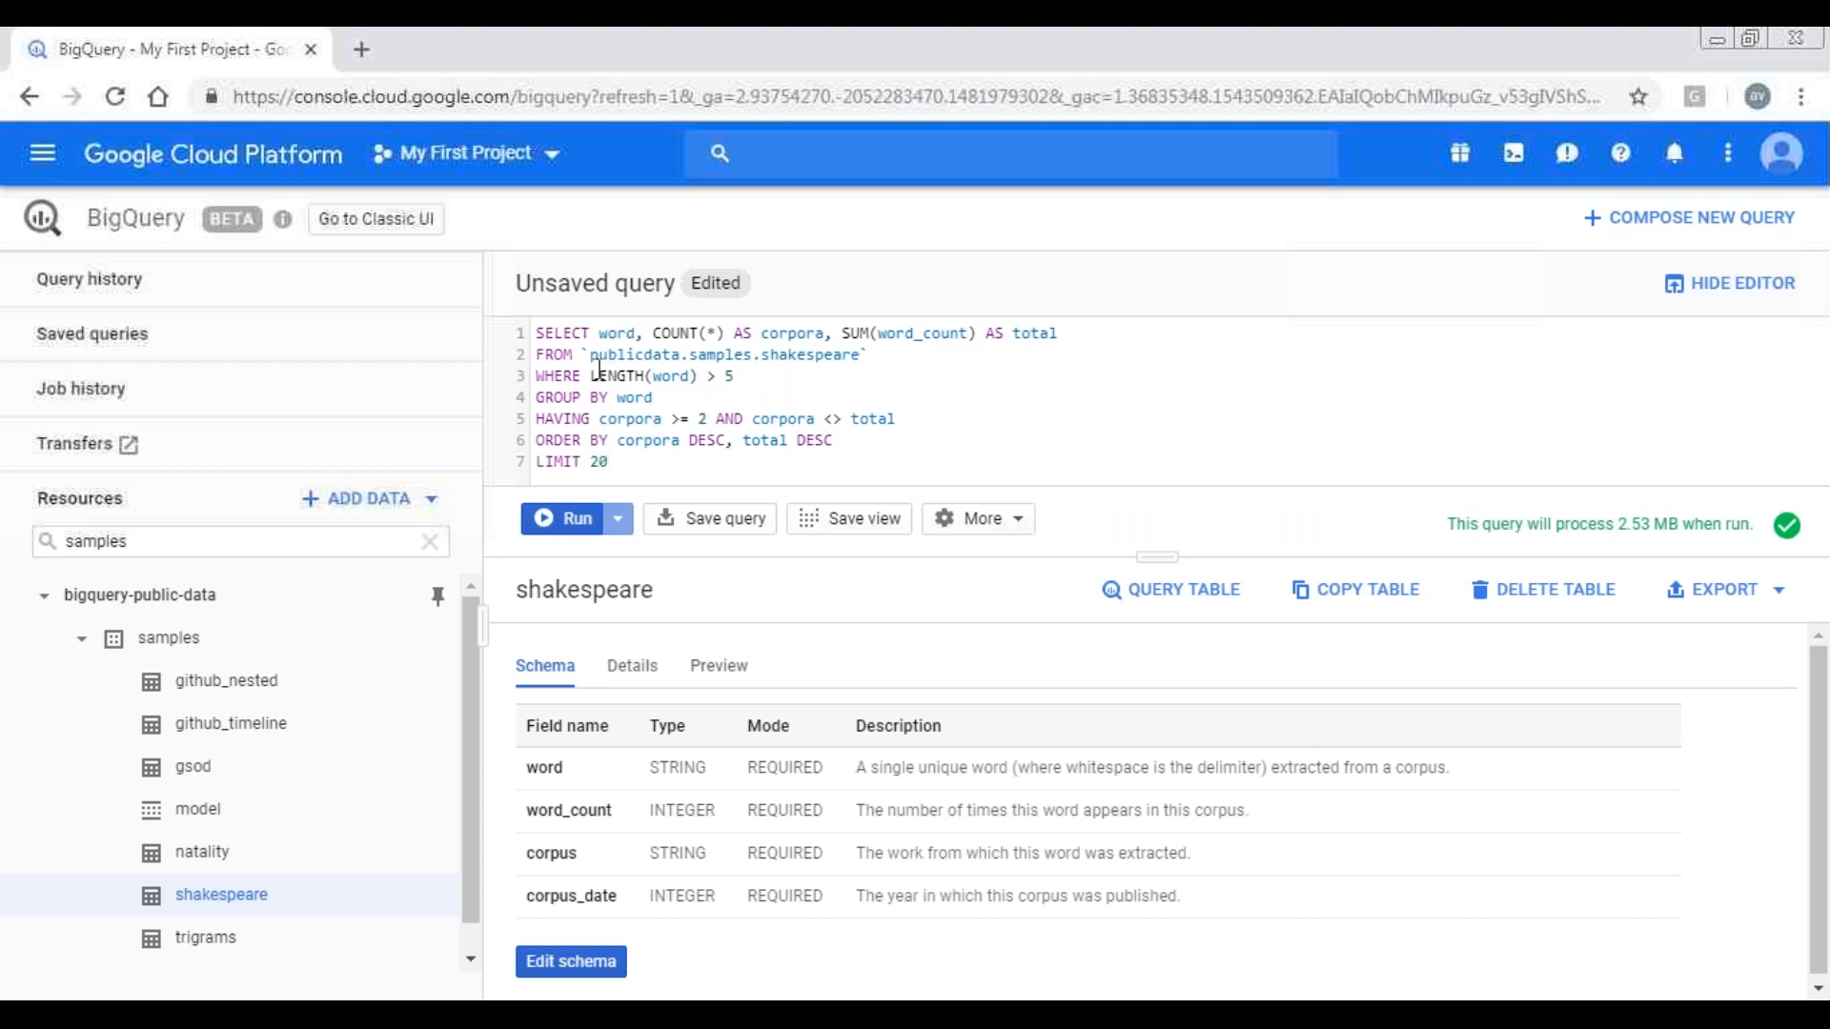
double_click(619, 375)
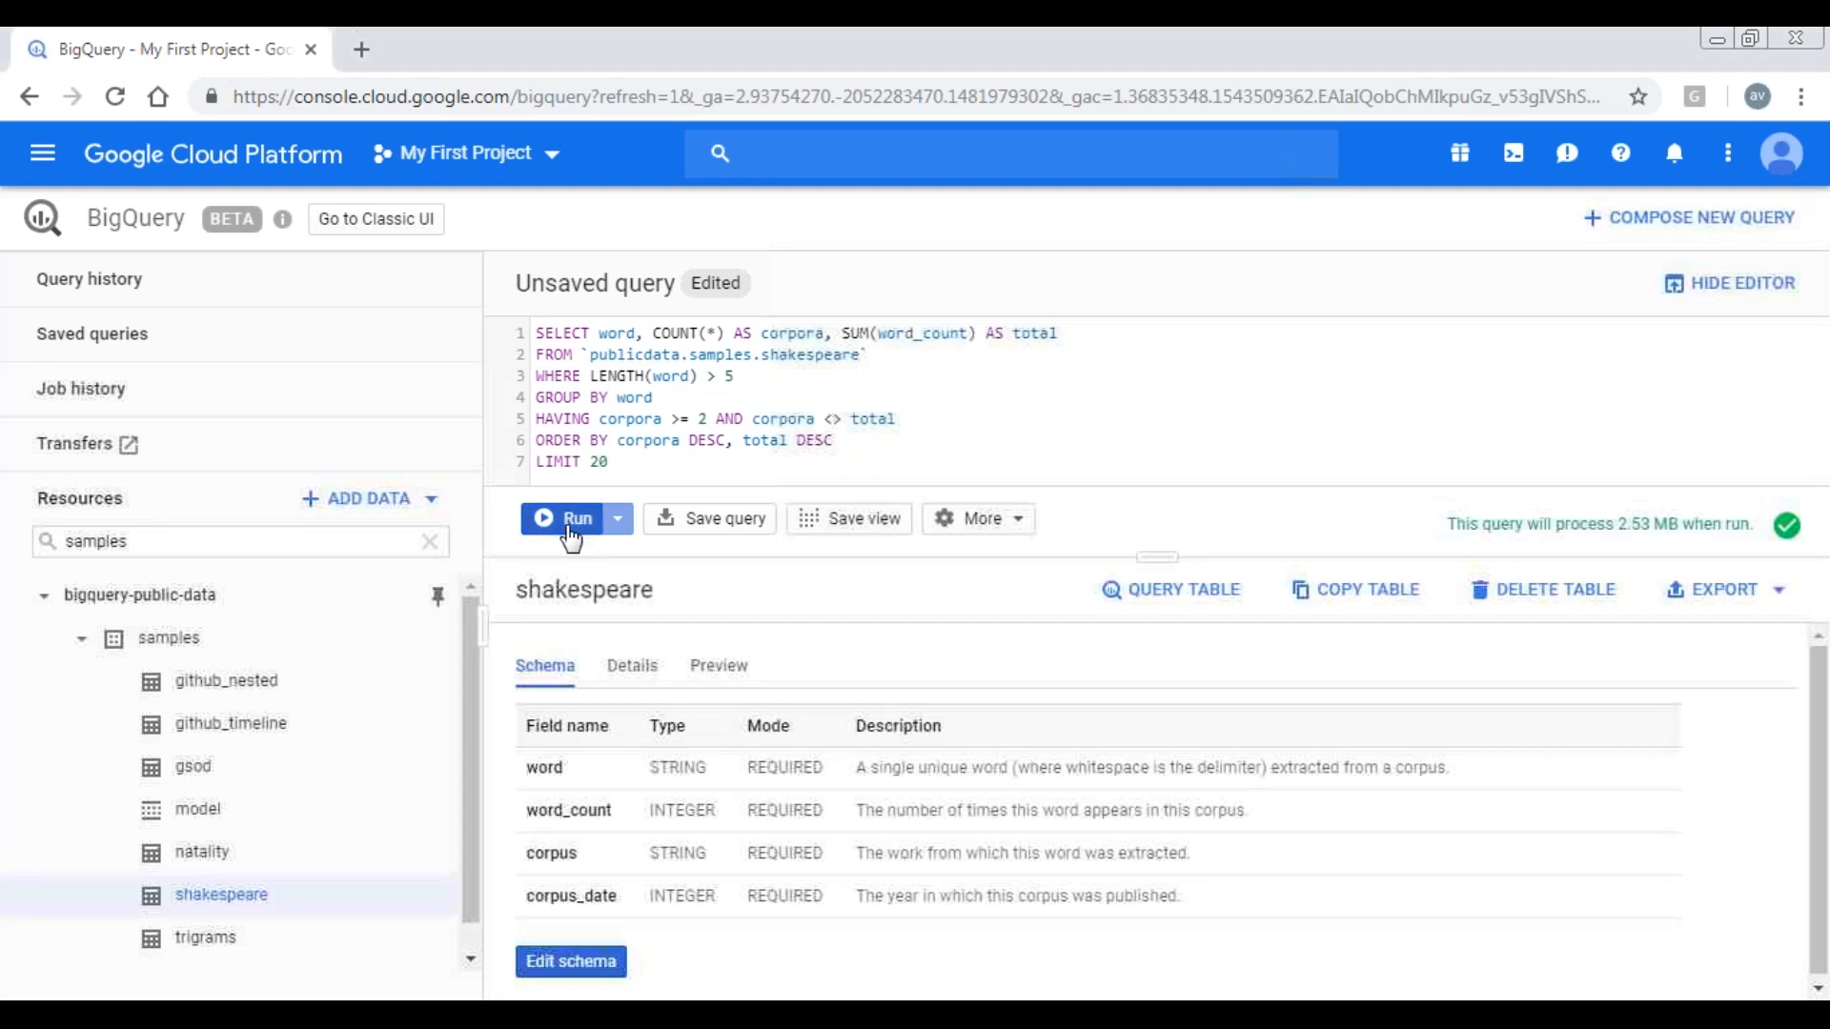
- Run the Shakespeare word-count query, returning 20 rows led by 'should' with 42 corpora
click(572, 519)
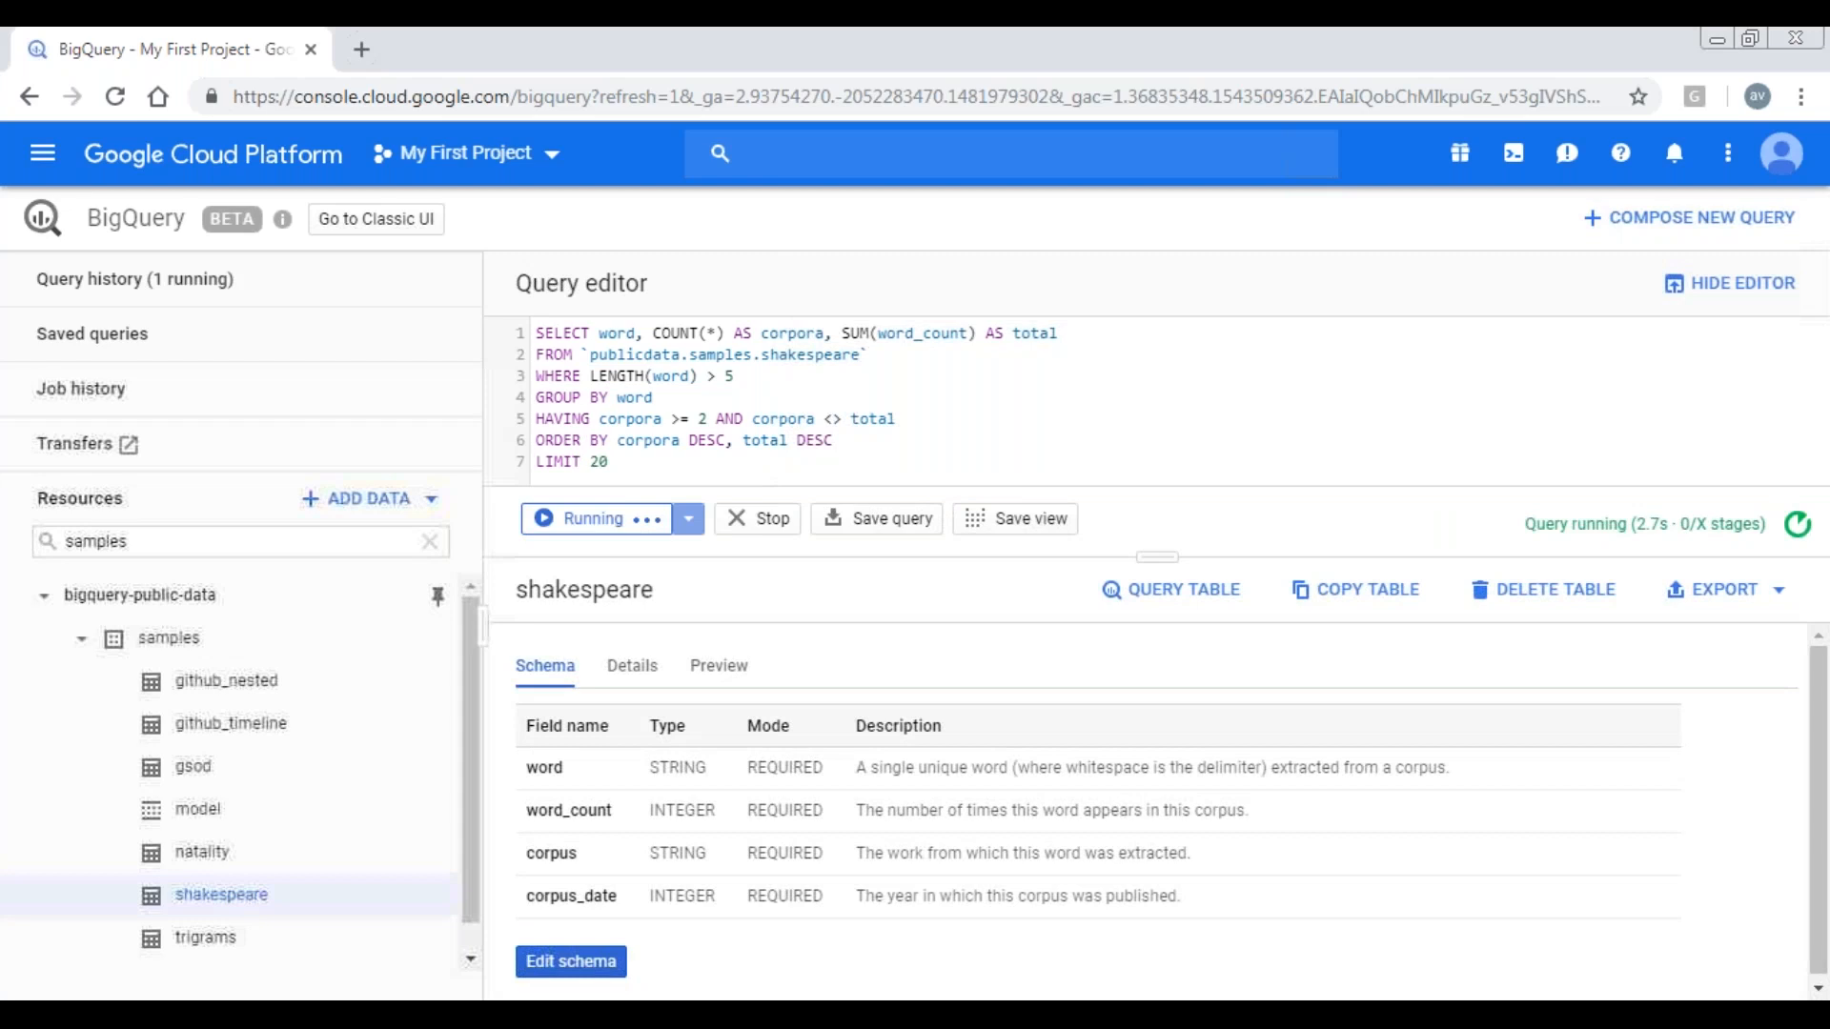
click(595, 518)
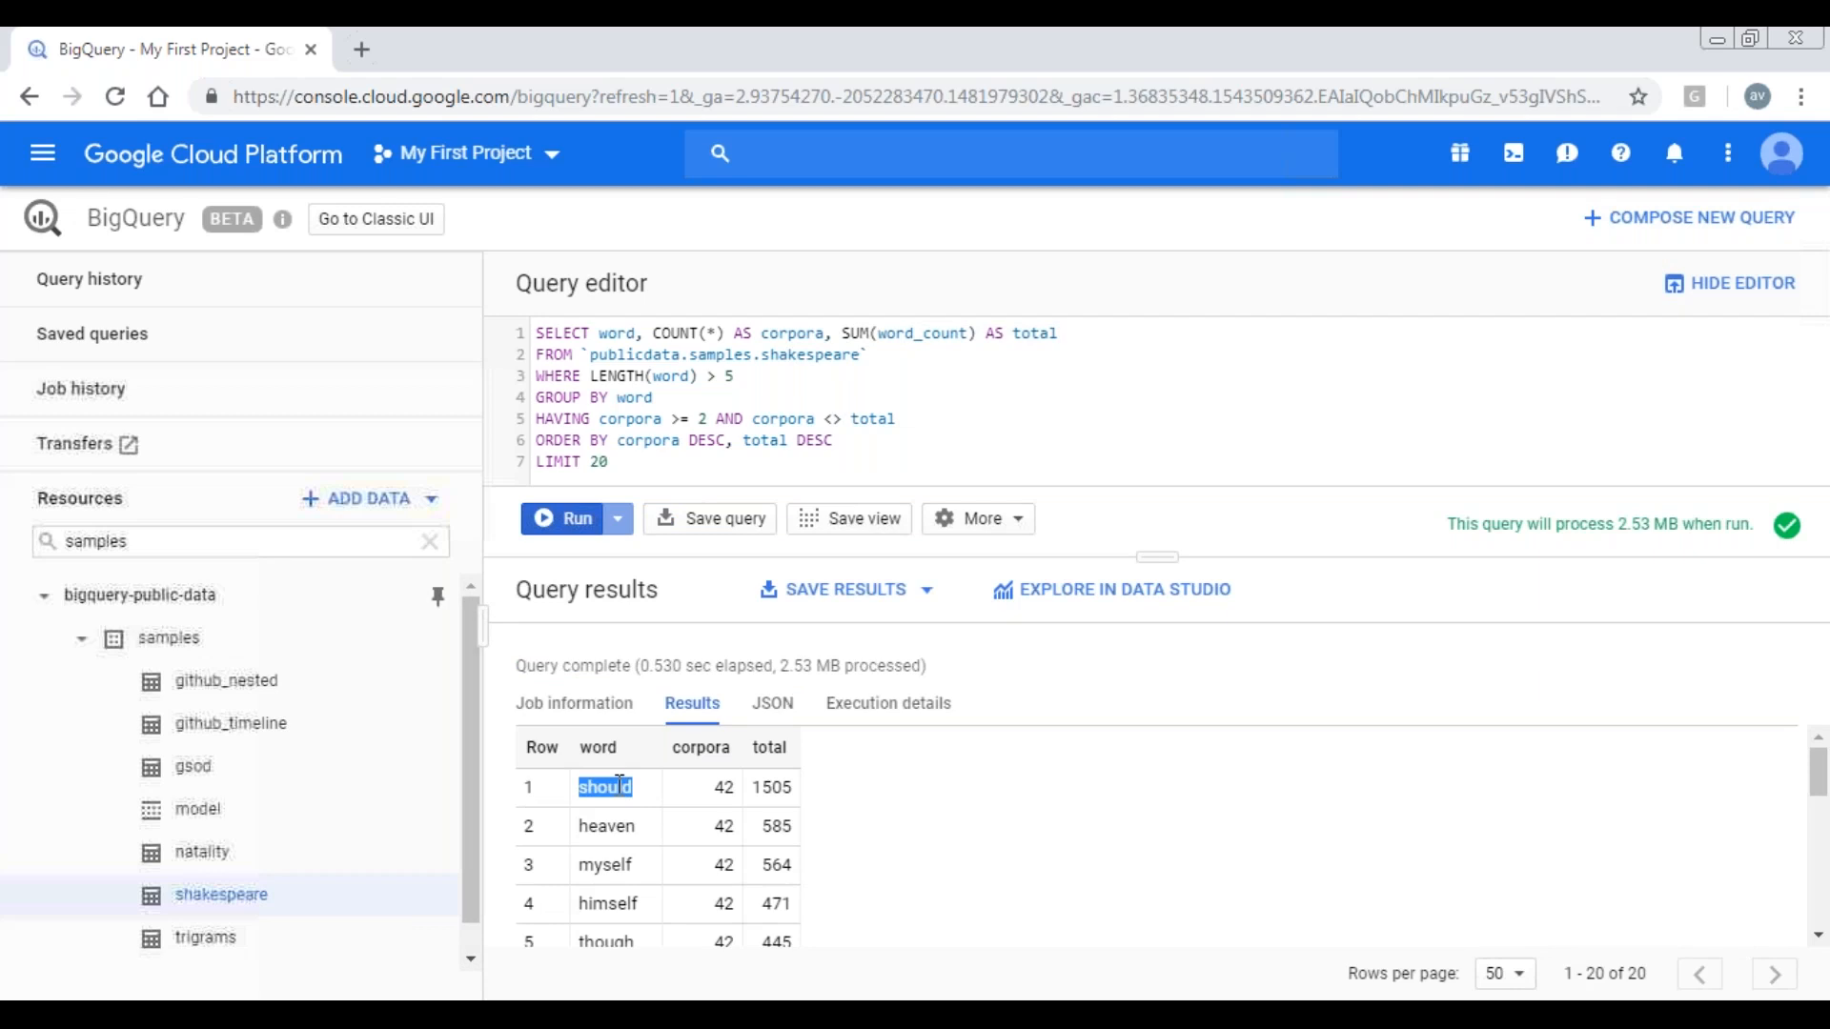
mouse_move(892, 663)
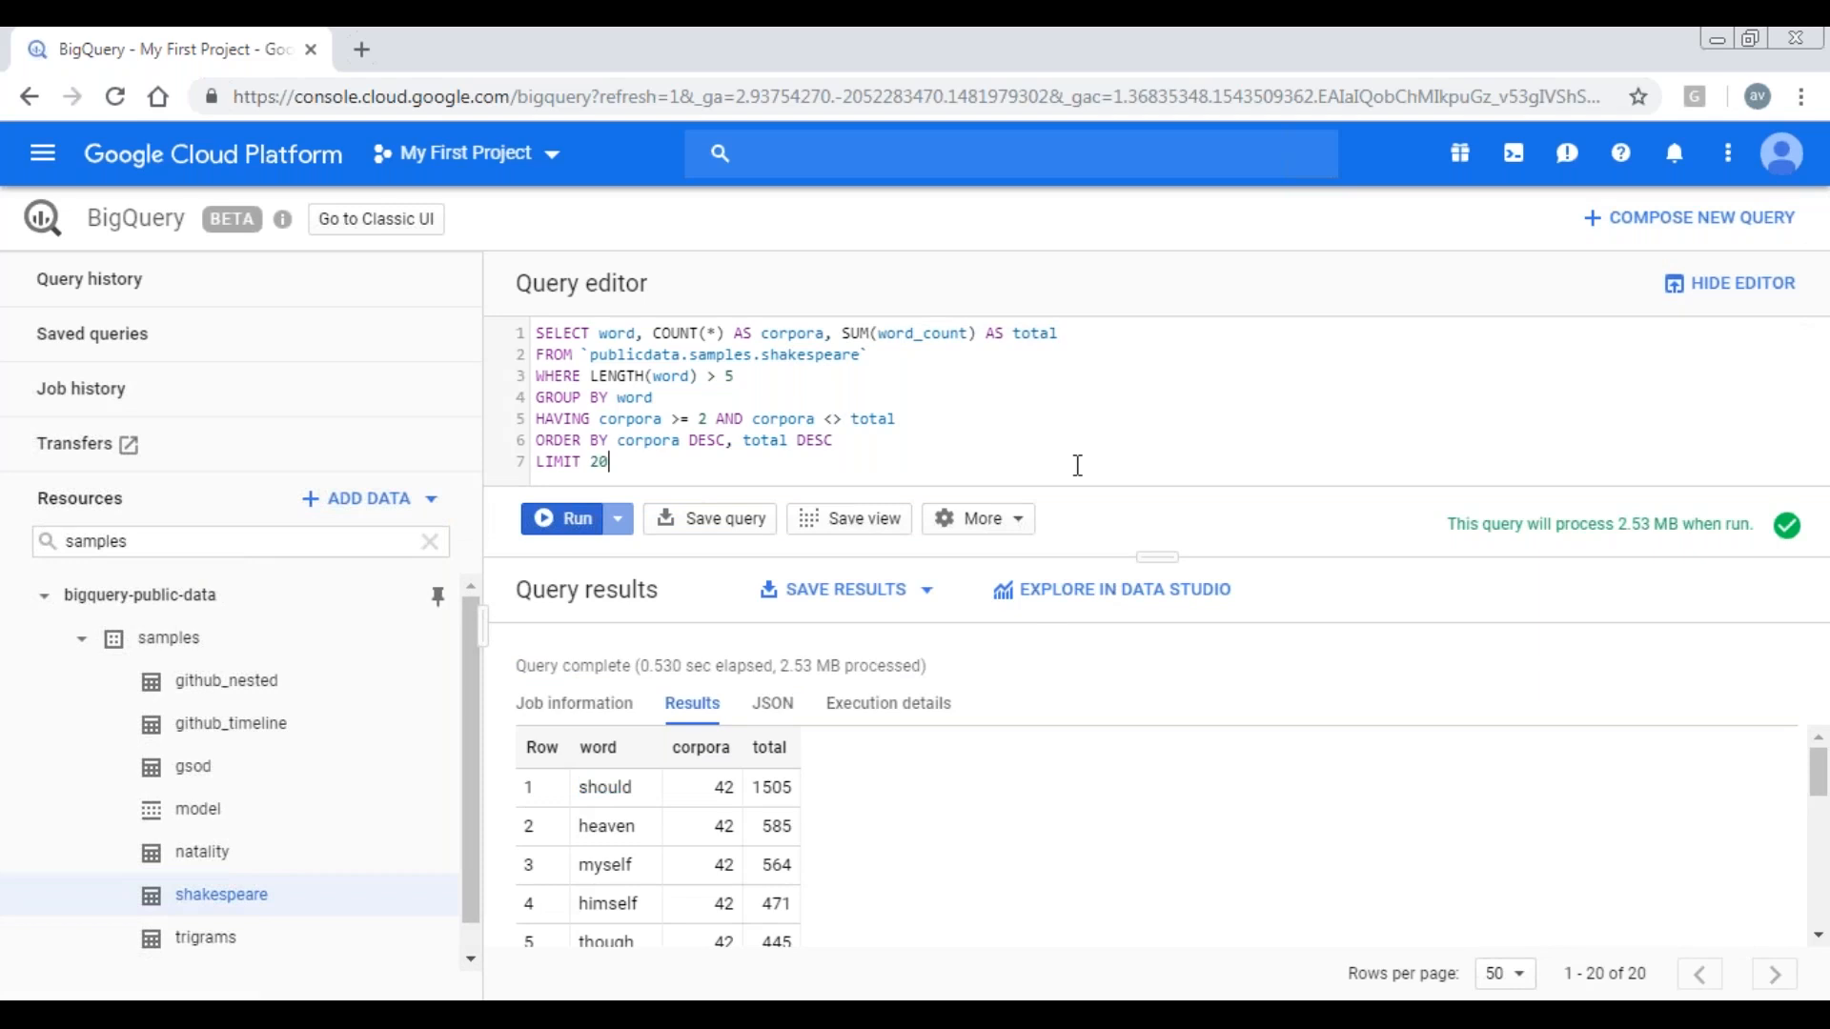
- Highlight github_timeline, its T alias and the Public column in the twitter join query
double_click(725, 355)
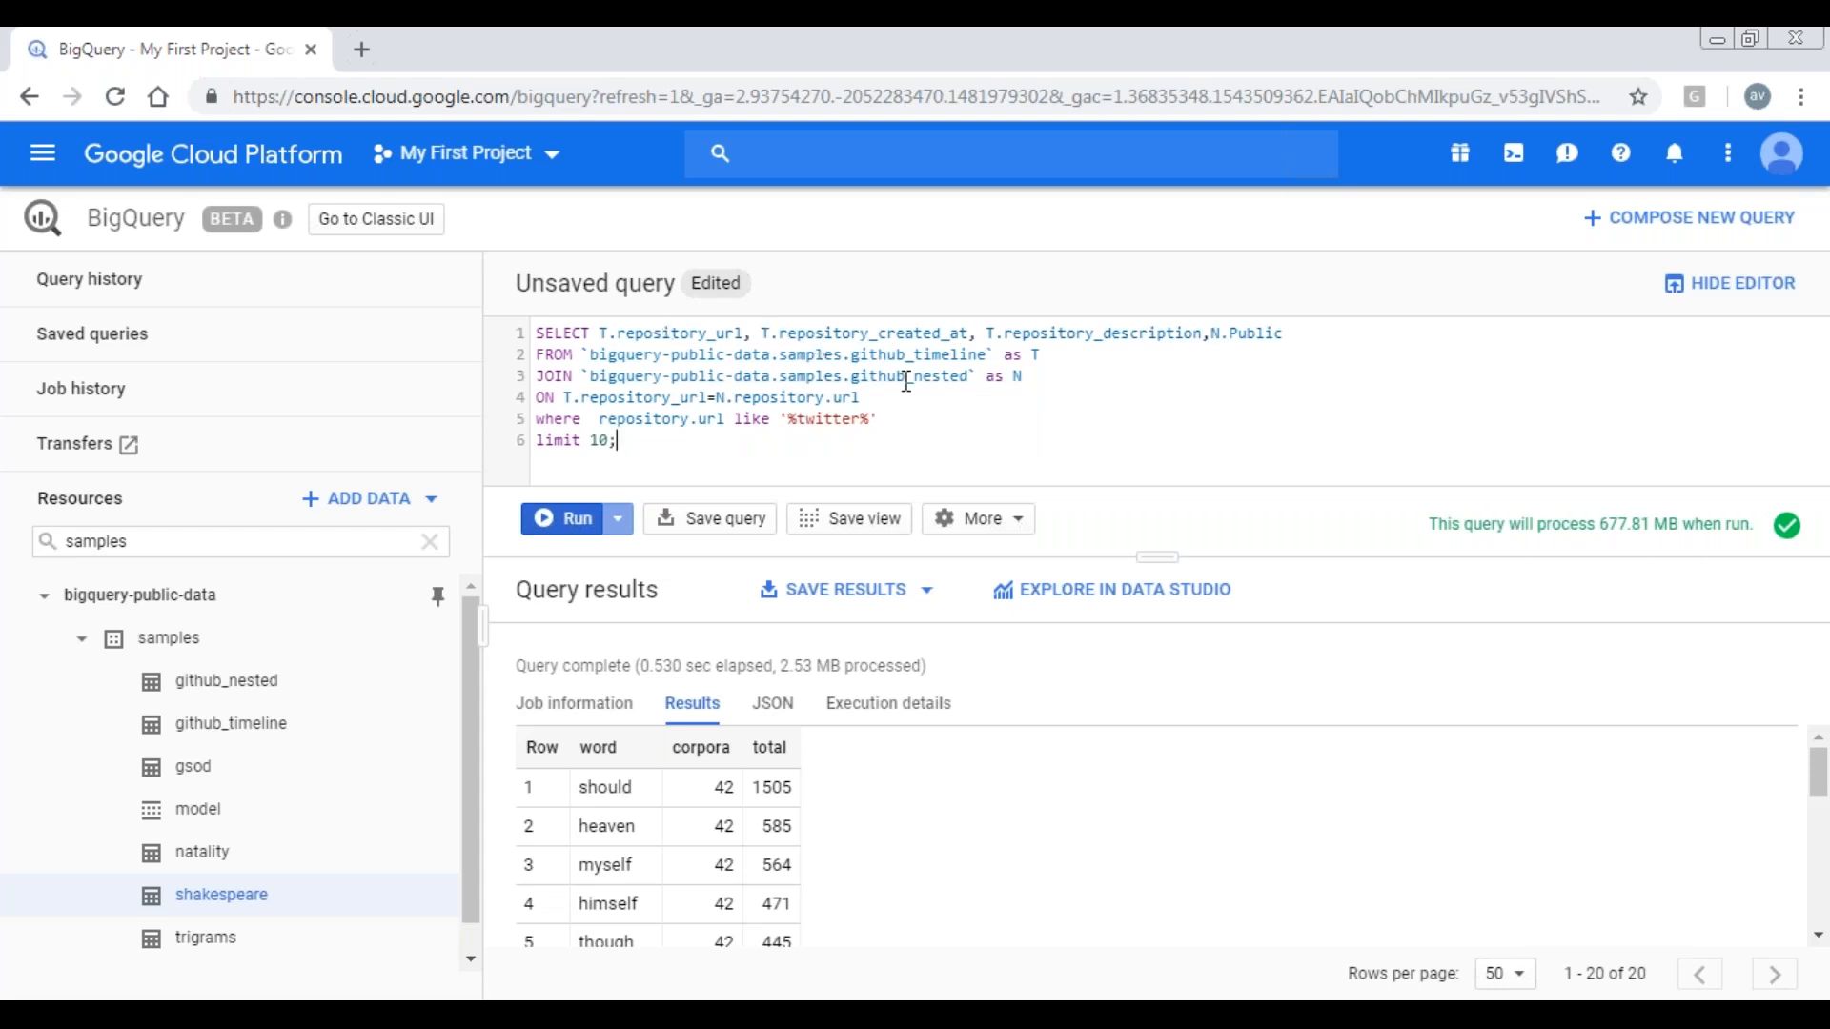
double_click(920, 355)
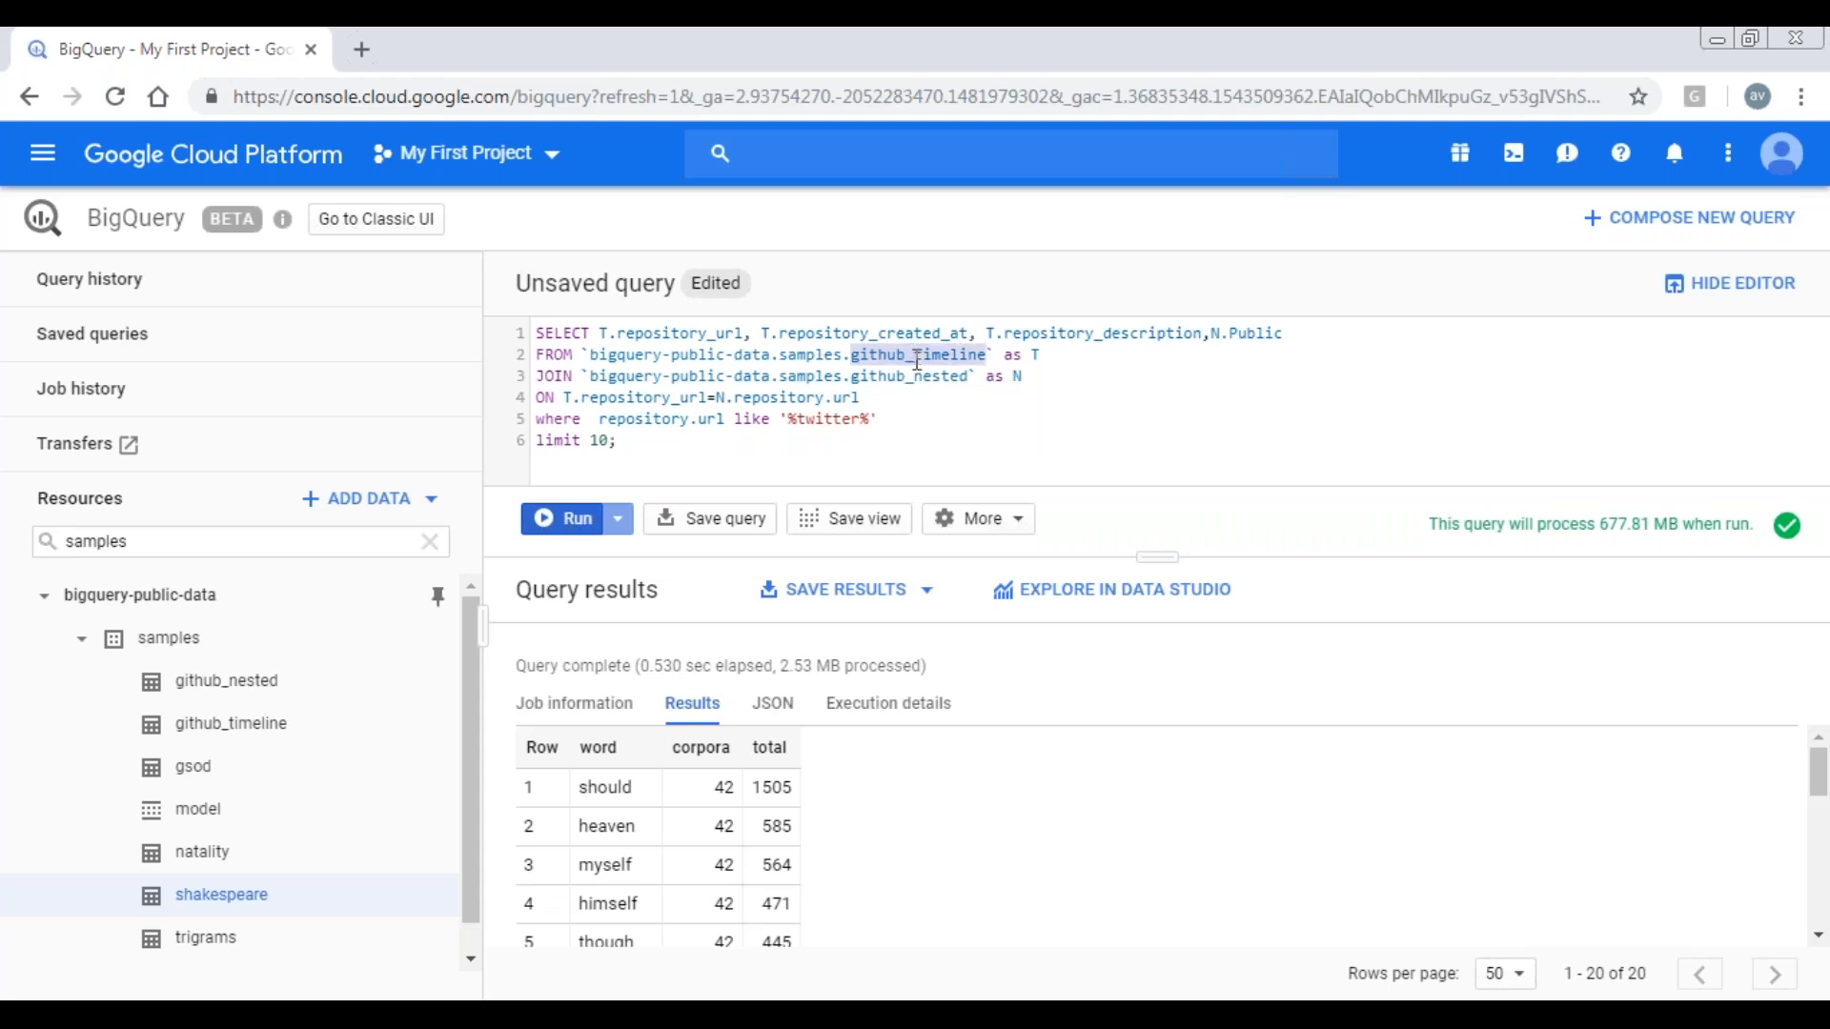
double_click(907, 375)
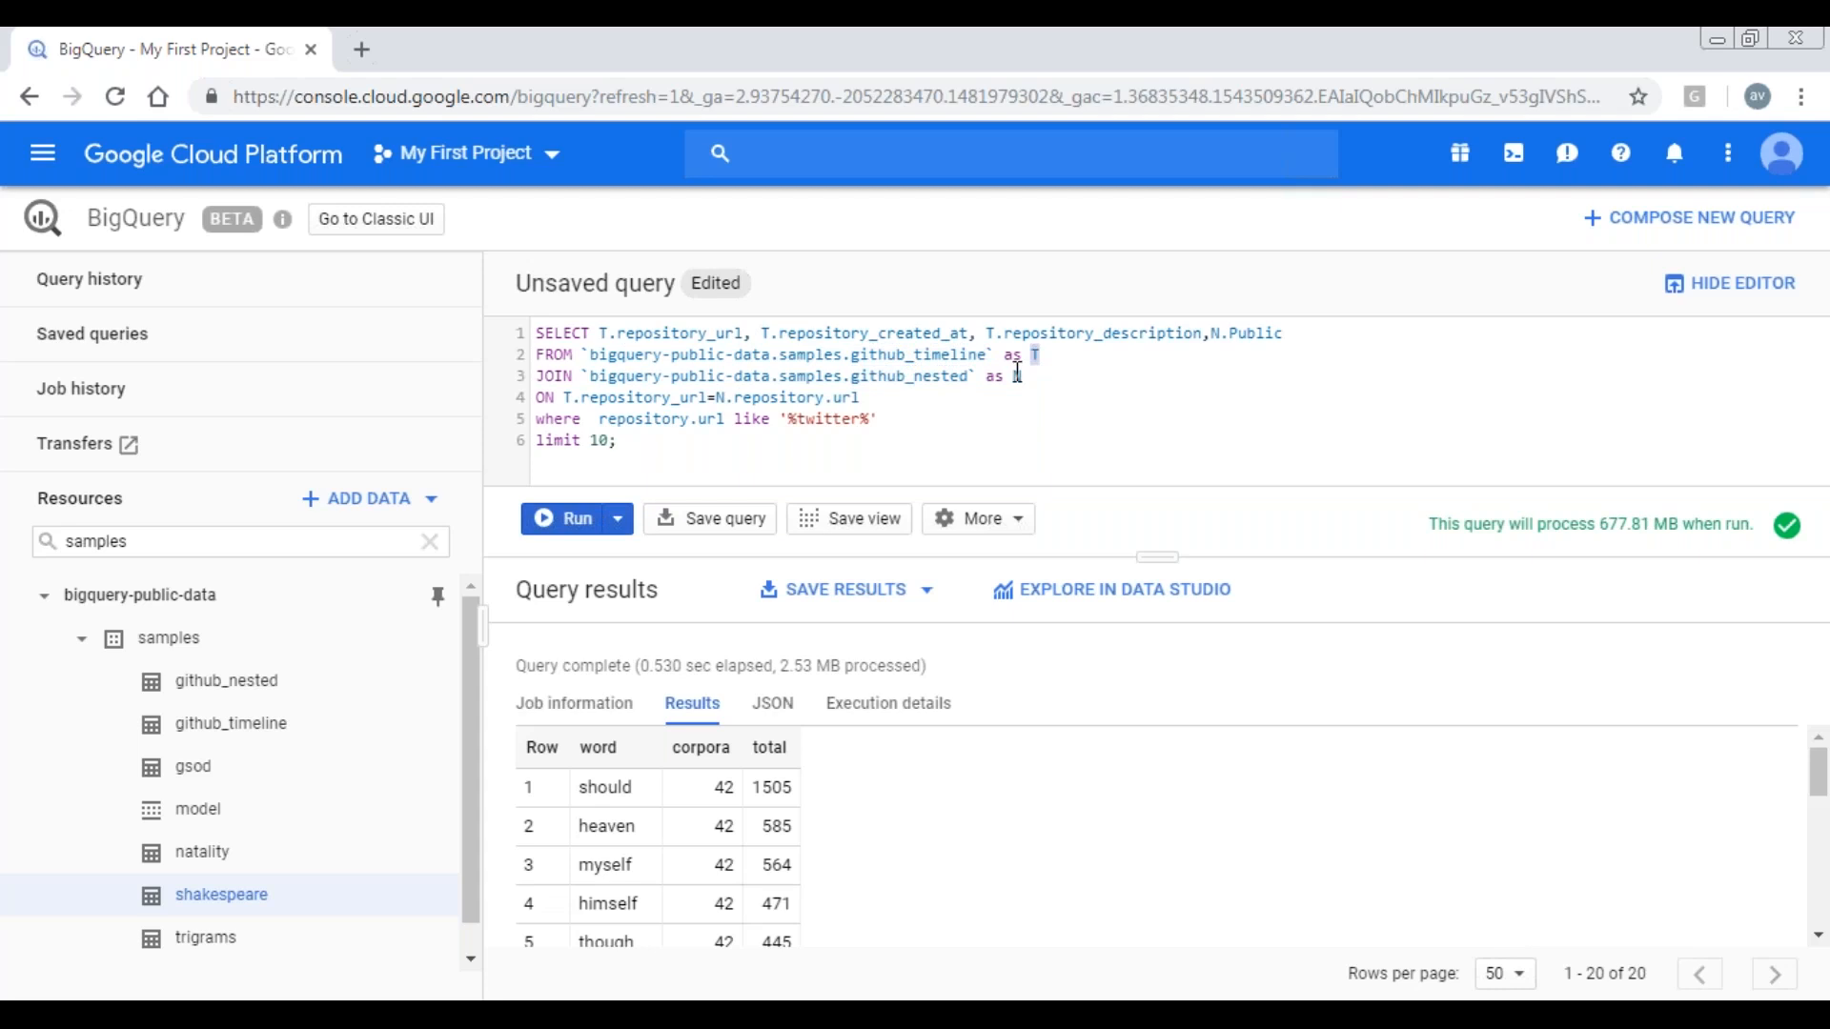
double_click(1100, 332)
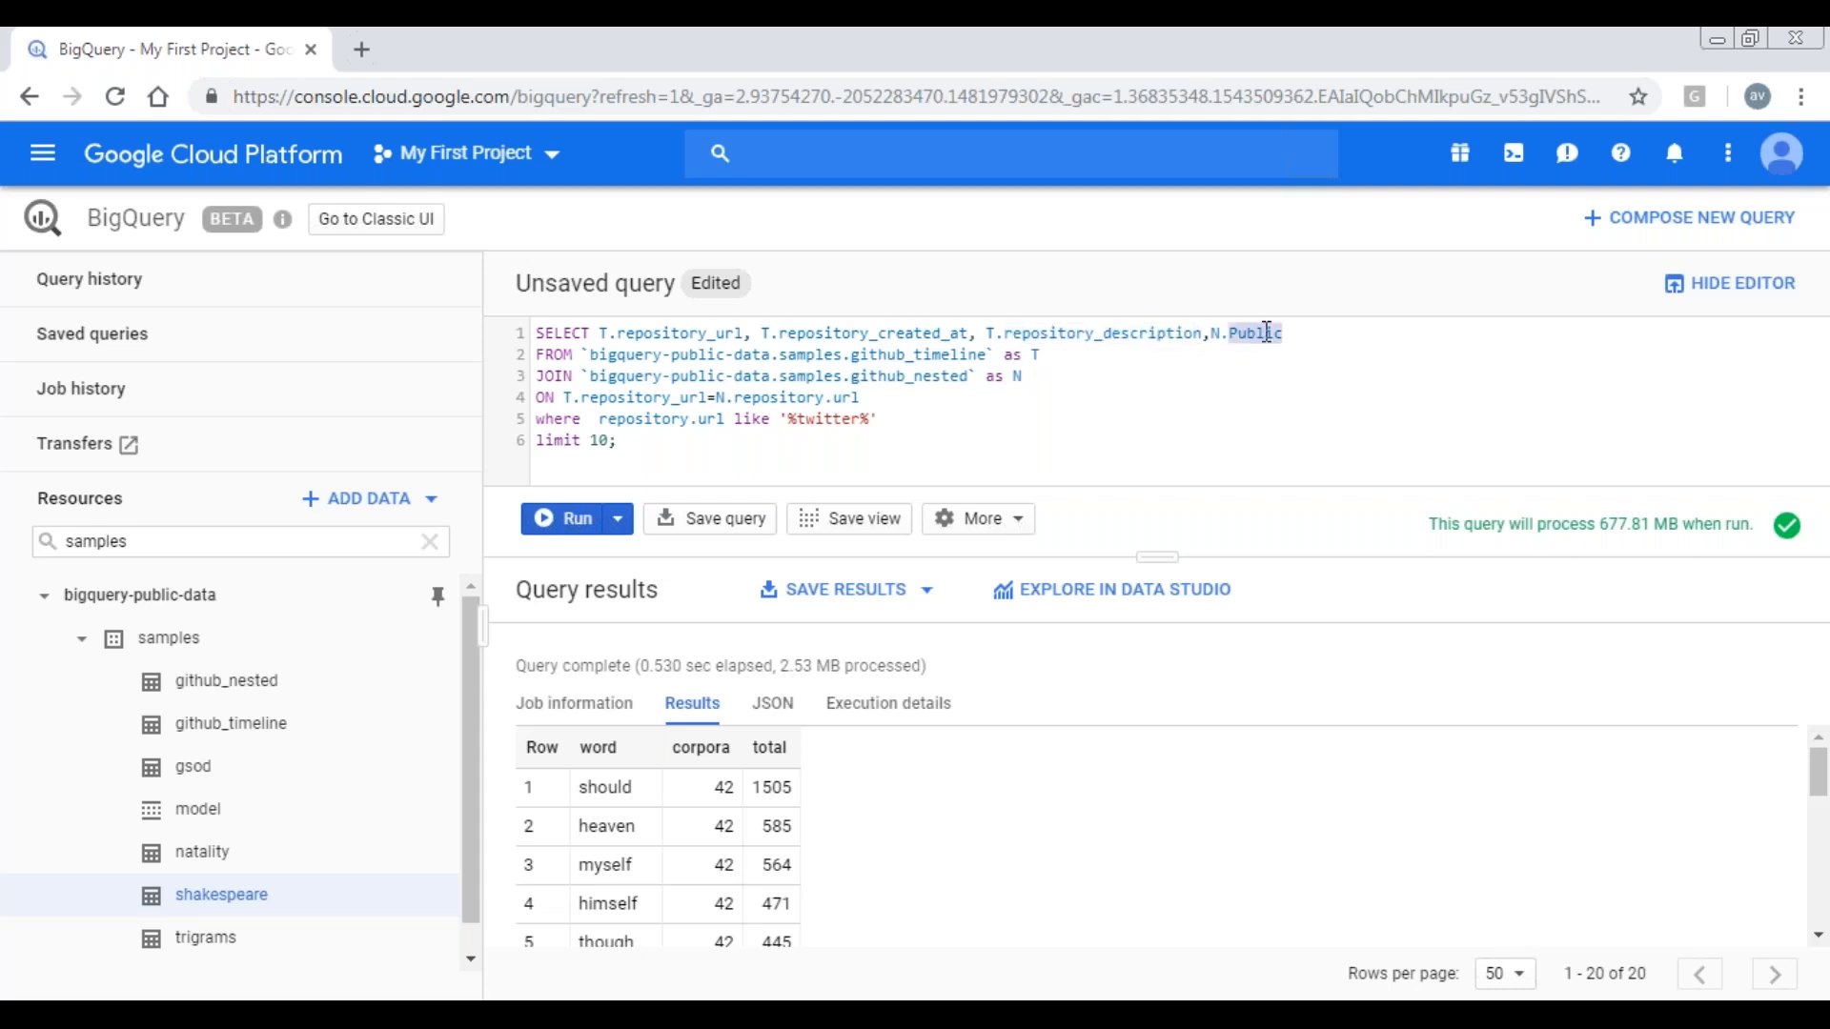
click(861, 396)
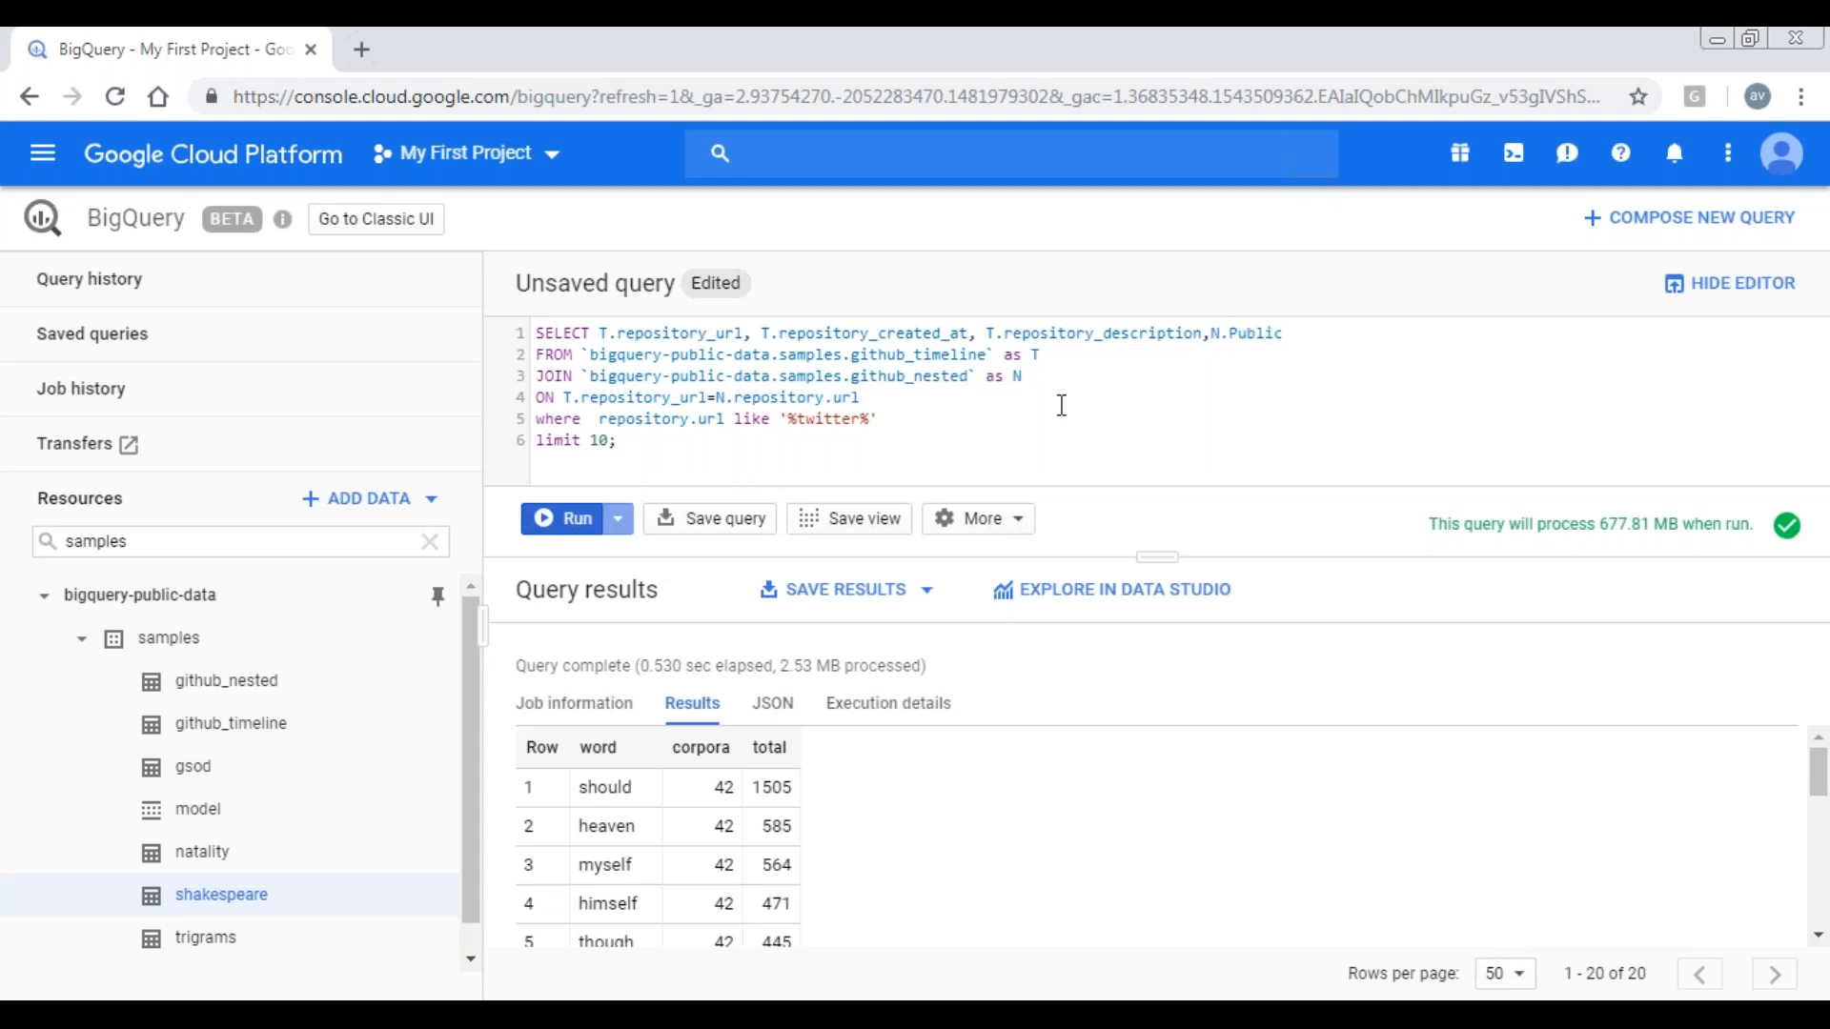
mouse_move(555, 366)
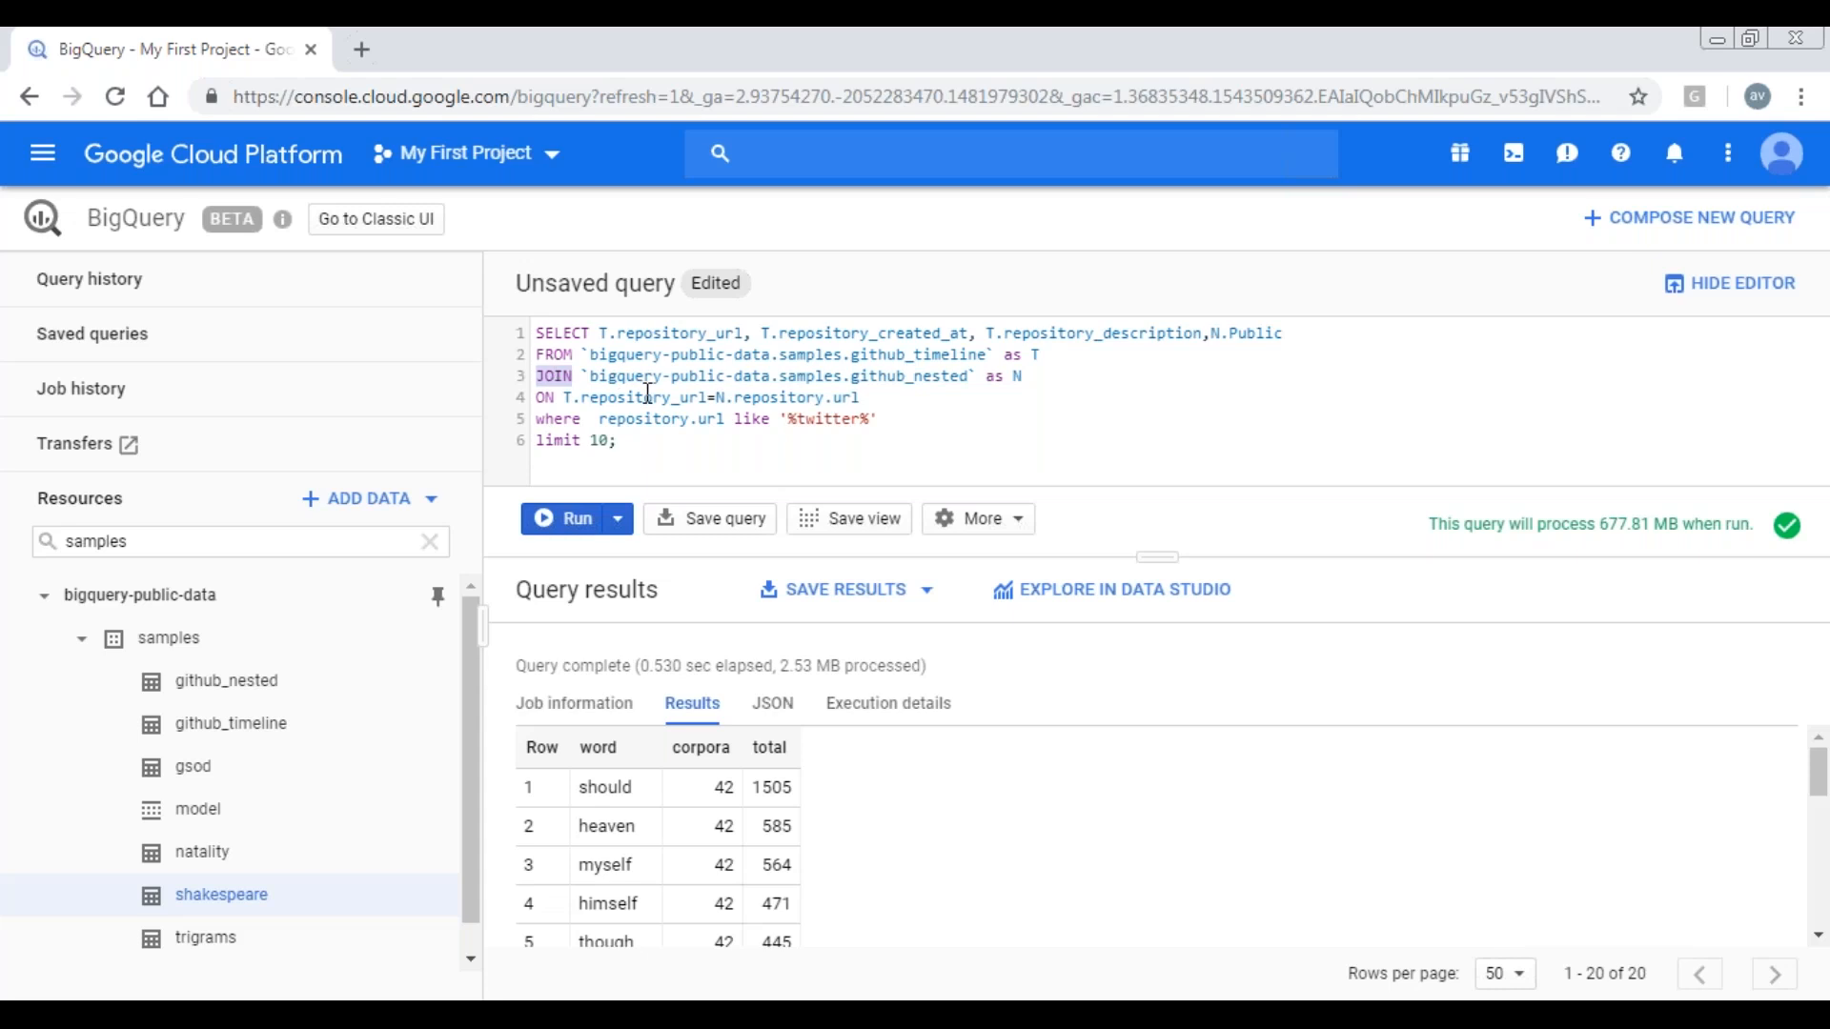
double_click(654, 396)
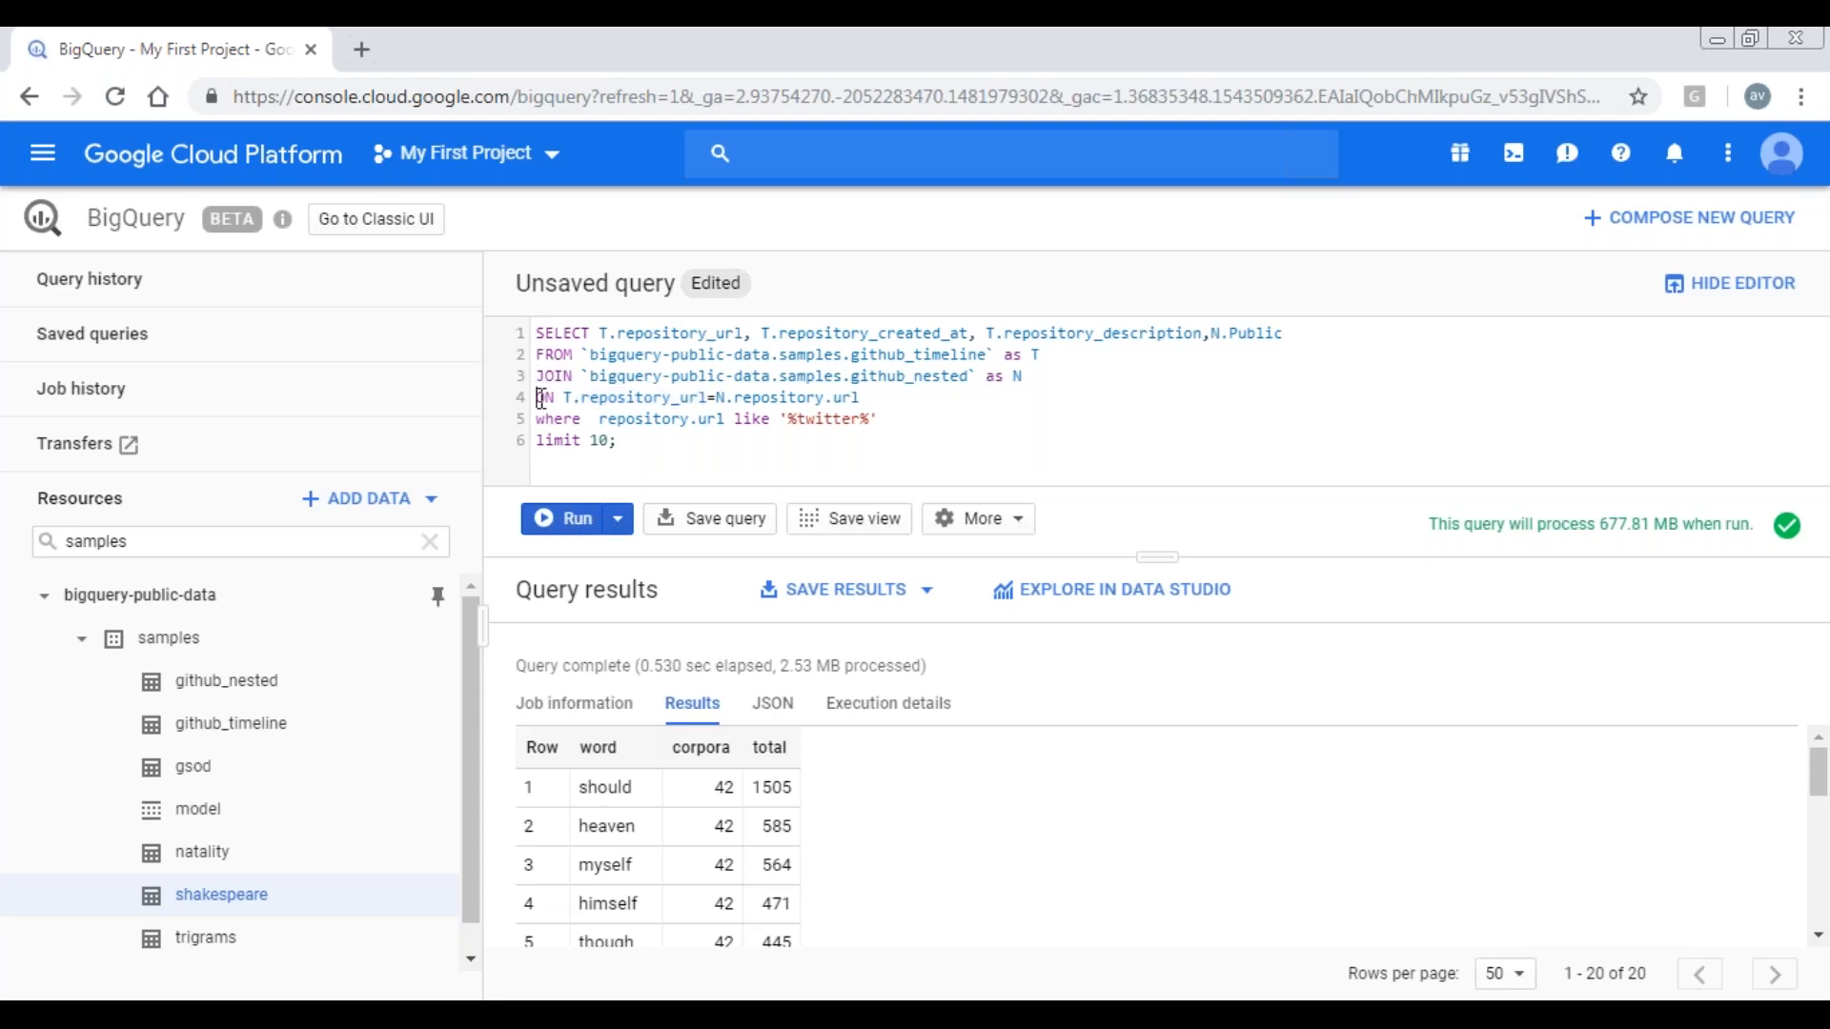
double_click(642, 396)
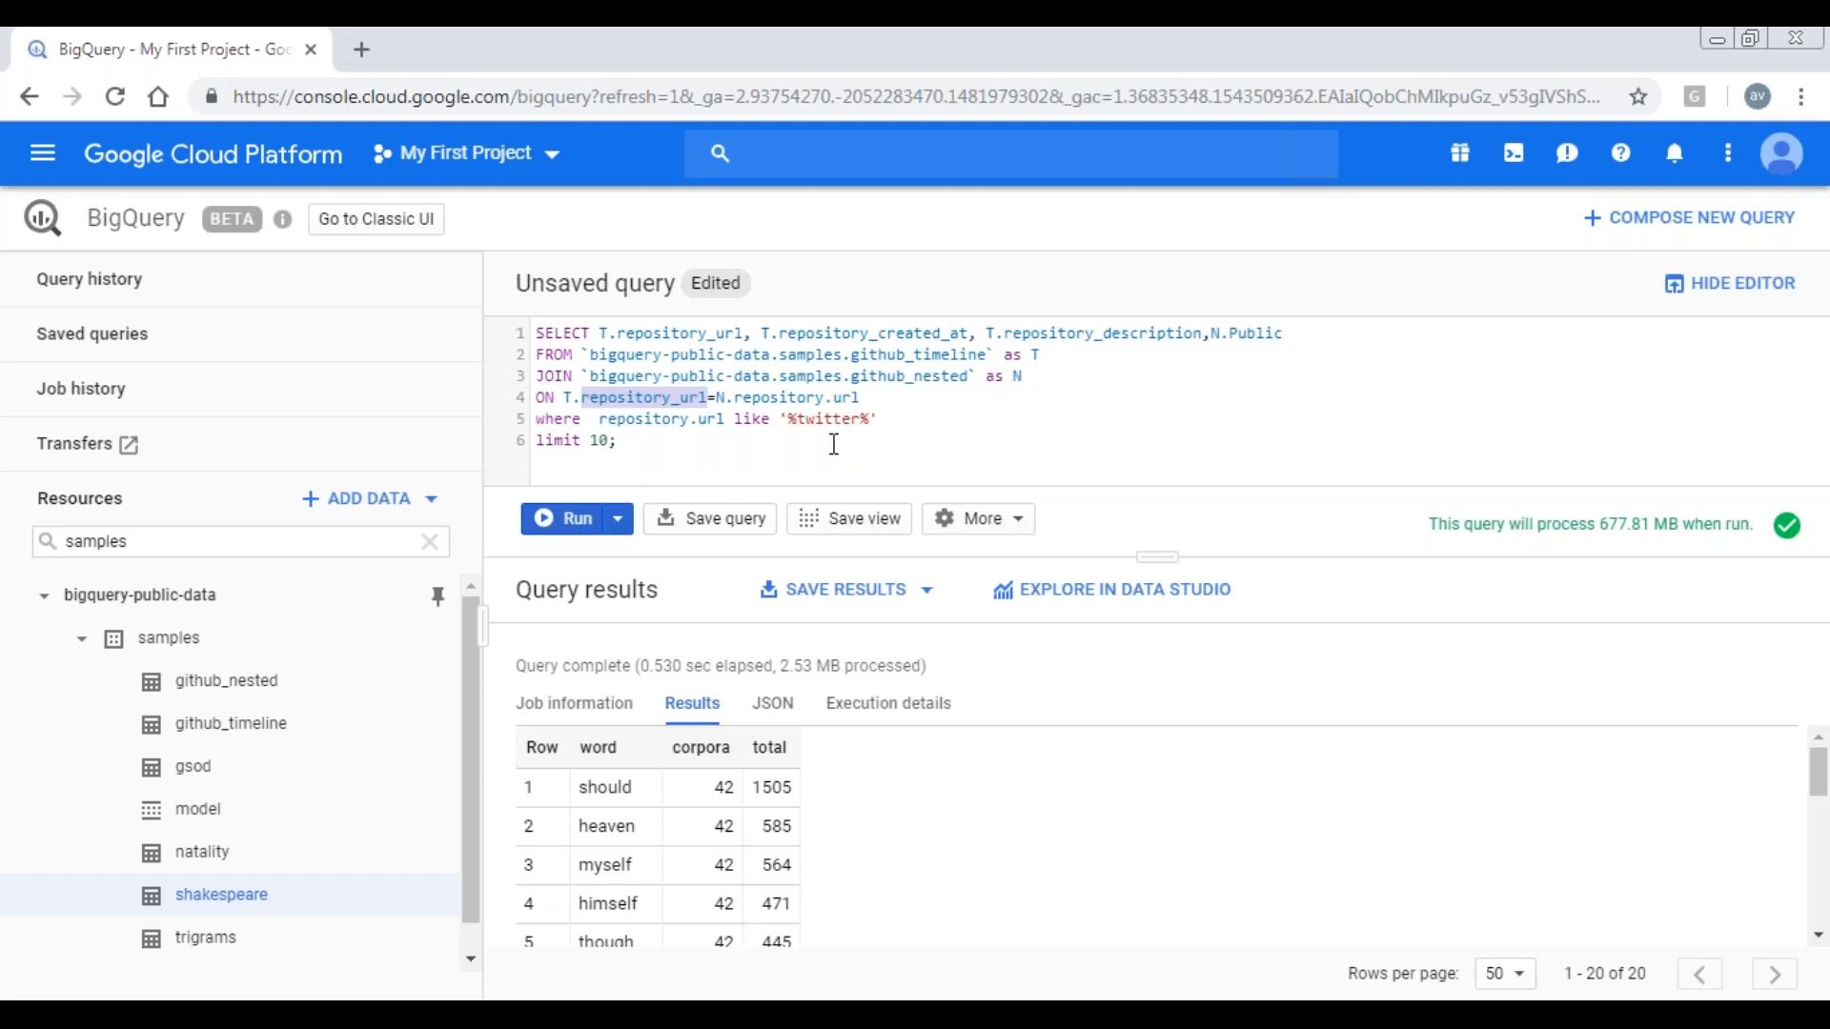
double_click(640, 420)
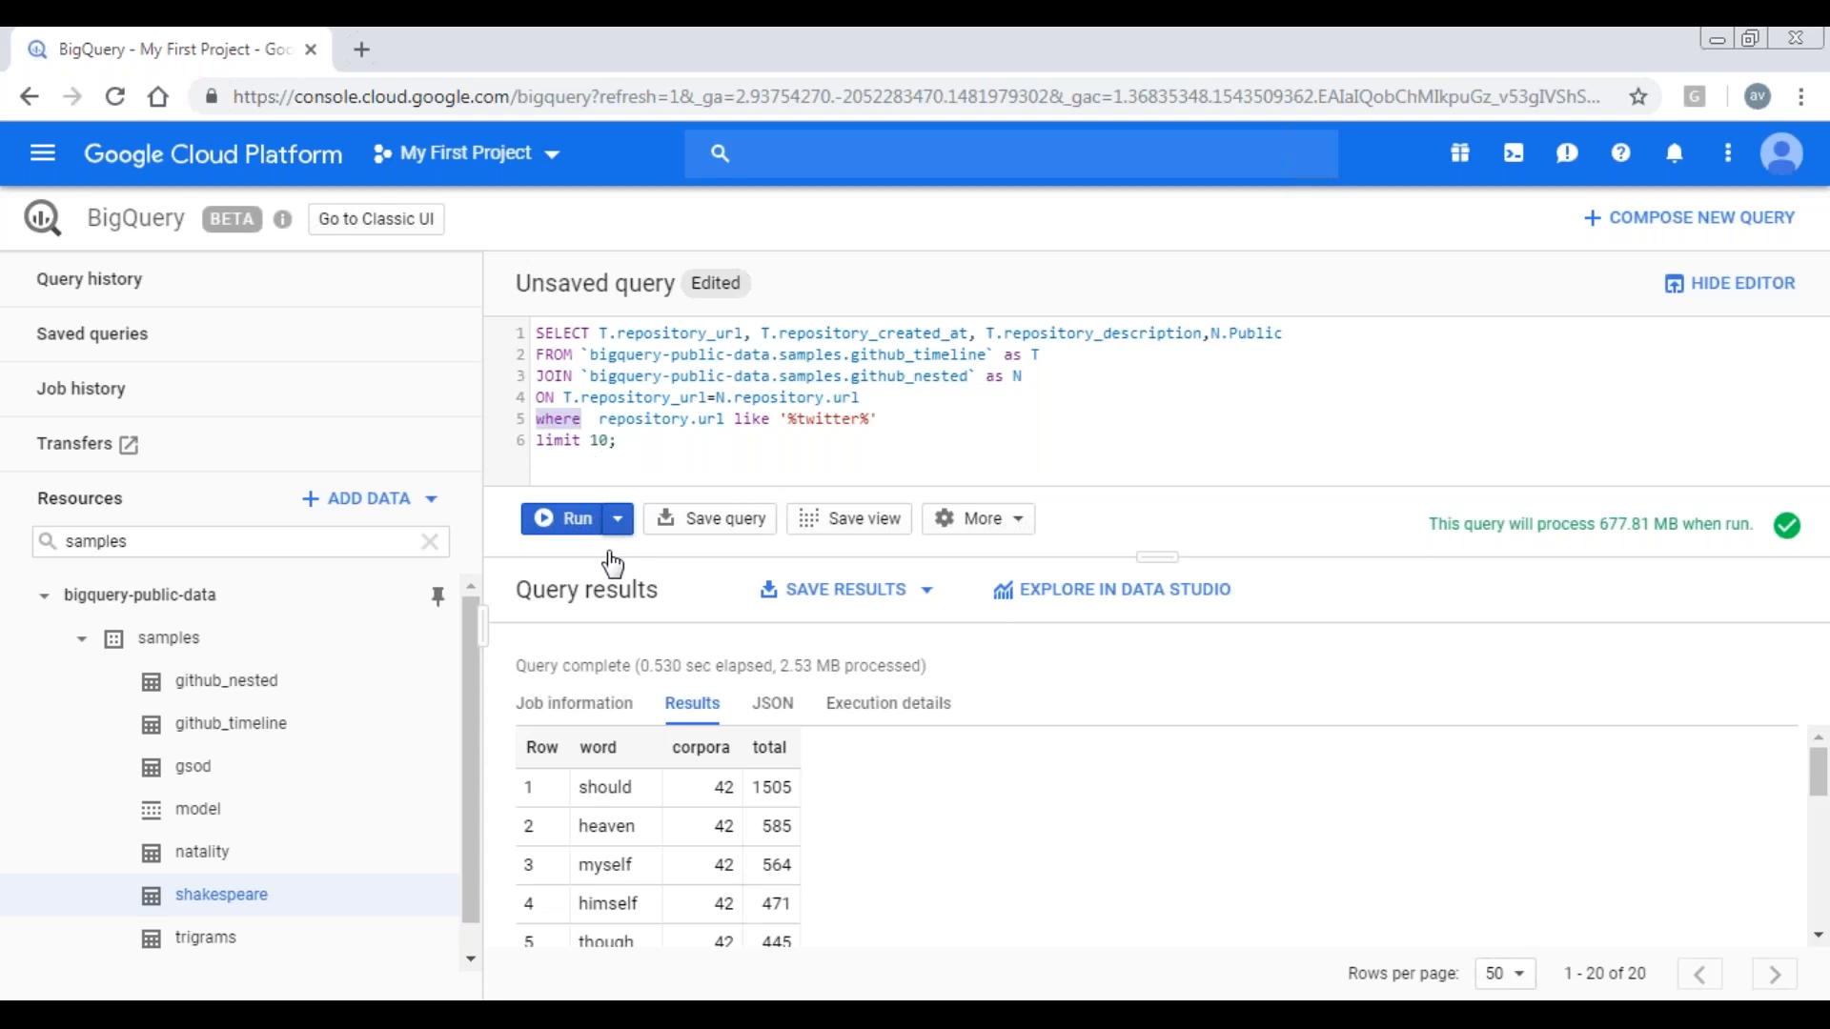
- Run the github_timeline–github_nested join filtered to '%twitter%' repository URLs
click(574, 519)
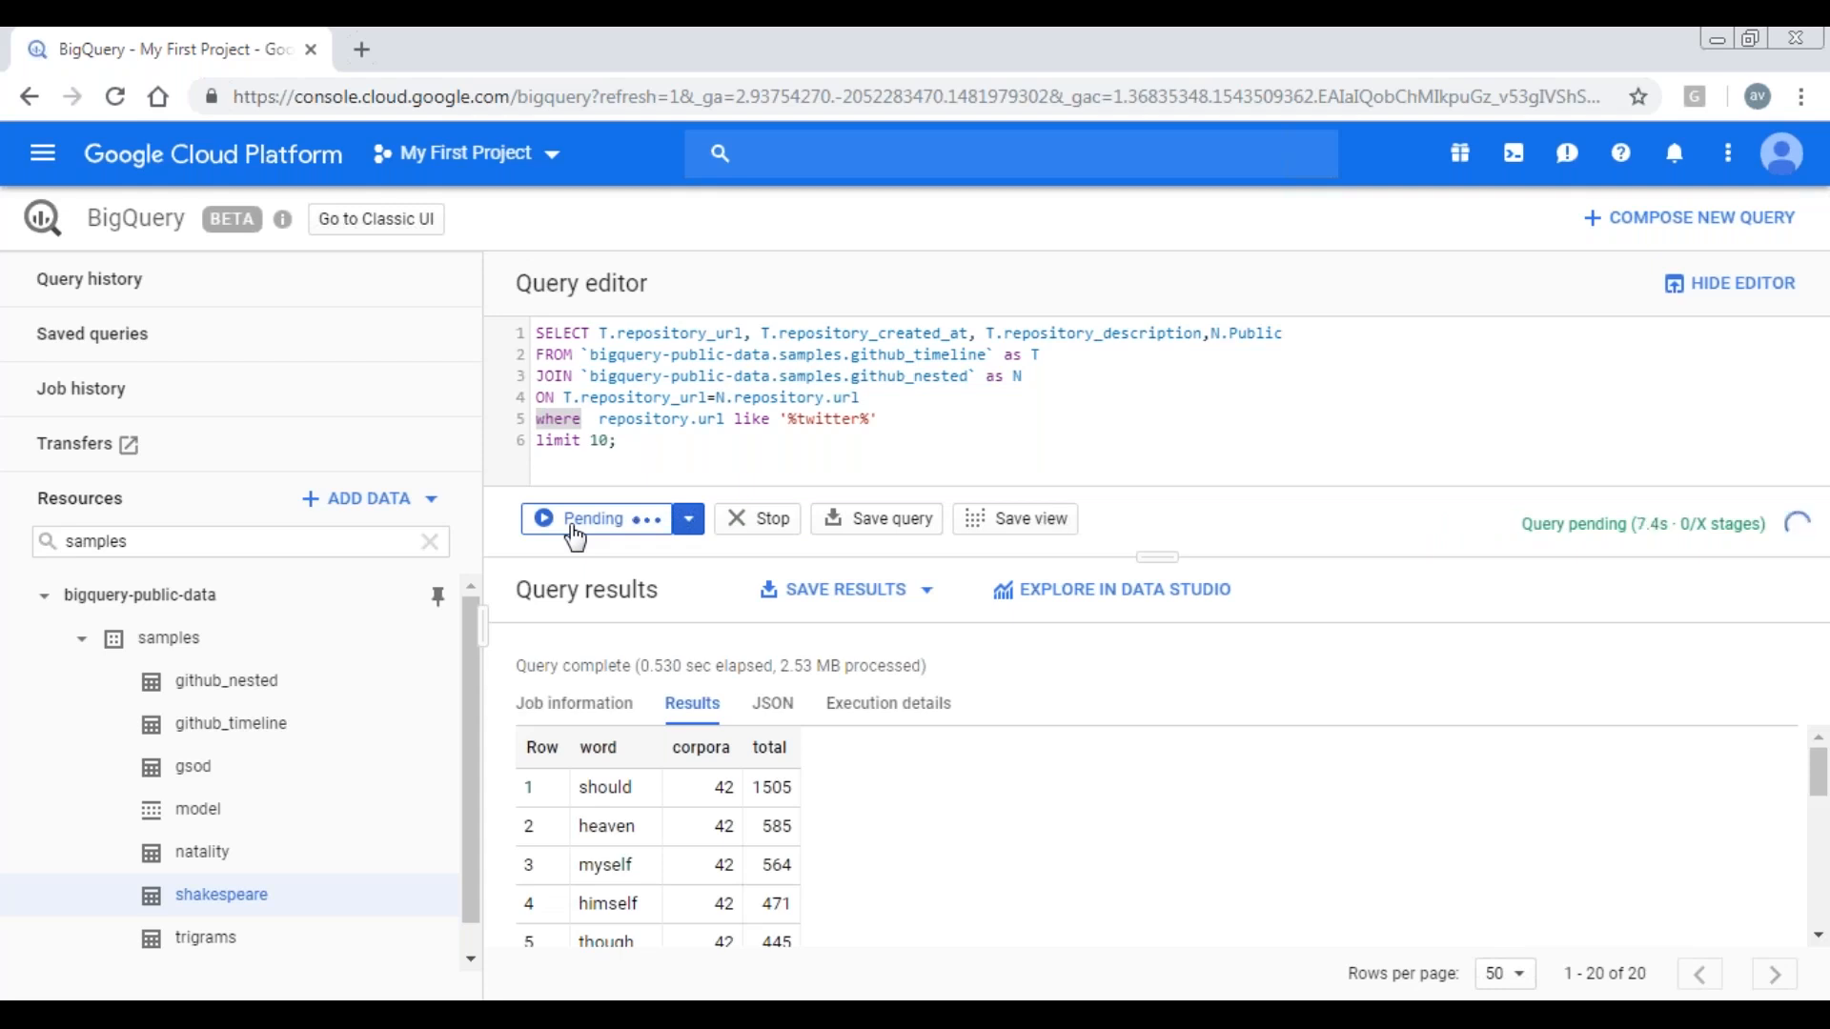
click(596, 519)
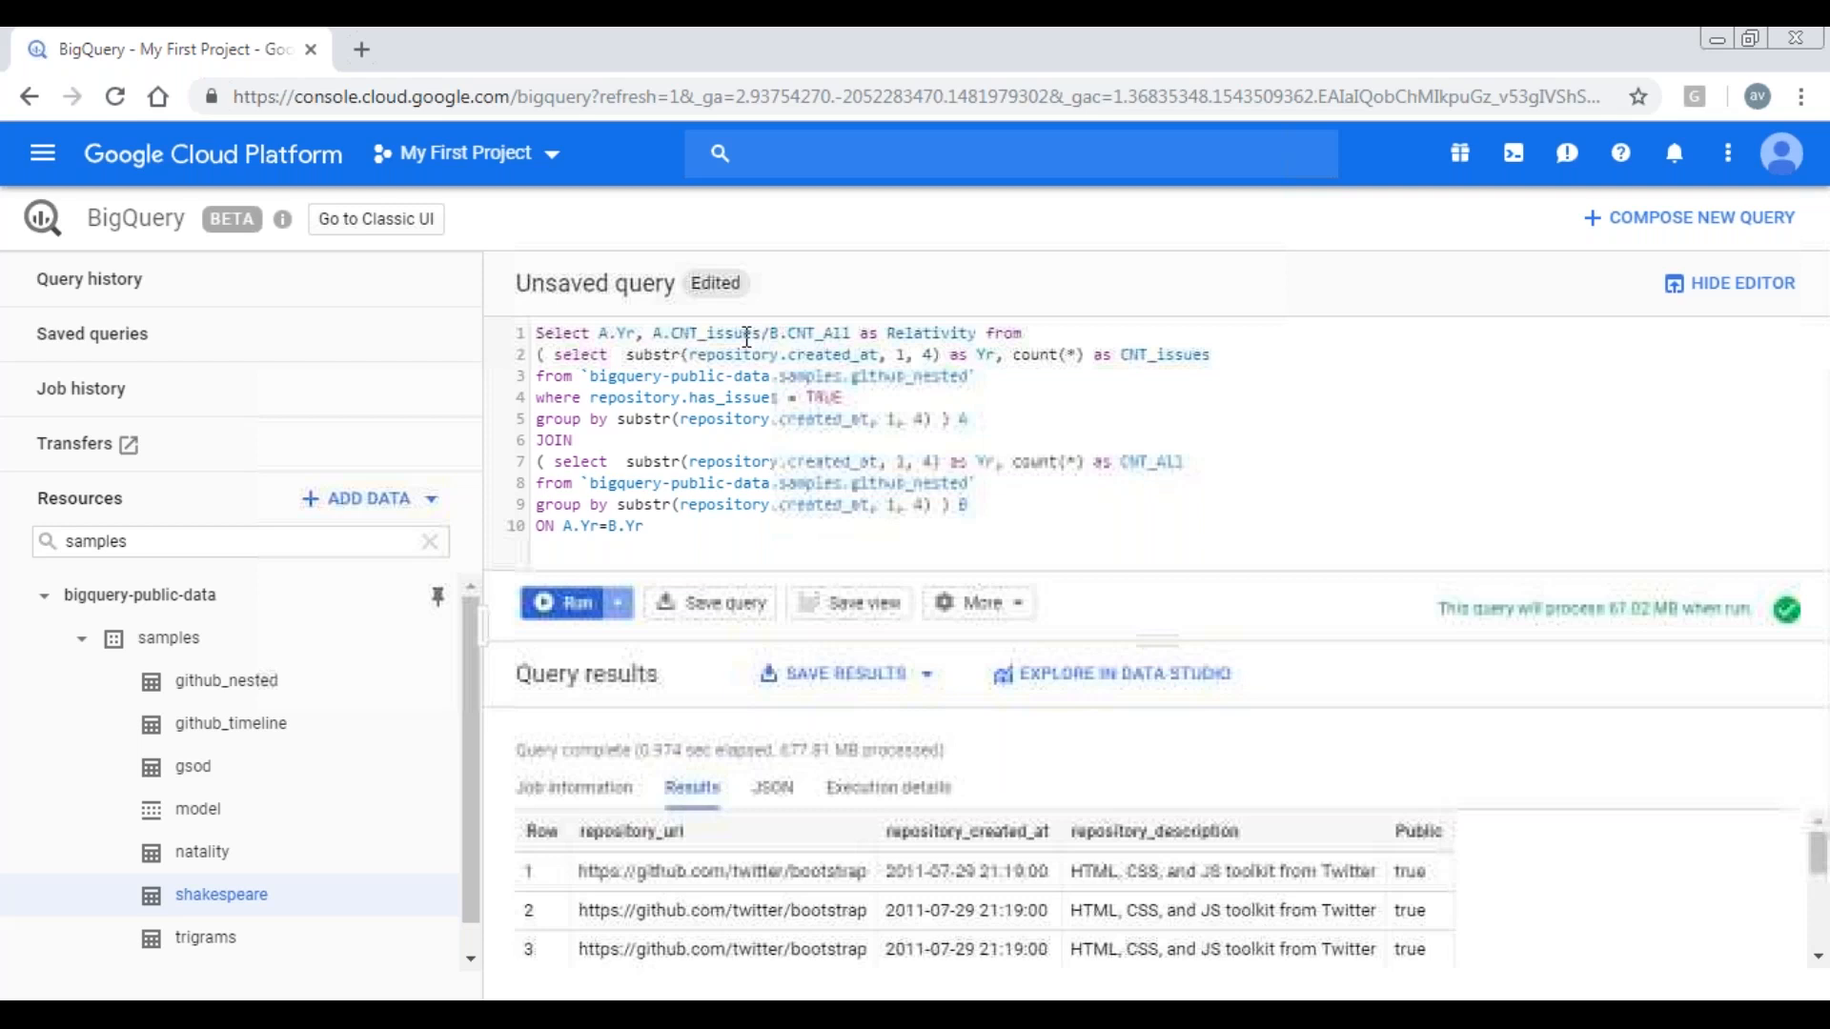
- Highlight CNT_issues, the source table, the repository field and substr in the Relativity query
double_click(812, 332)
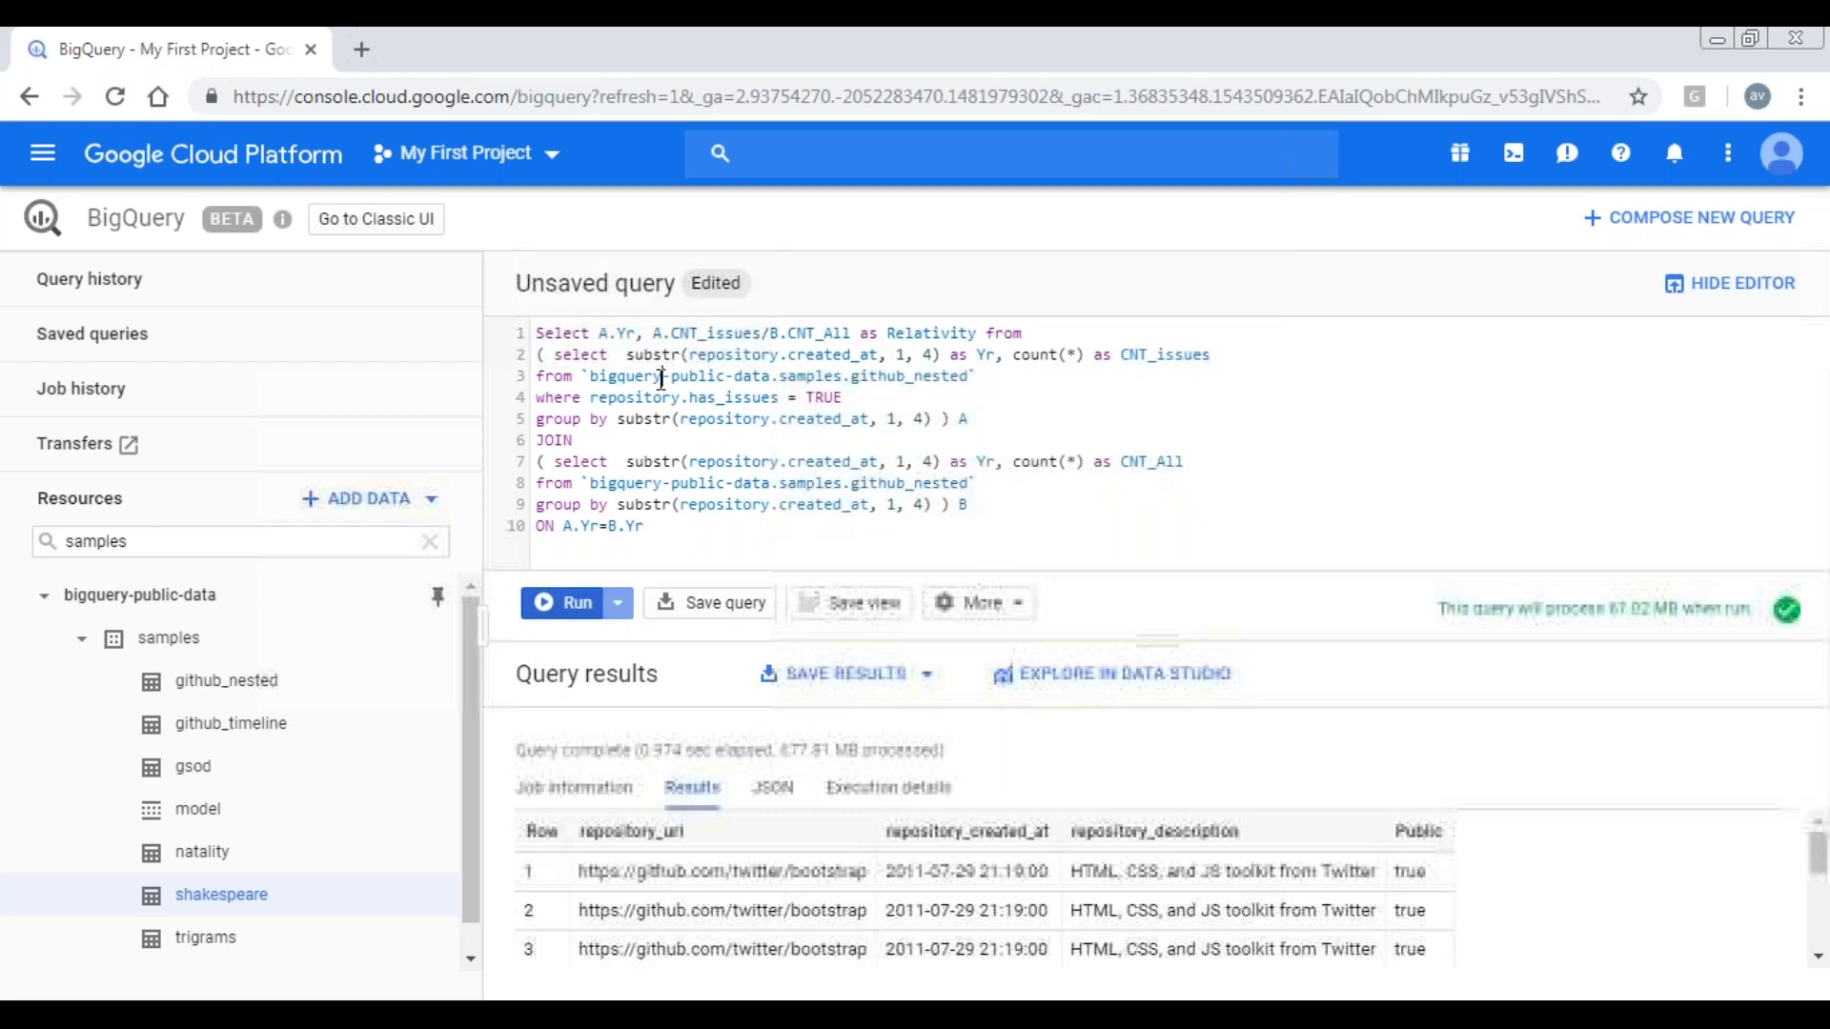
double_click(625, 376)
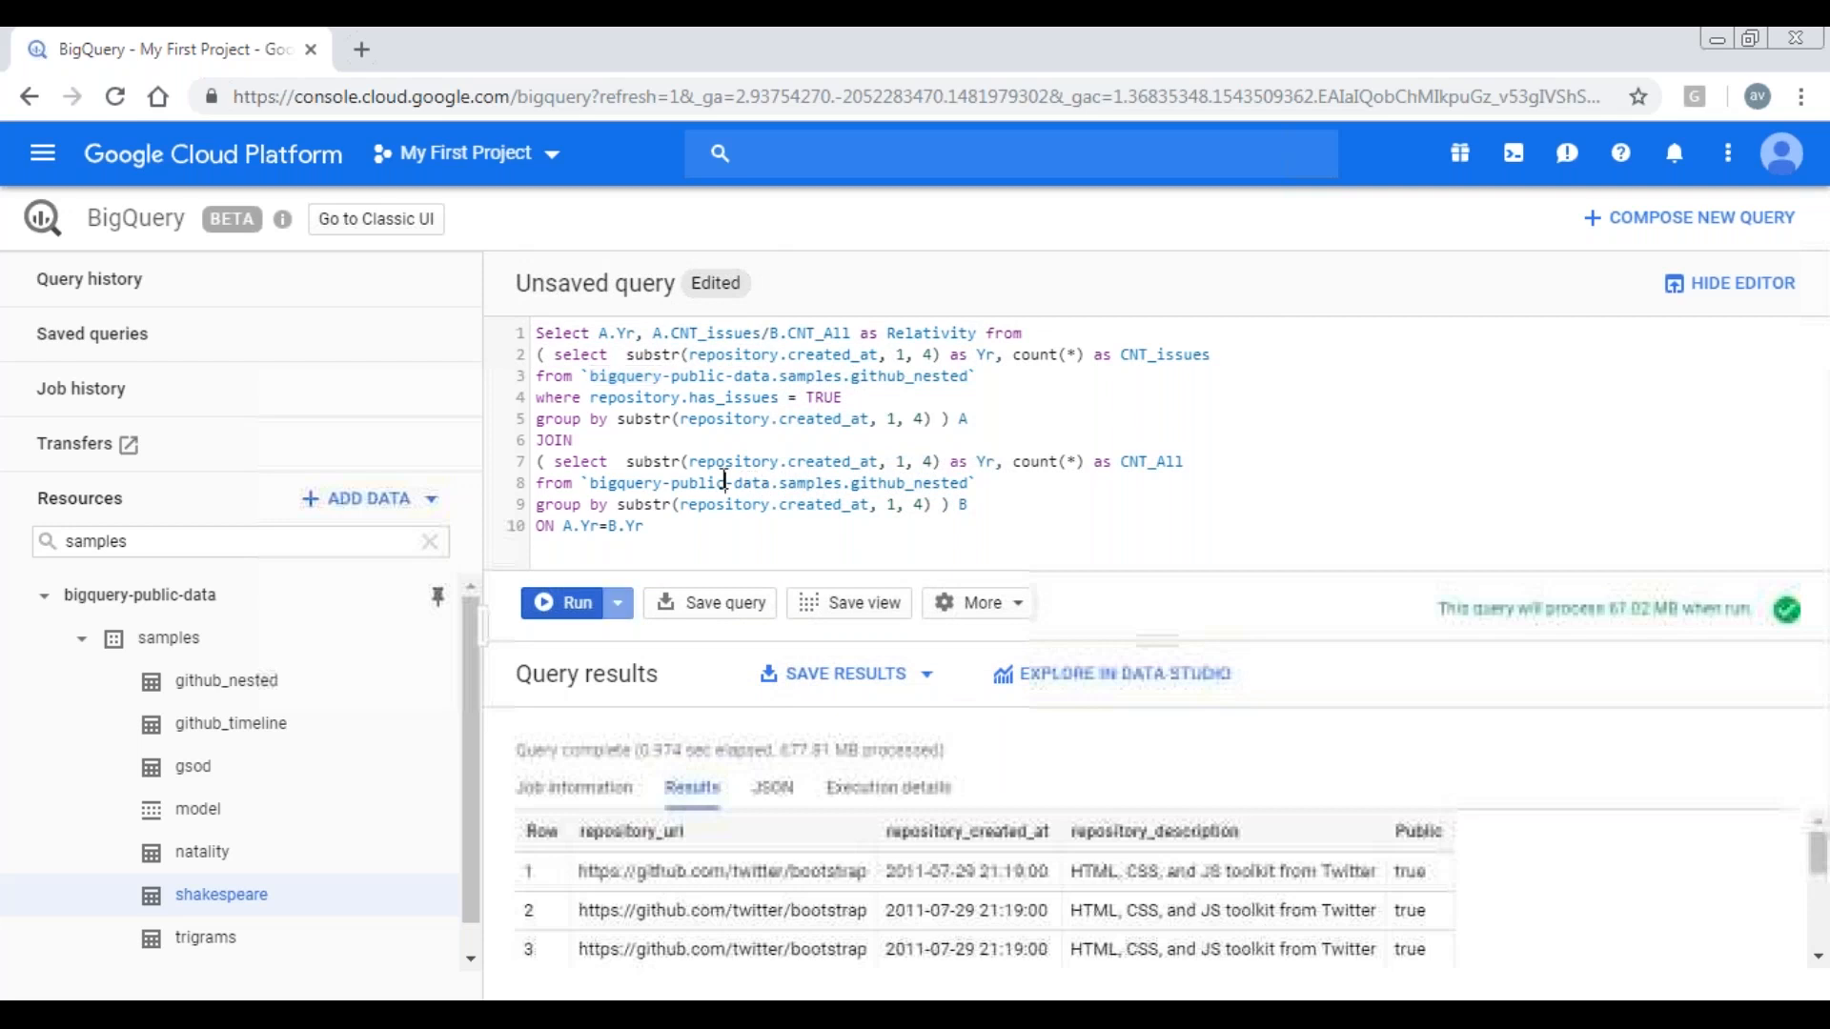
double_click(698, 482)
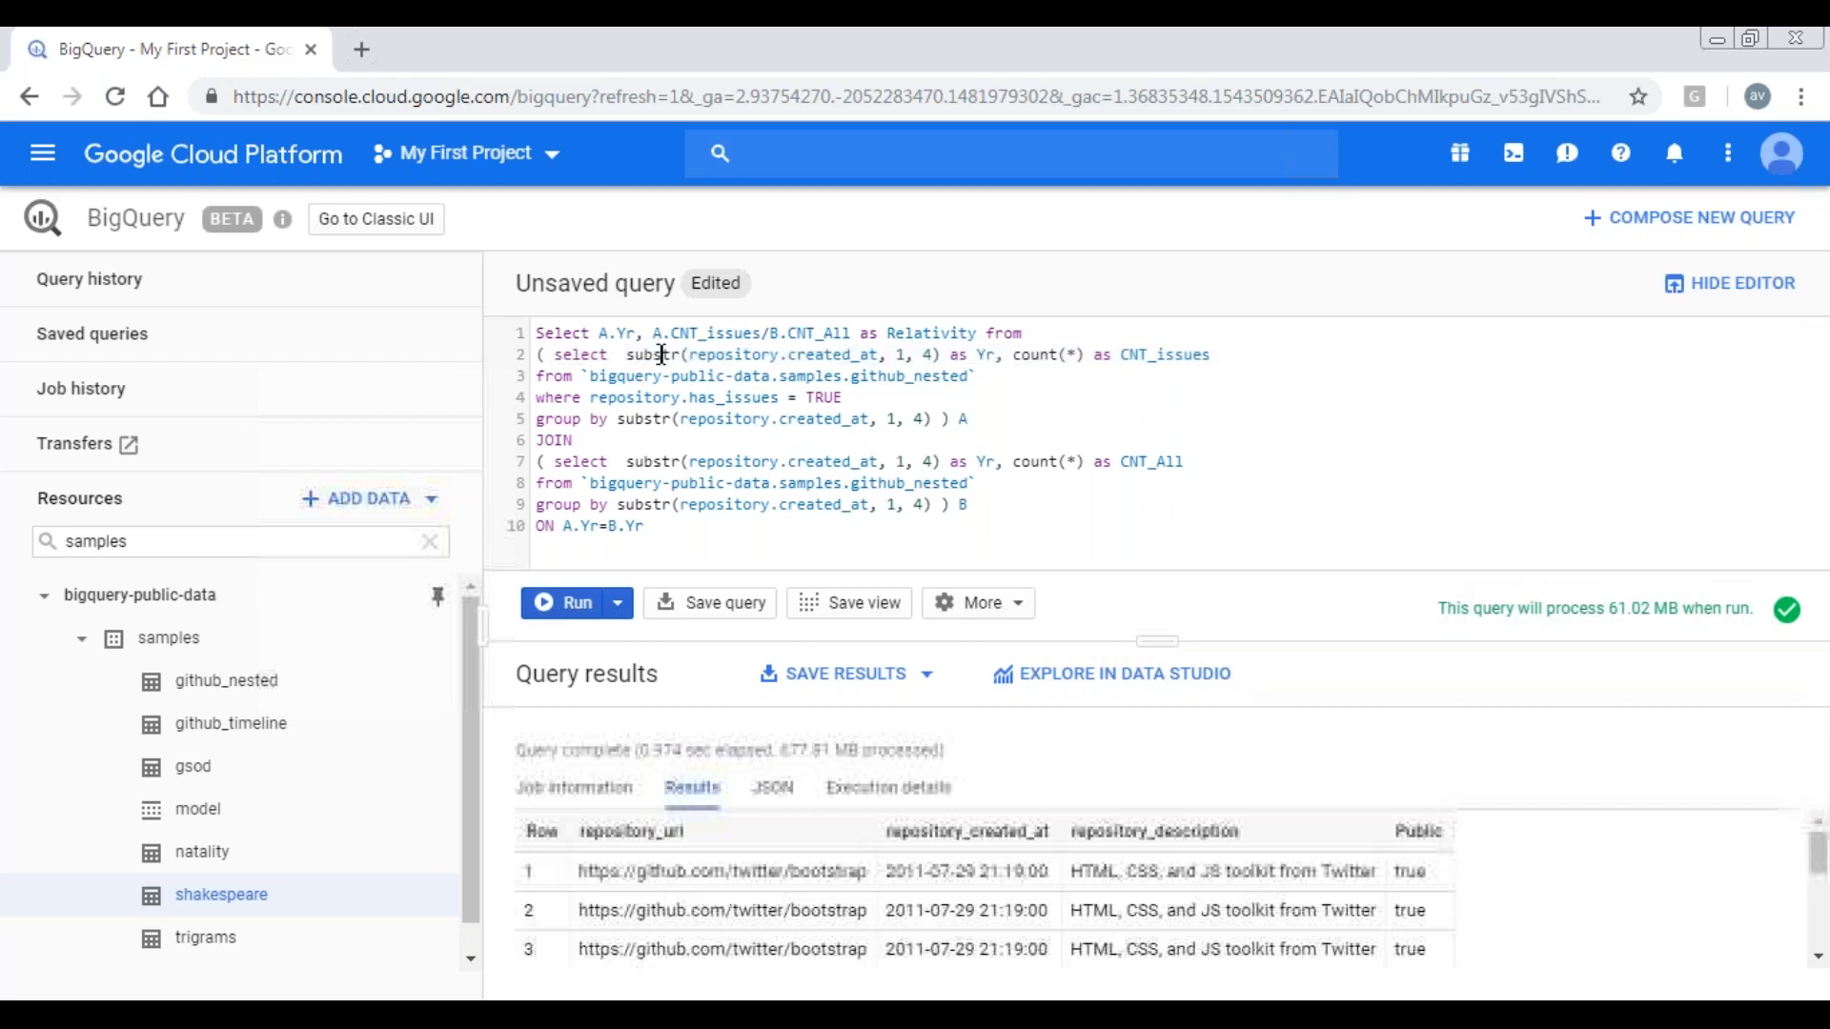
double_click(654, 355)
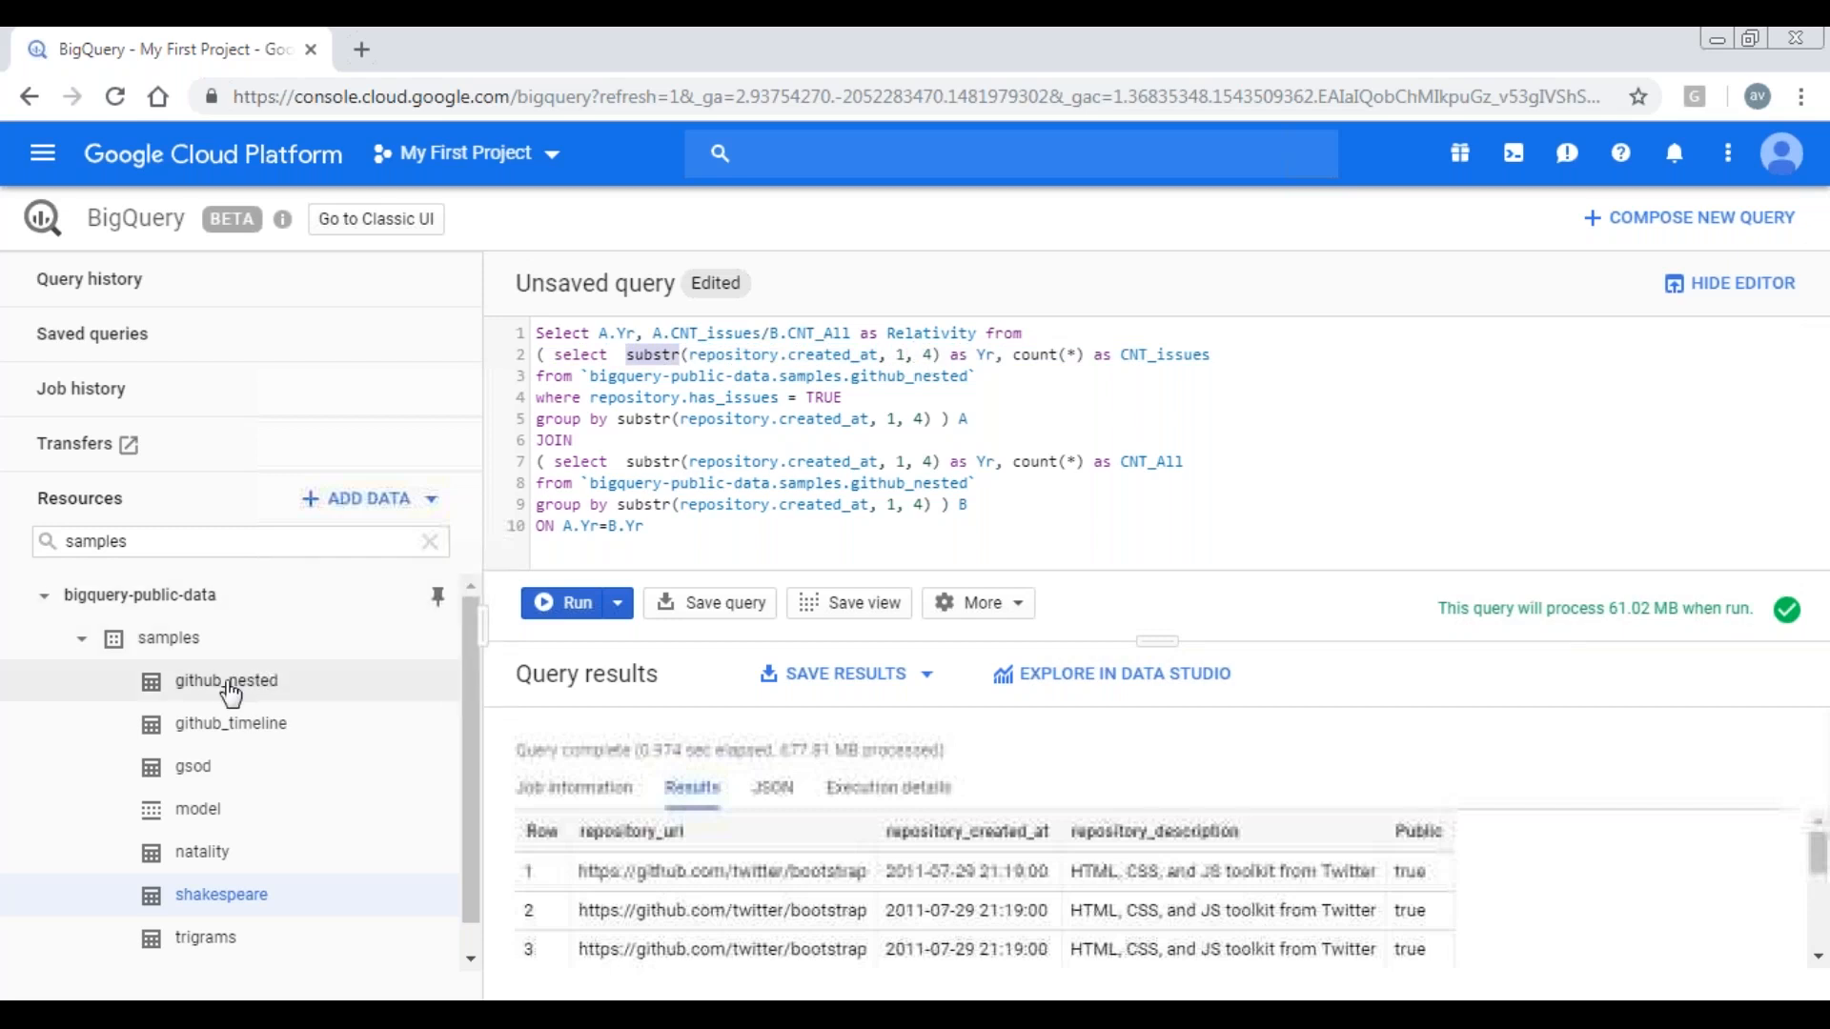
- Preview sample rows of github_nested and pick out a repository creation date
click(225, 680)
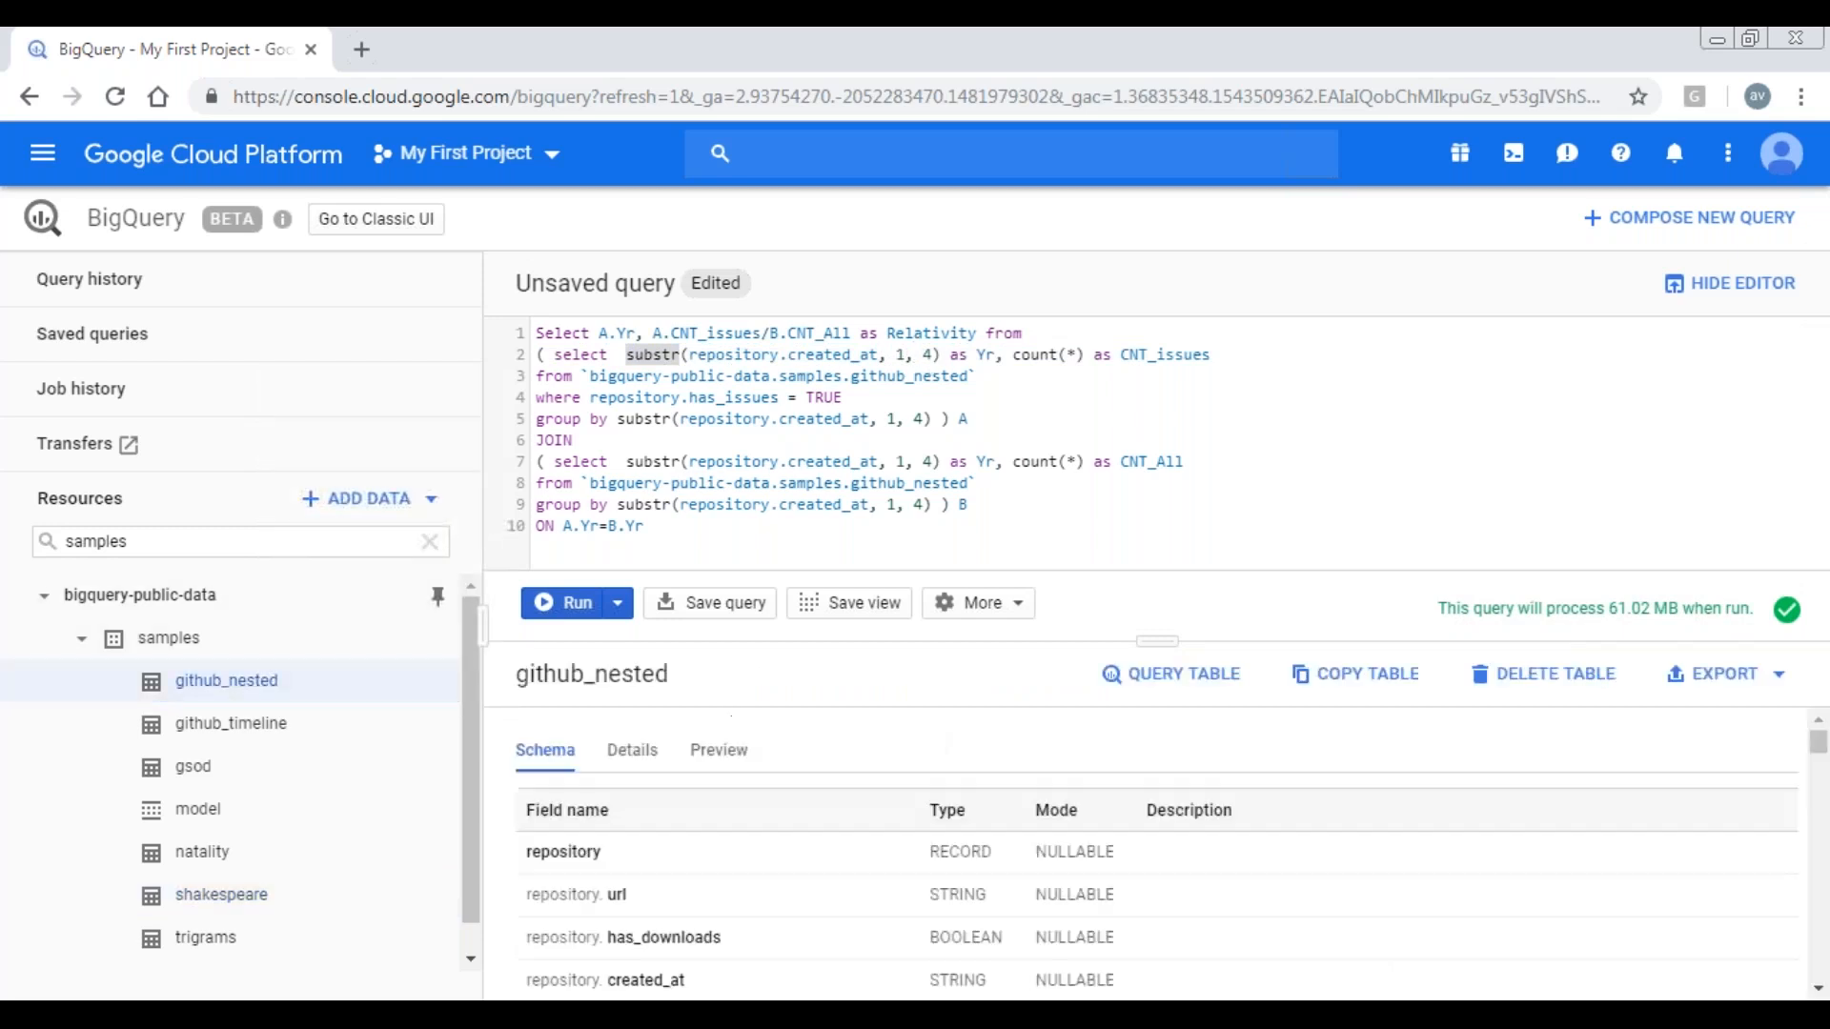
click(719, 749)
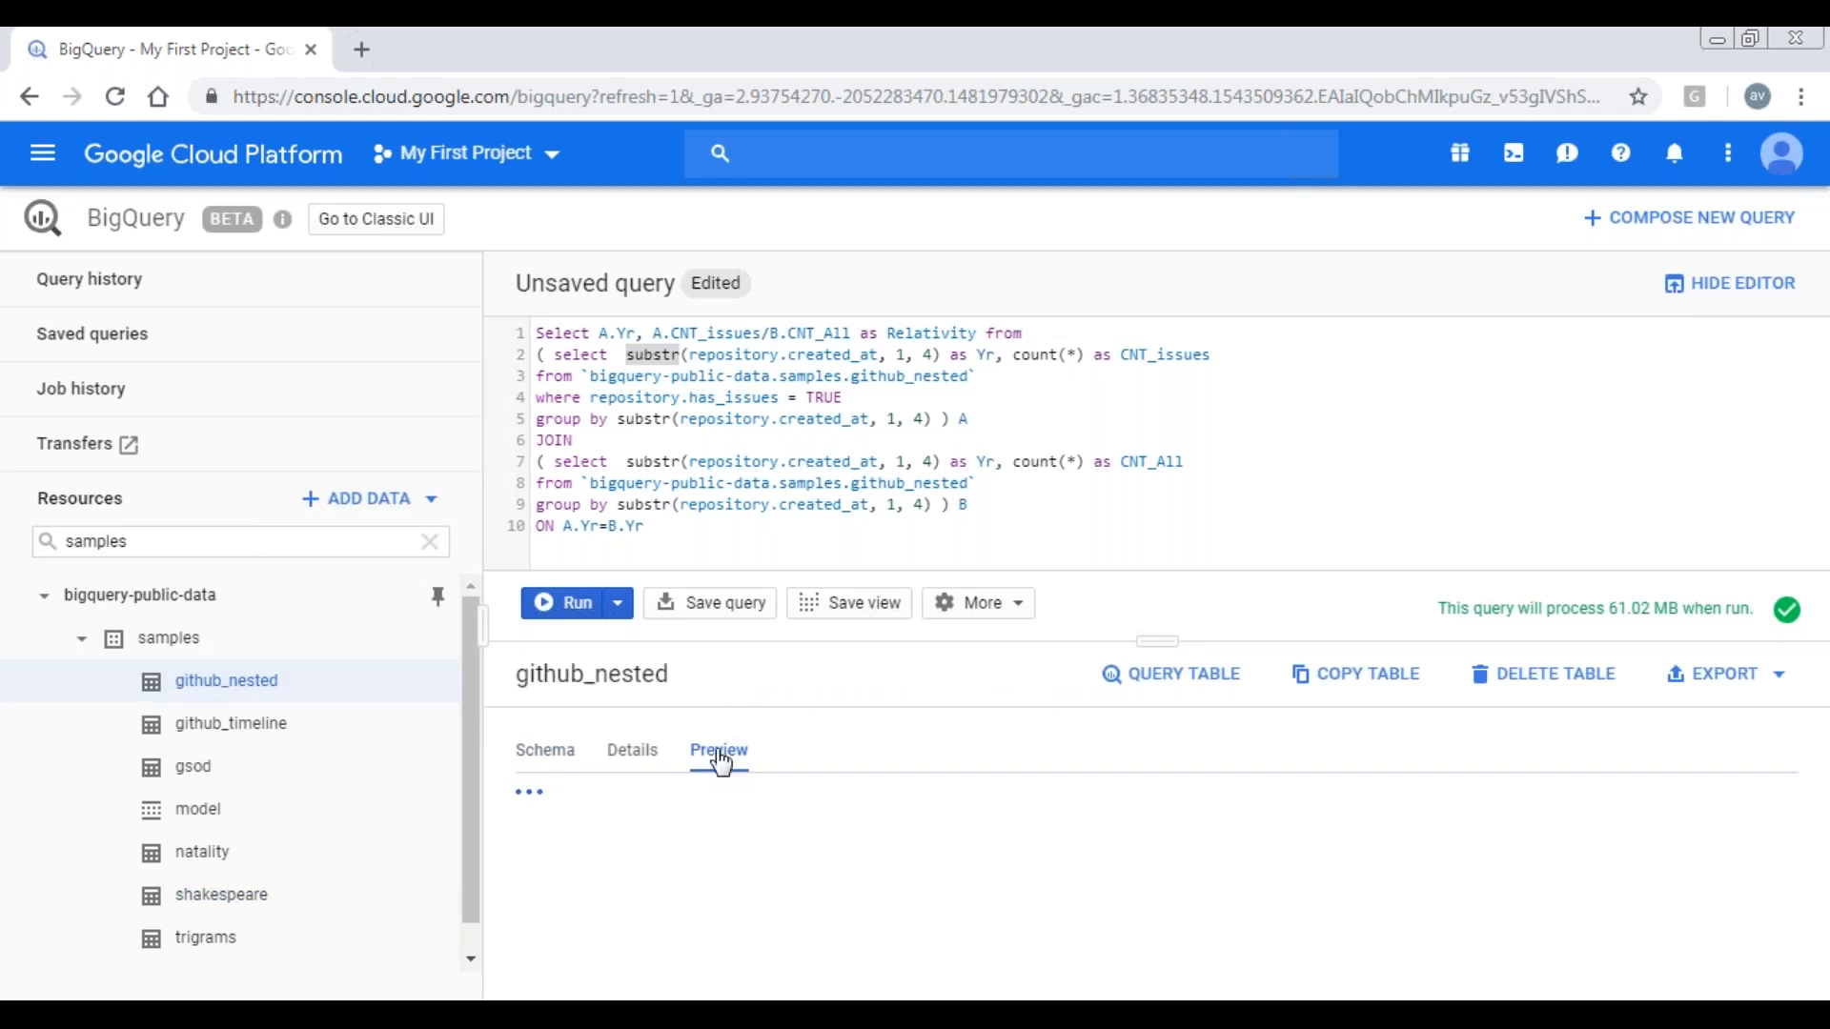
click(718, 749)
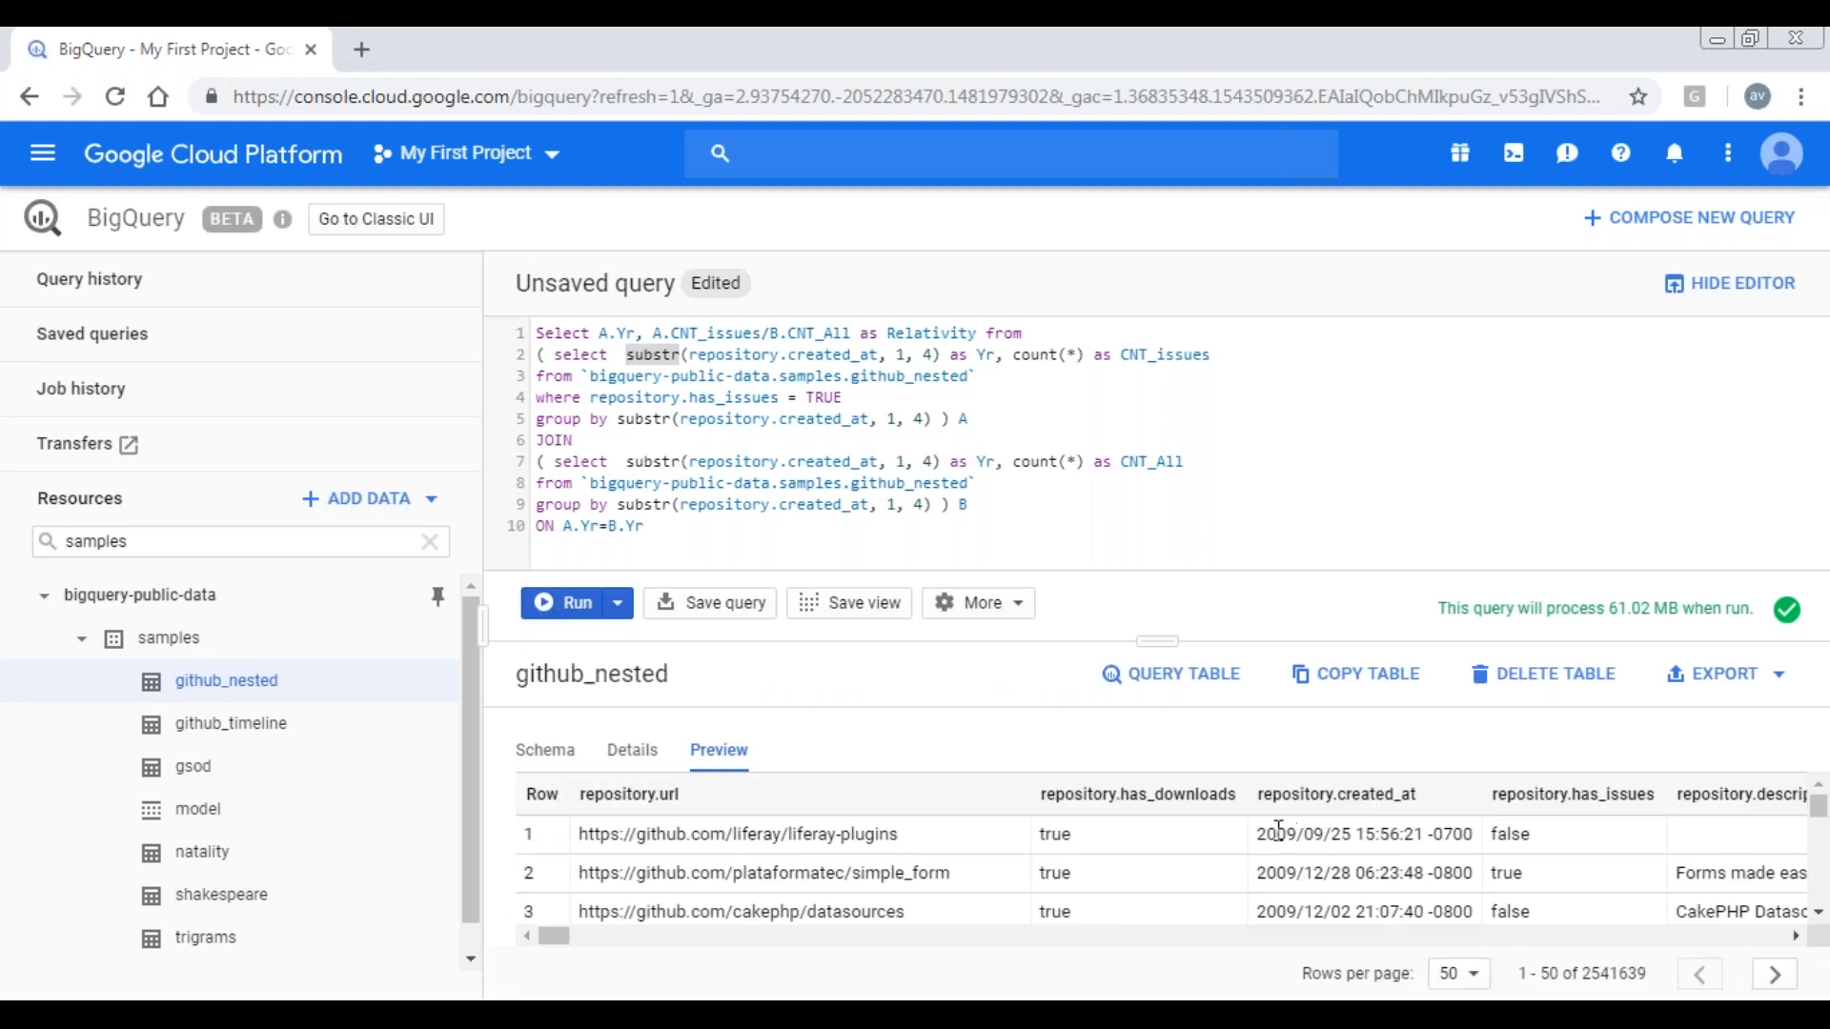
double_click(1275, 832)
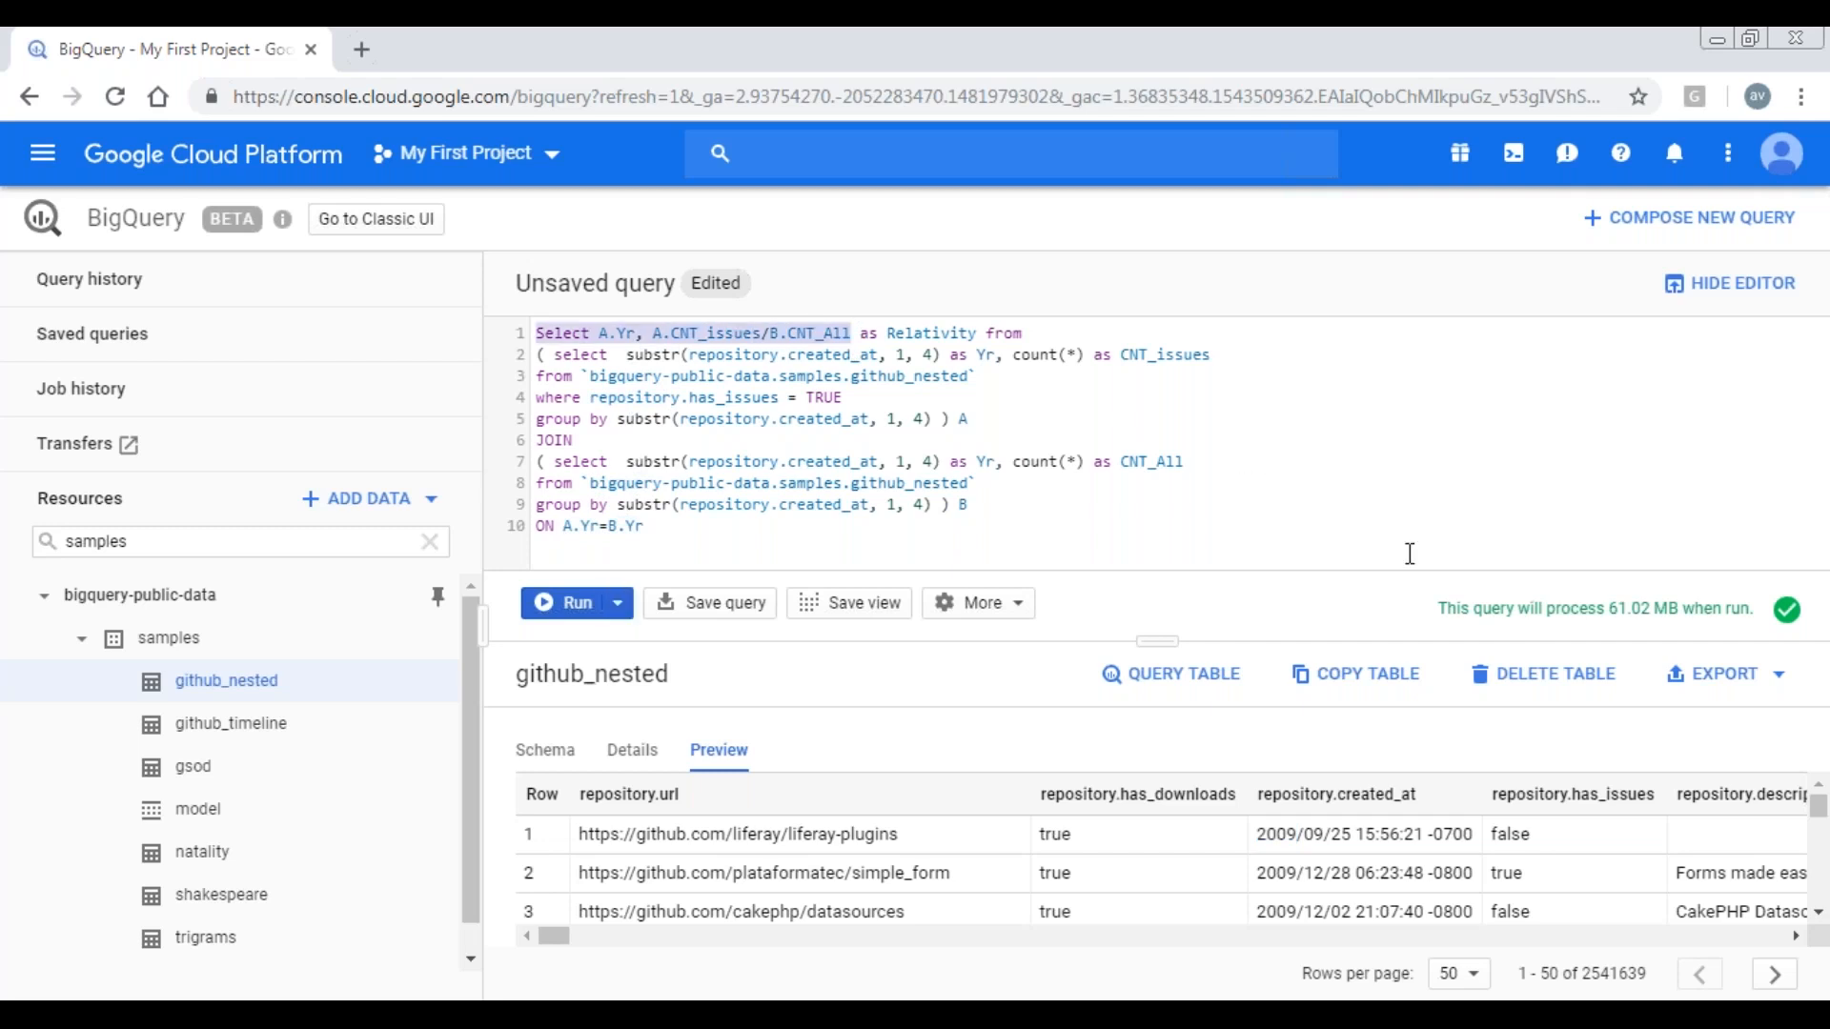
mouse_move(1498, 720)
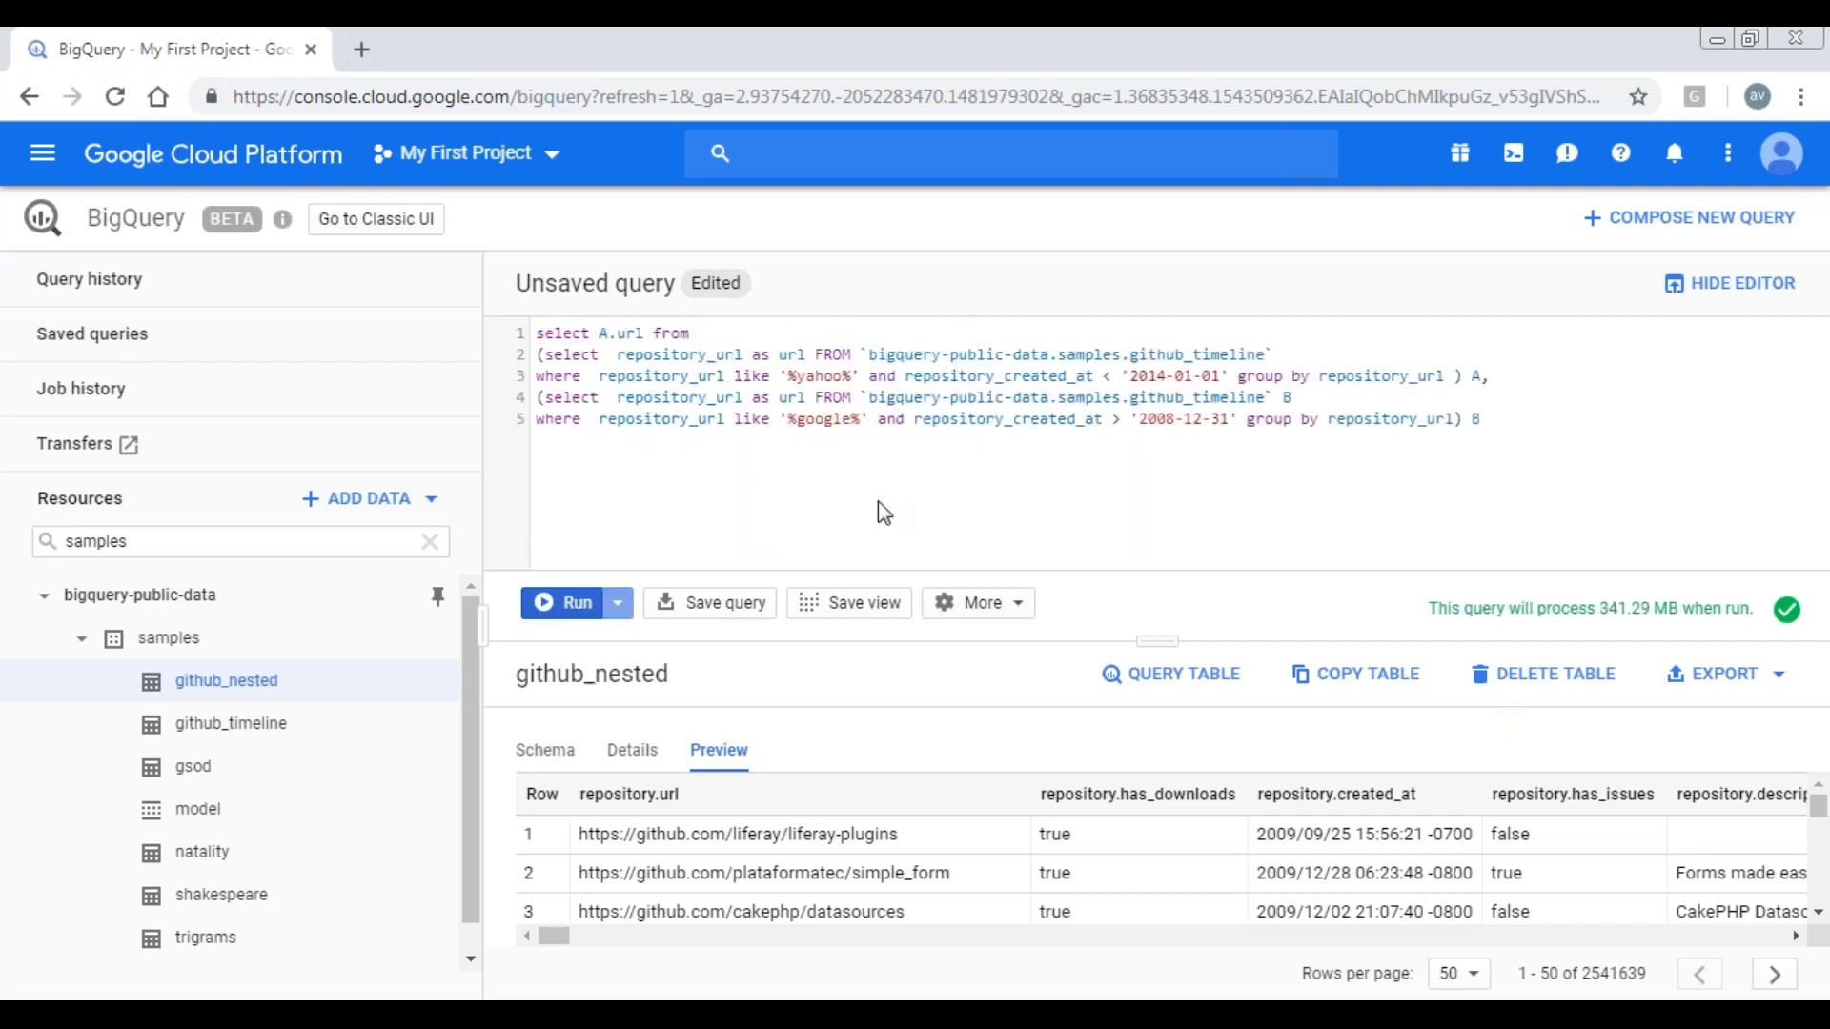
- Highlight the WHERE keyword and repository_url in the yahoo/google comma-union query
click(1483, 419)
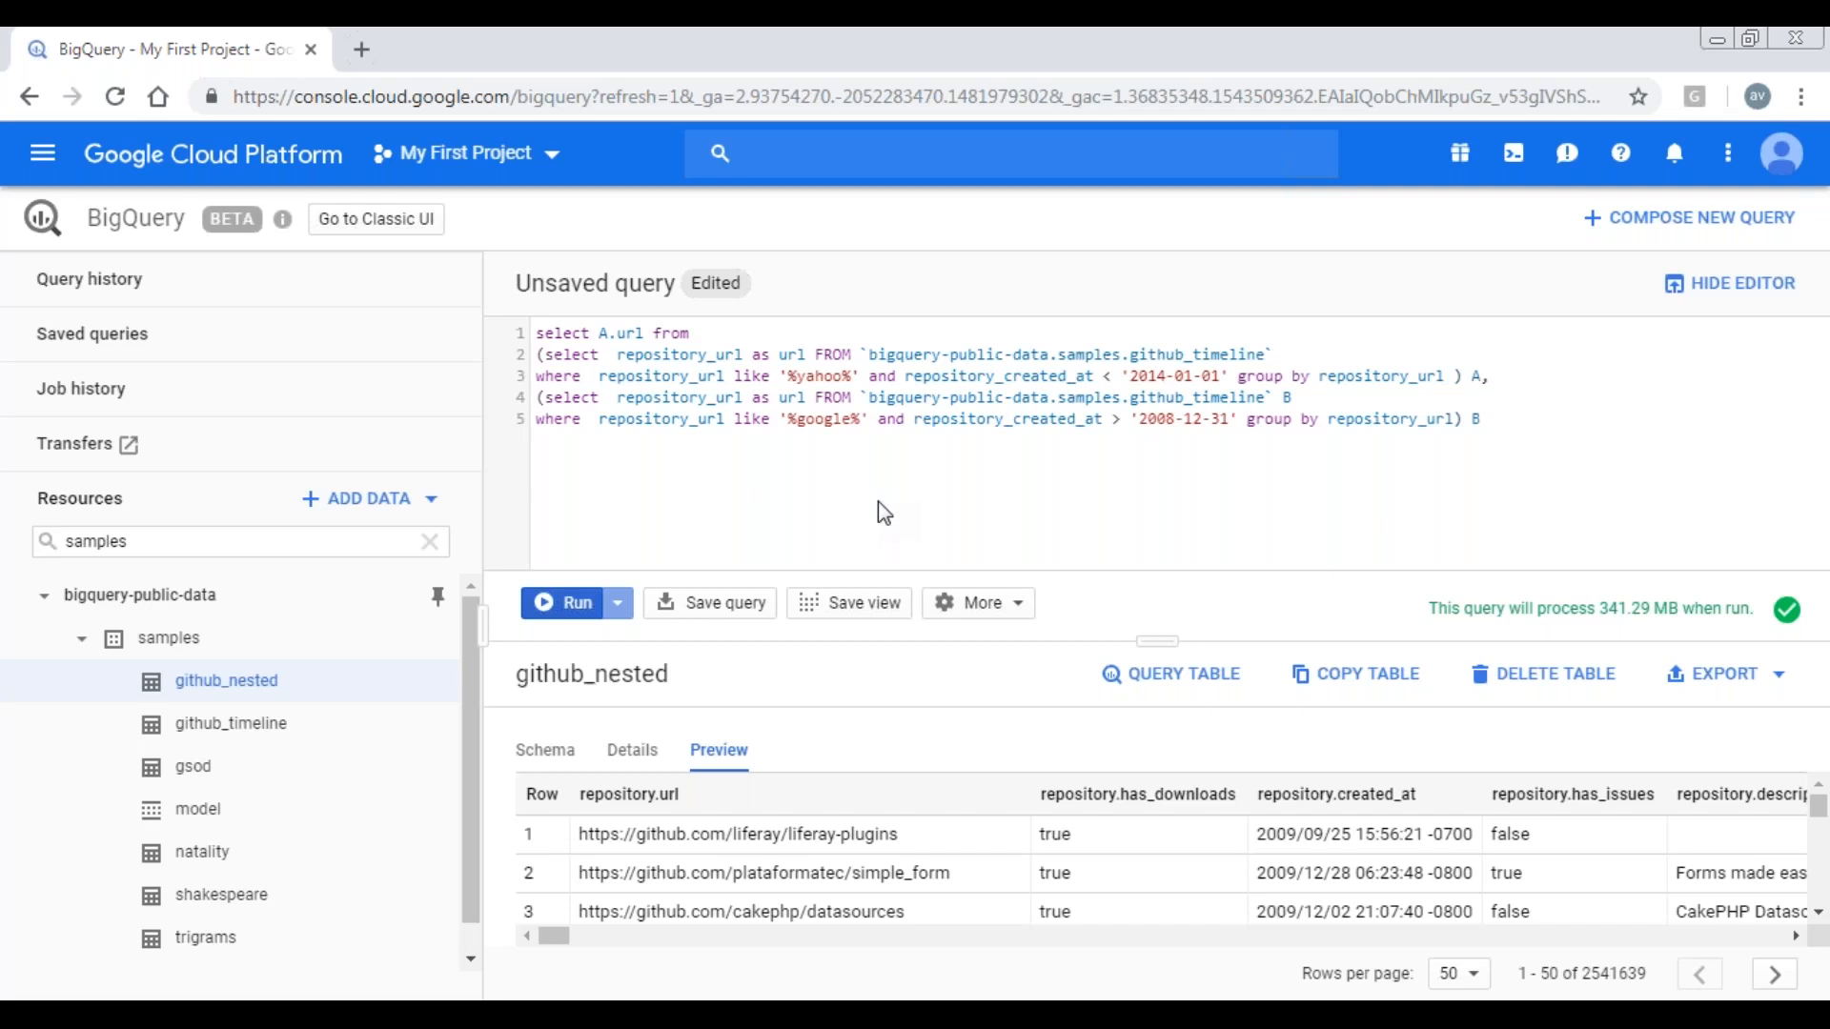
click(1479, 419)
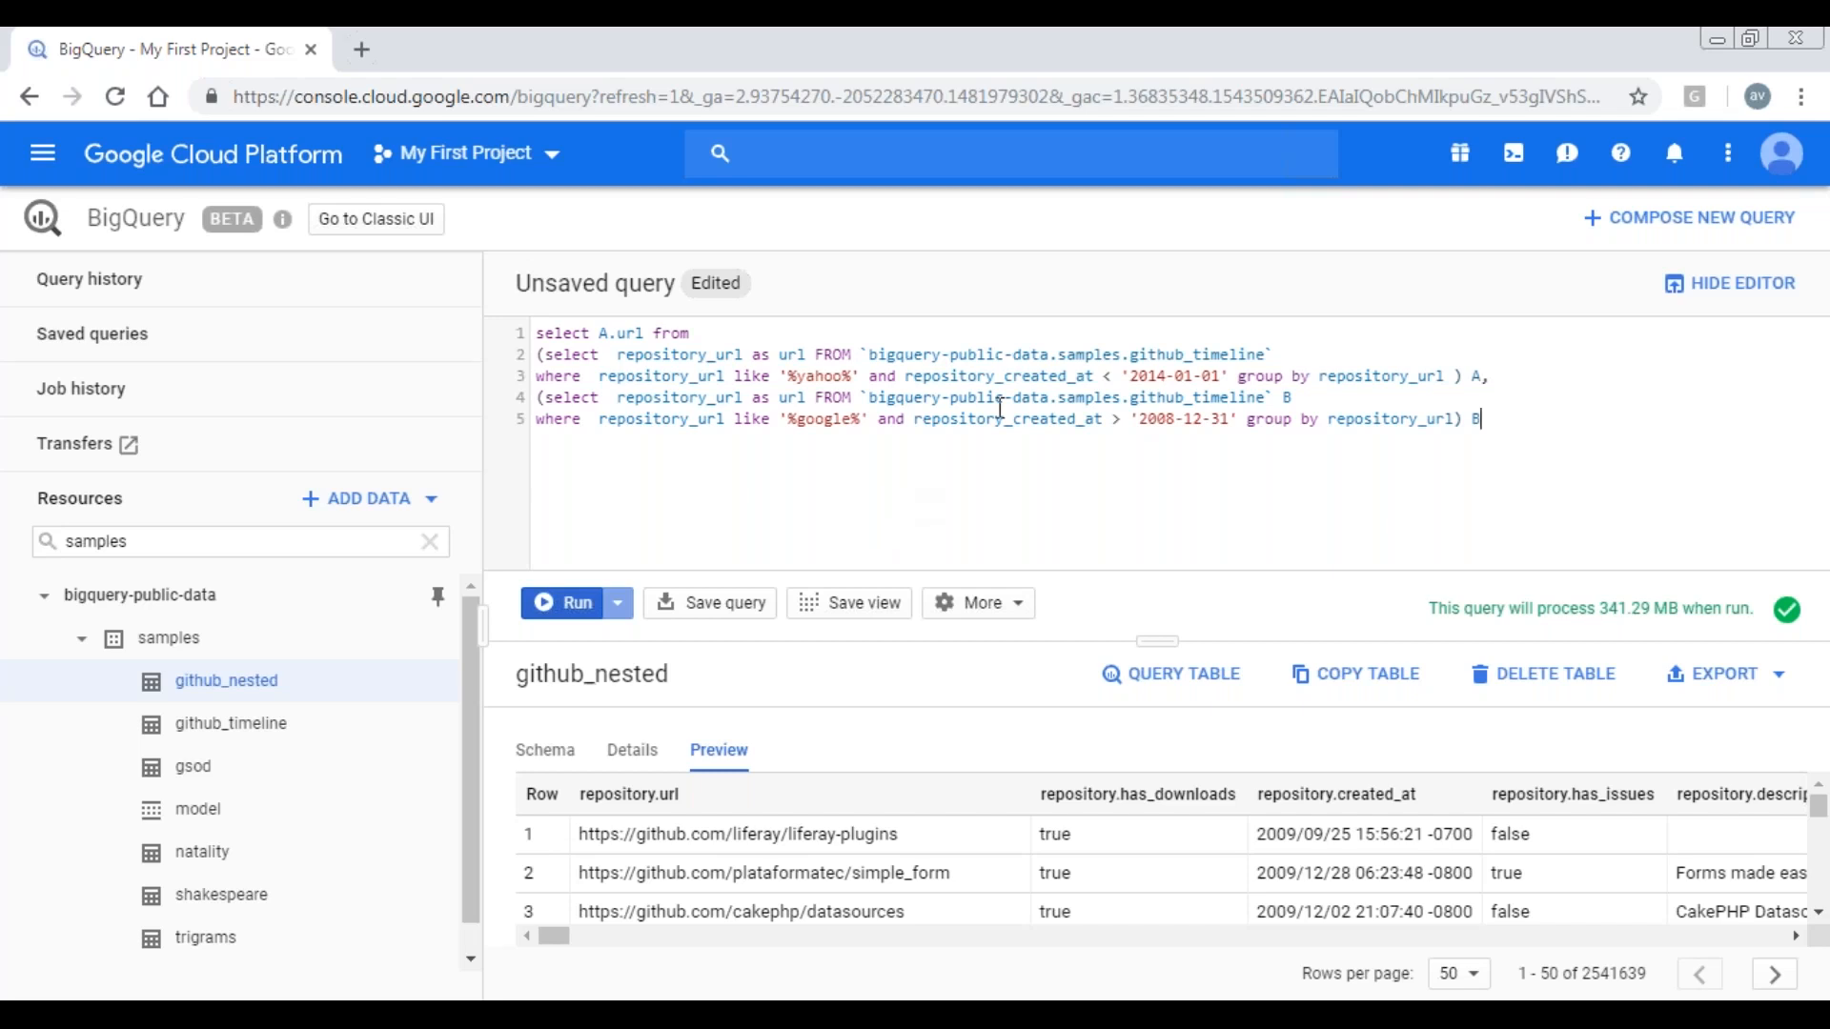
double_click(1184, 354)
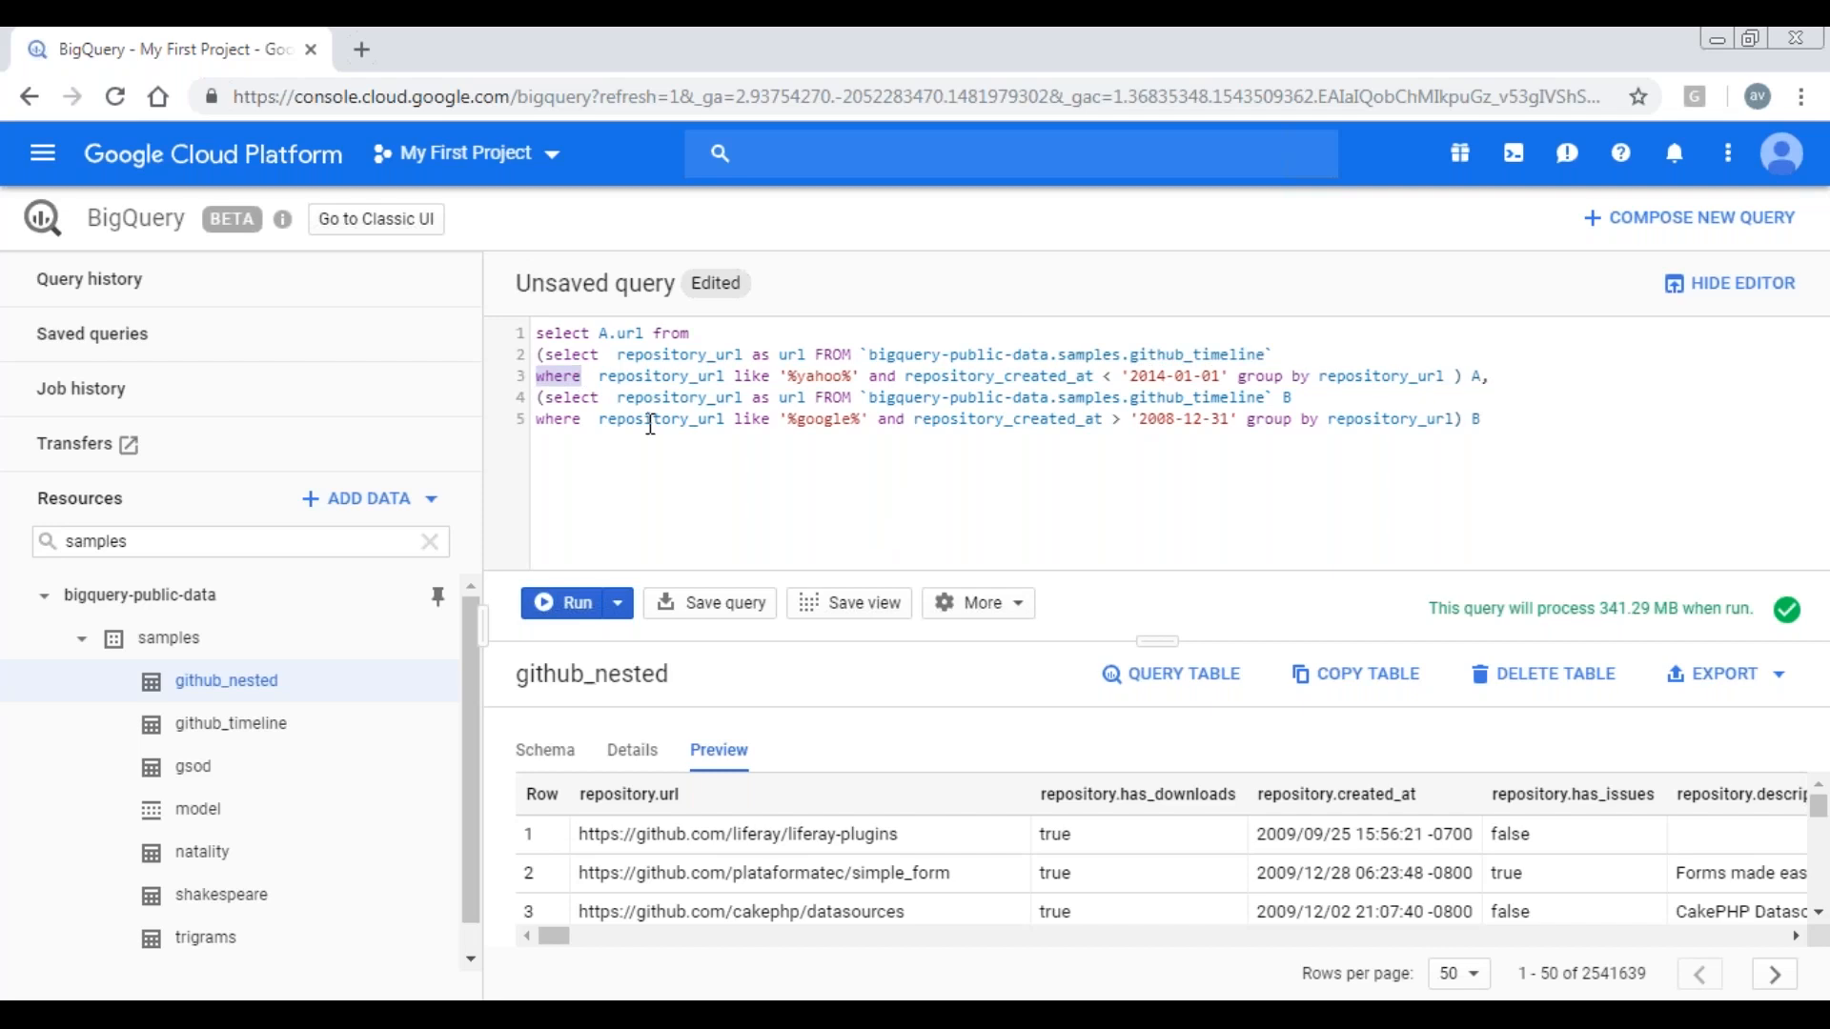
double_click(660, 419)
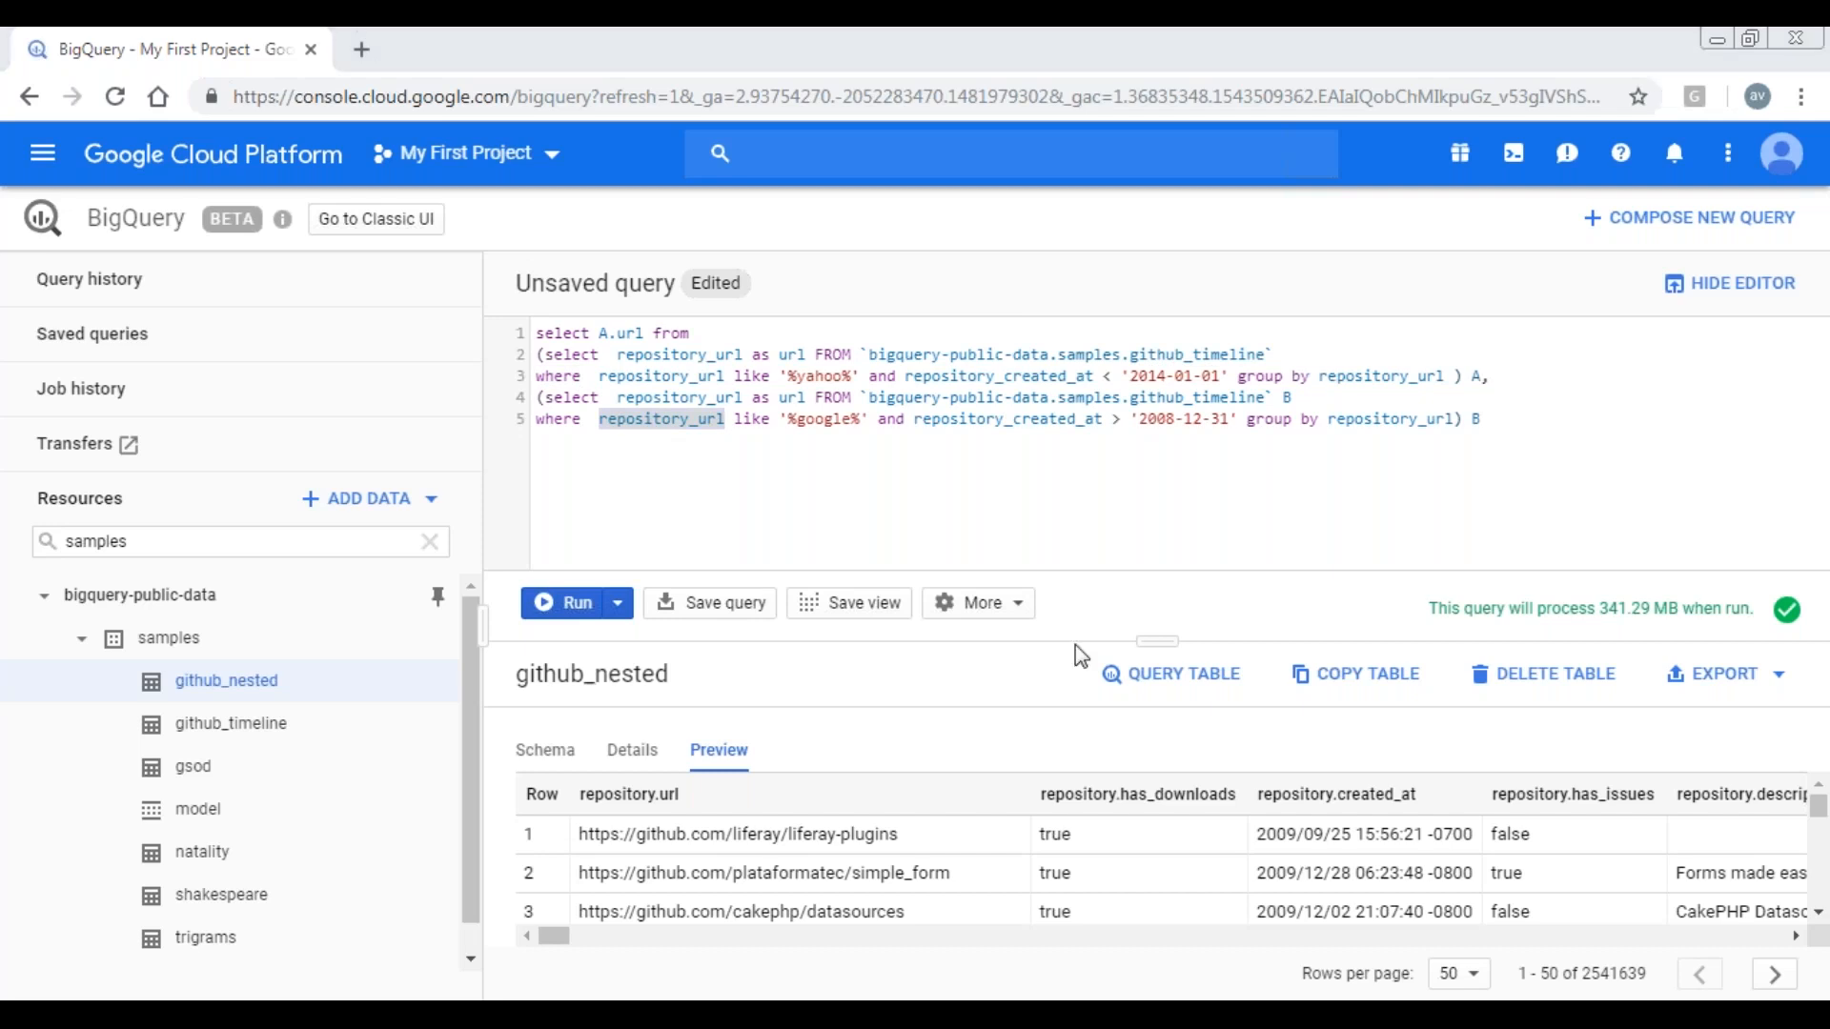
mouse_move(1447, 471)
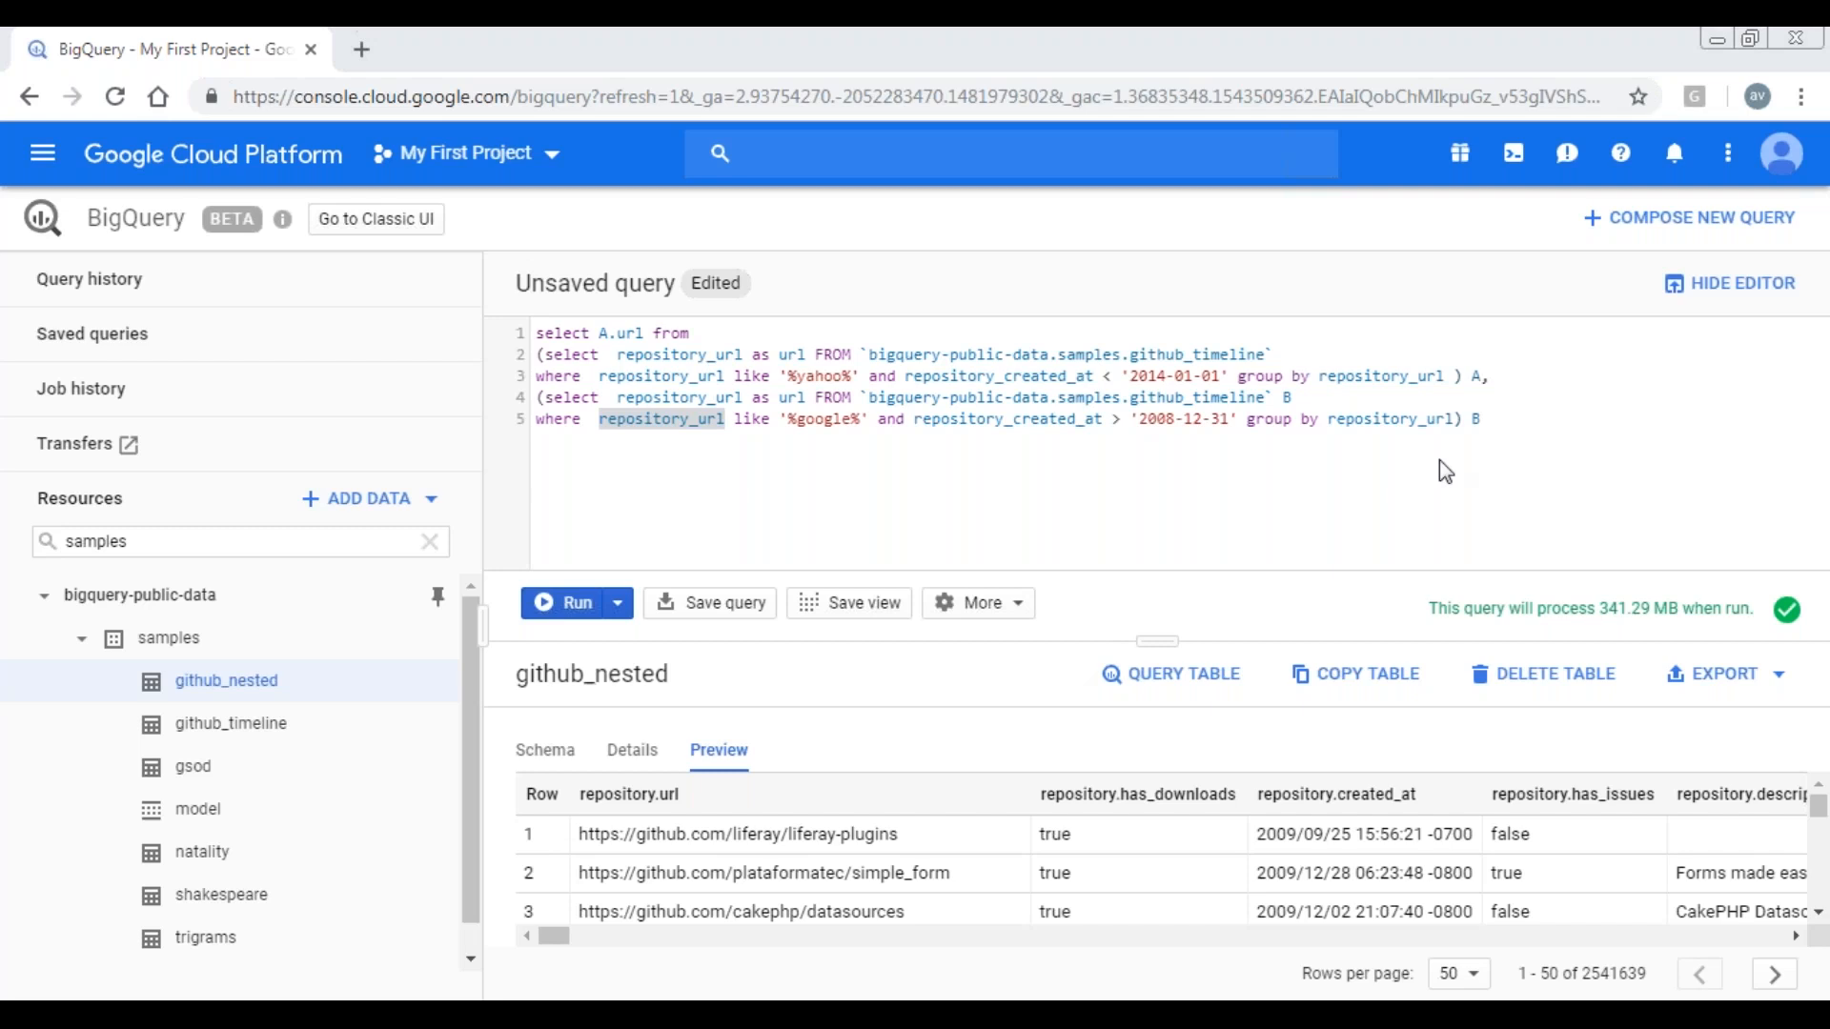
click(1488, 377)
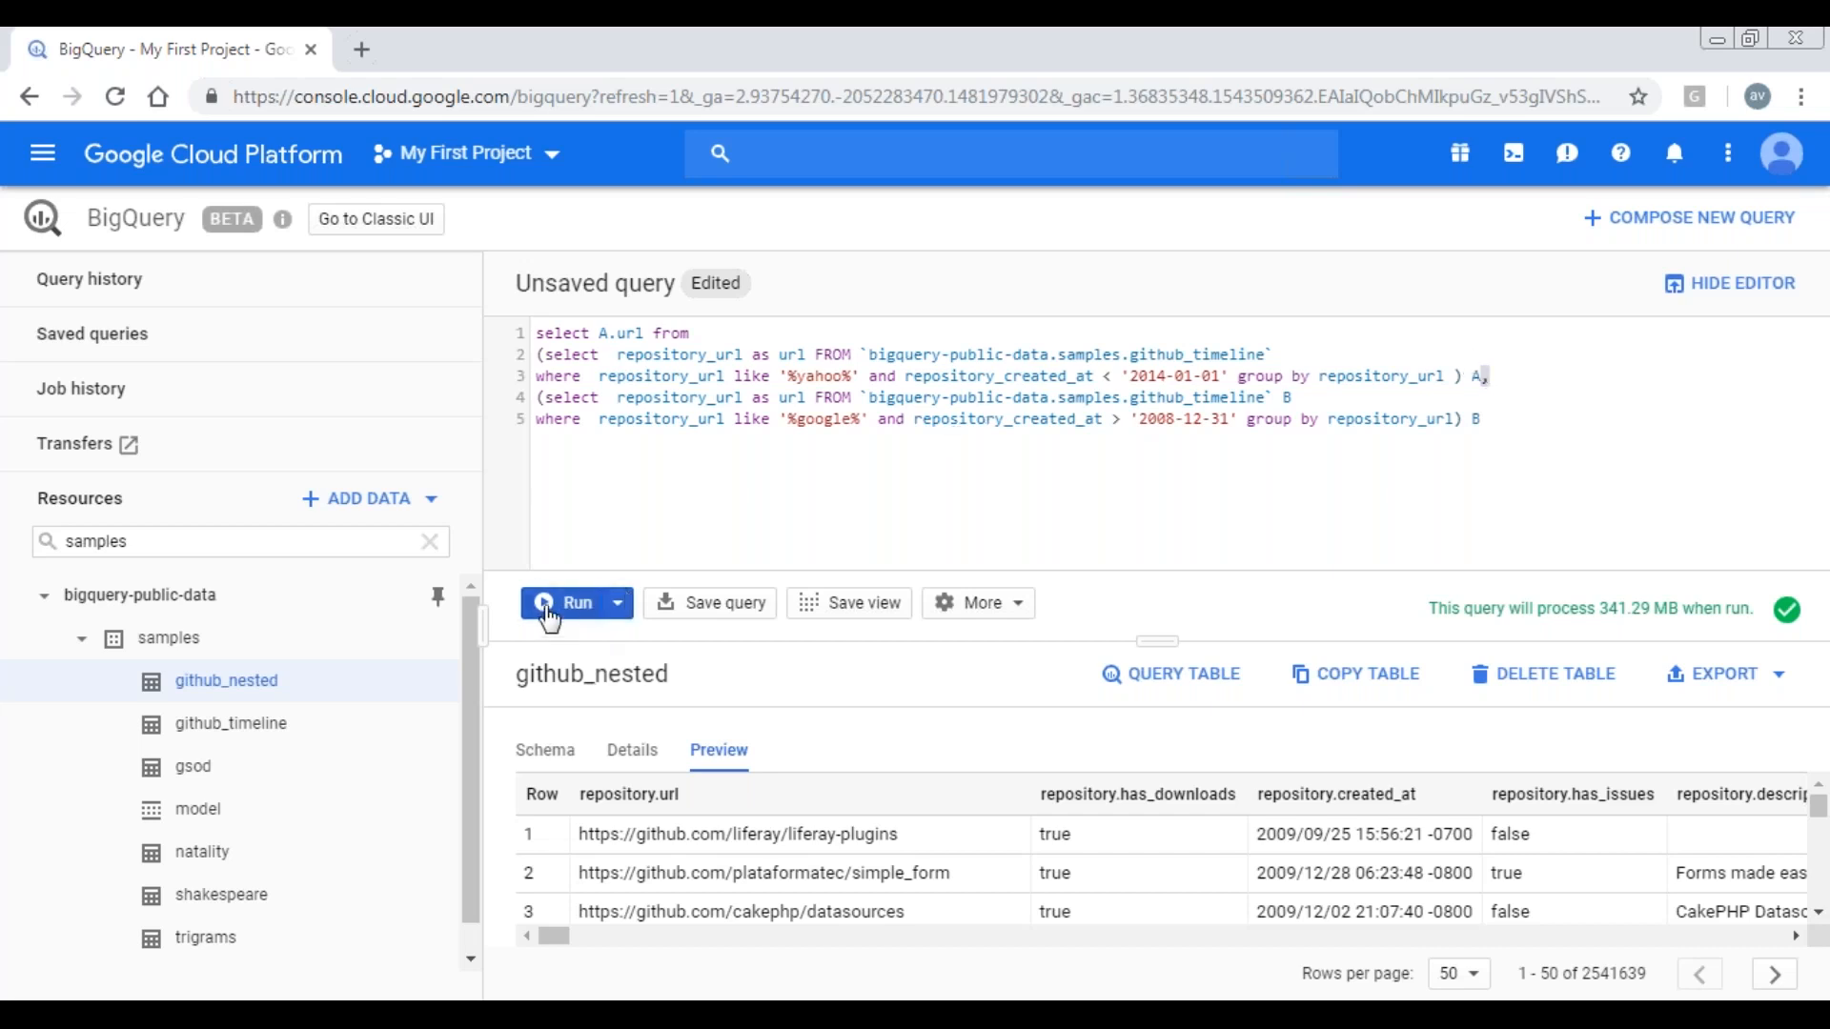
- Run the comma-union query, returning 64,350 rows beginning with yahoo/Openstack-EC2 URLs
click(574, 605)
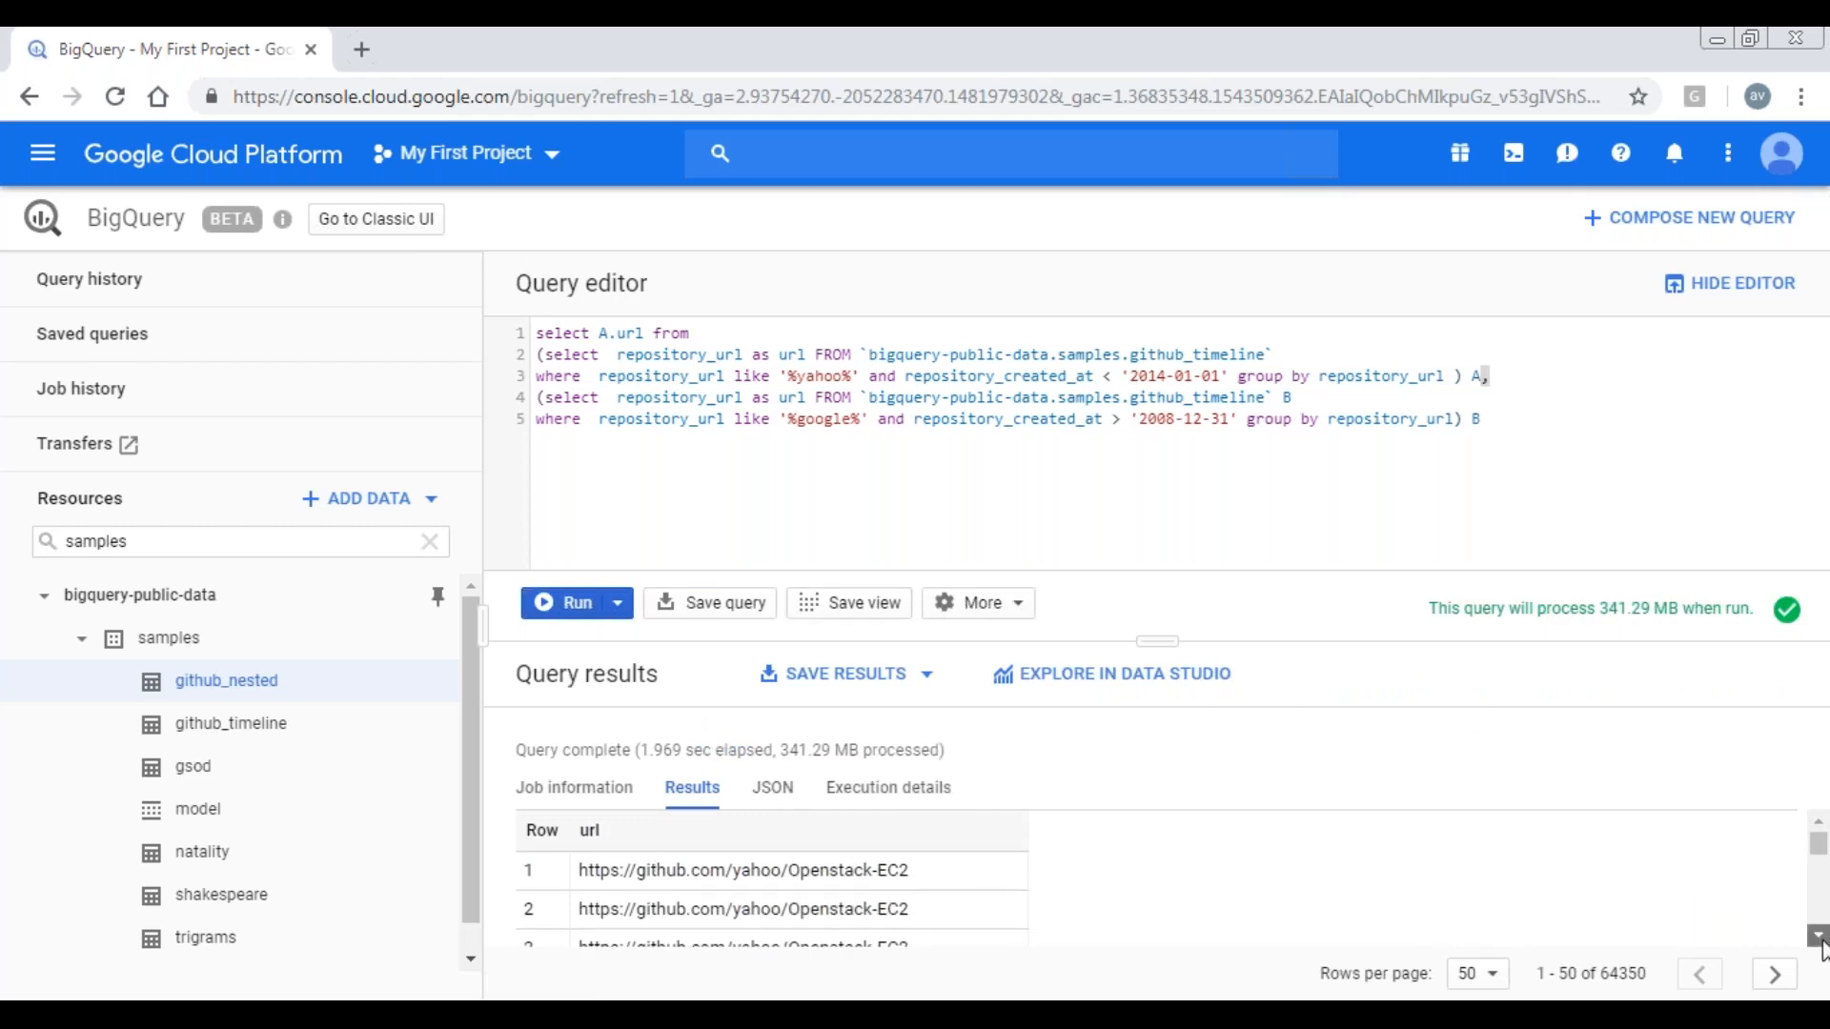
scroll(down, 3)
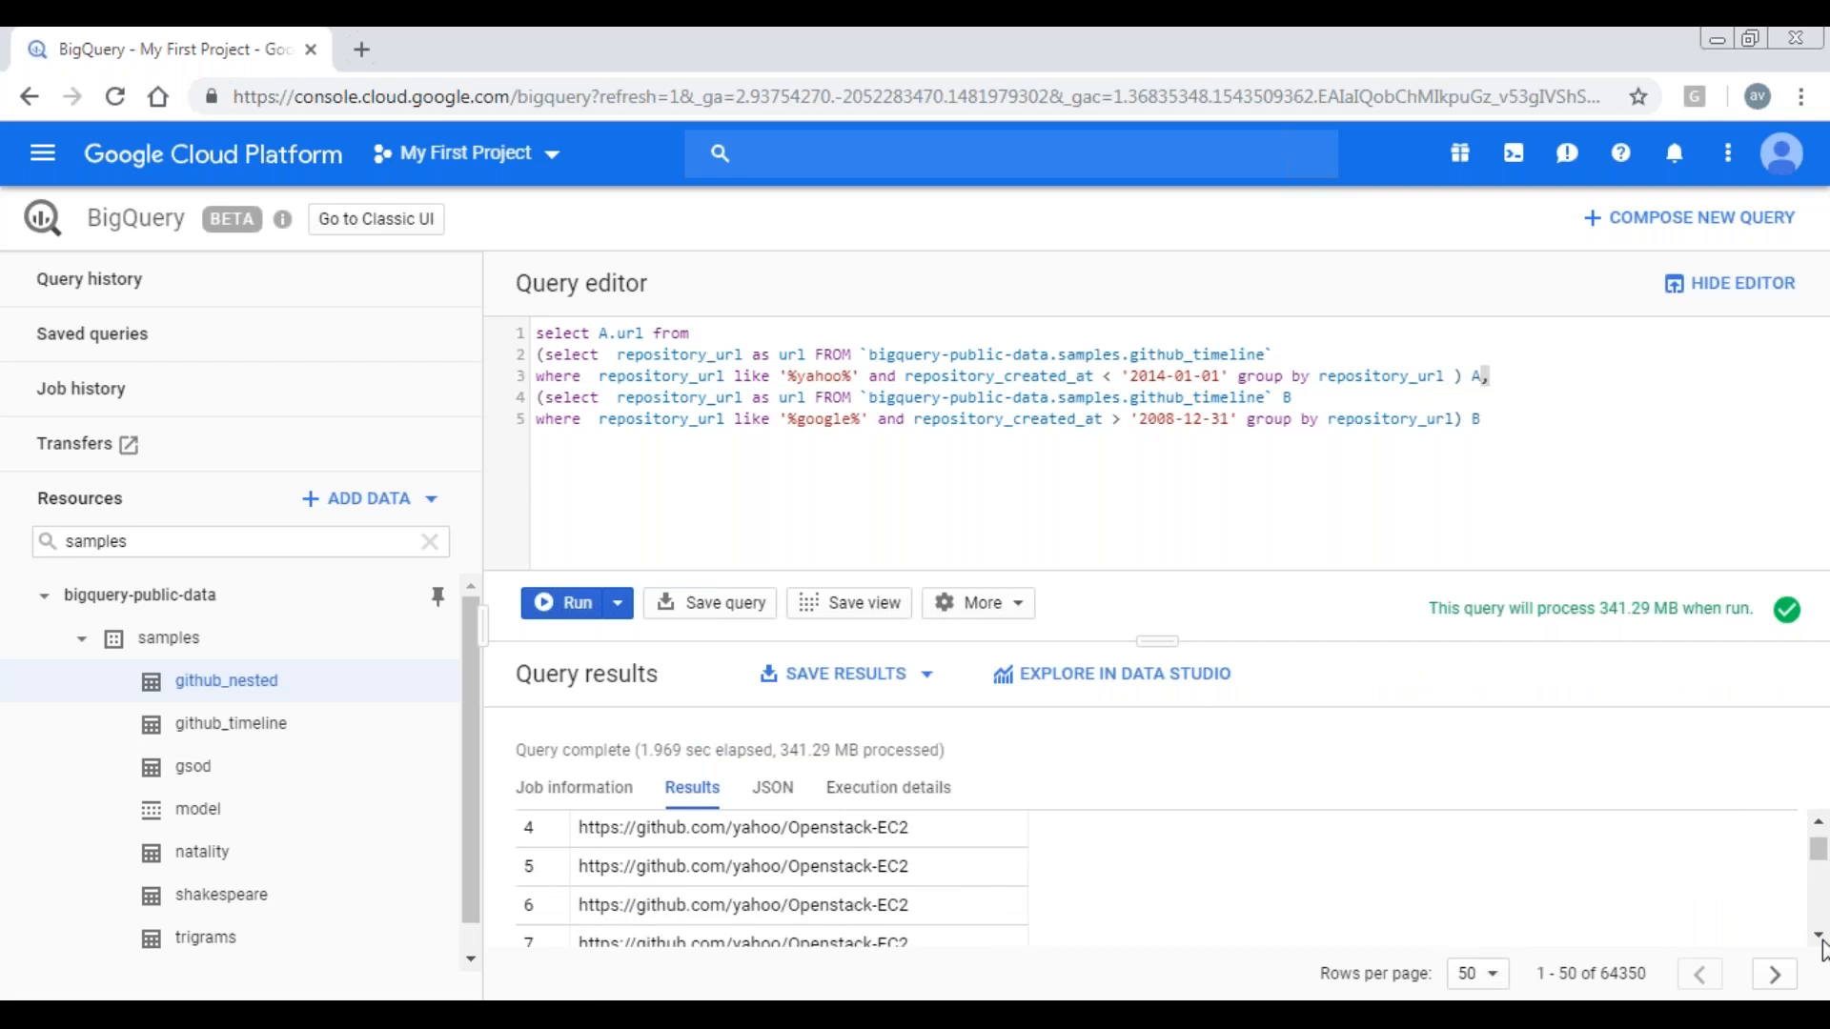